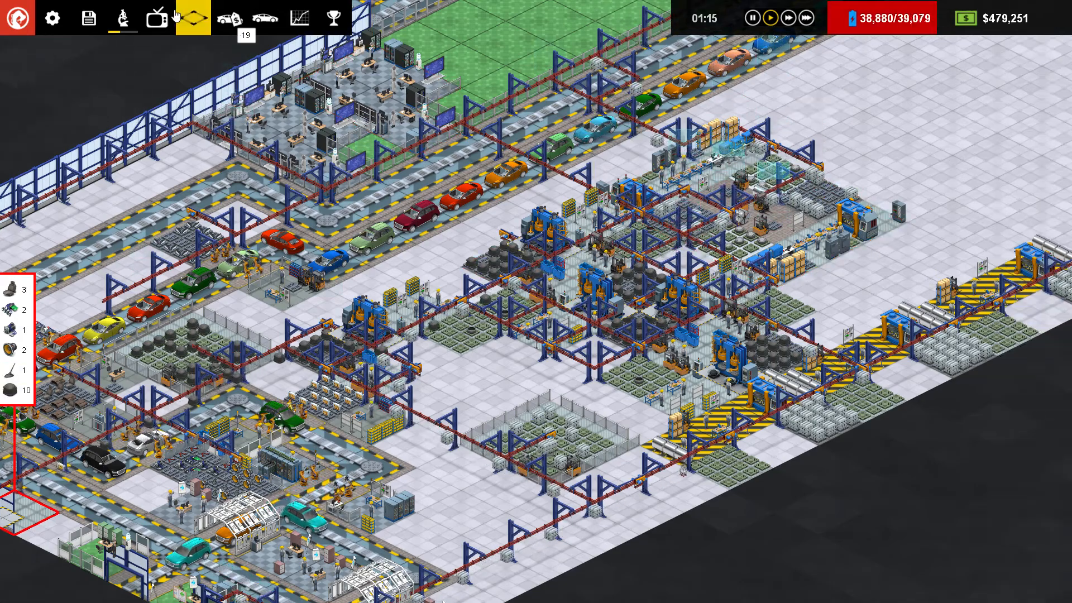
Step: Bring up the buildable stations list and begin laying a resource conveyor
click(192, 17)
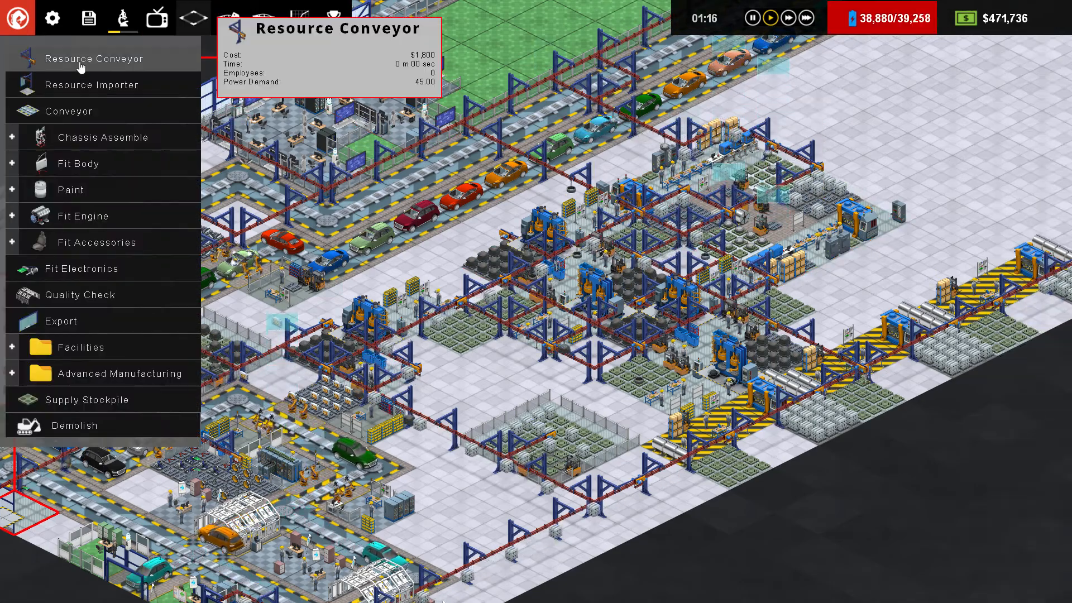
click(573, 448)
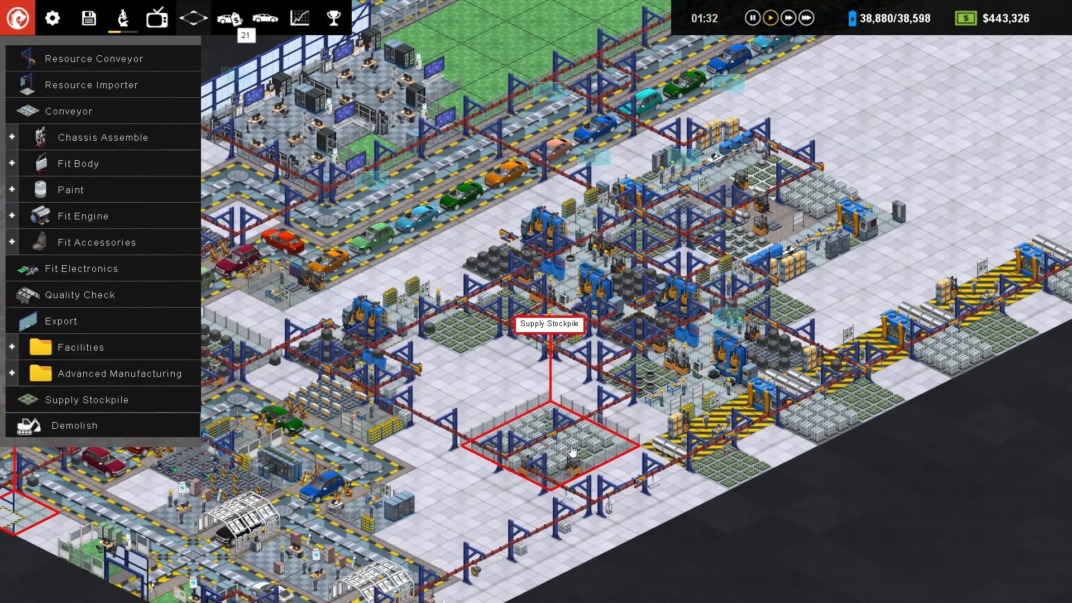
mouse_move(678, 404)
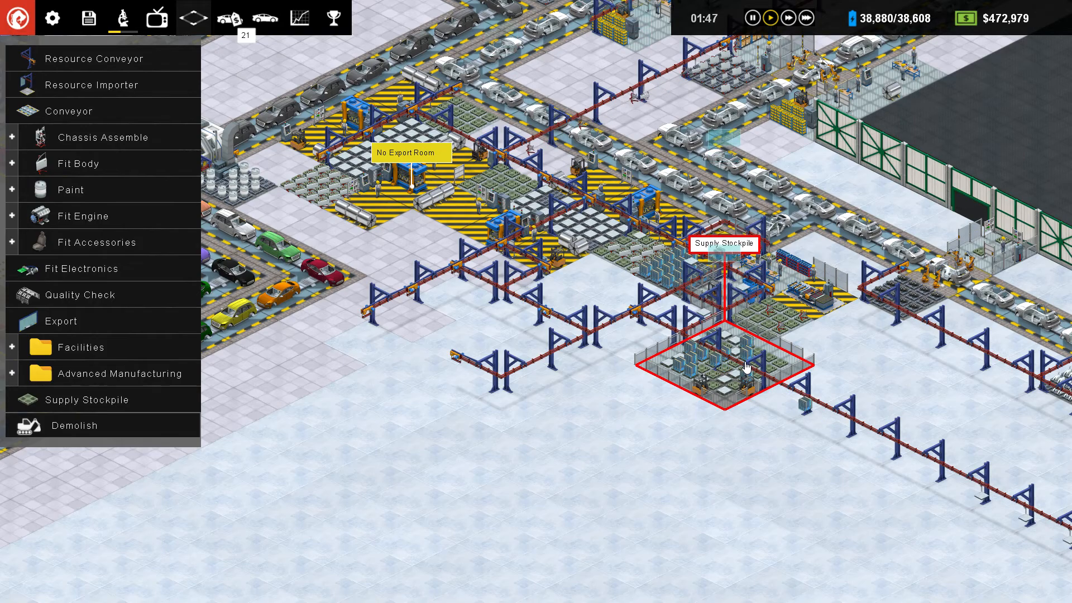
Step: Scroll the view over to the body shell assembly lines
scroll(down, 3)
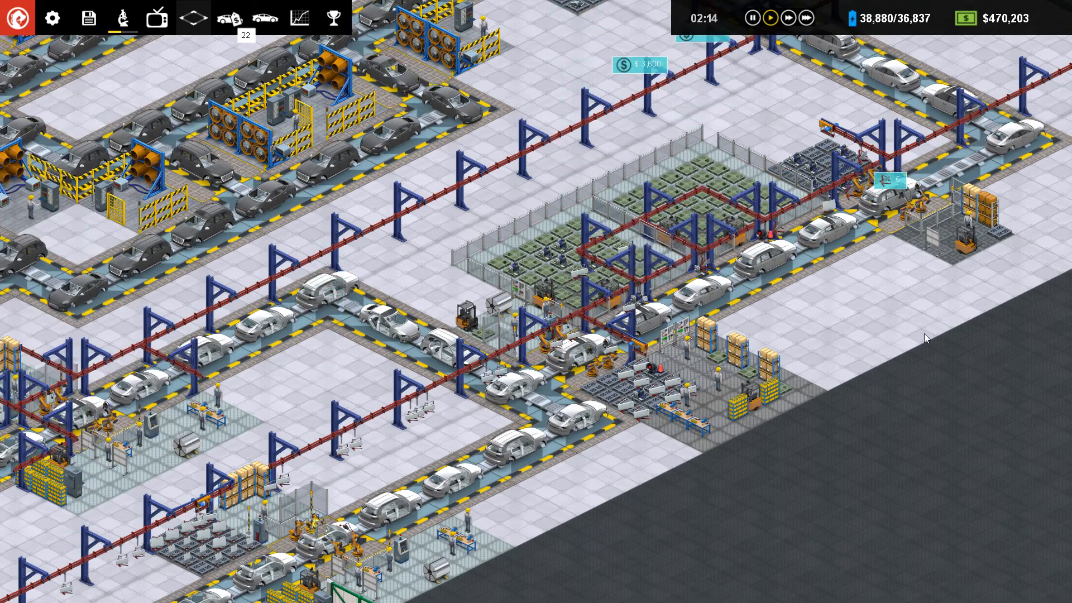
Step: Show the Make Window station's details, running at 95% efficiency
click(805, 18)
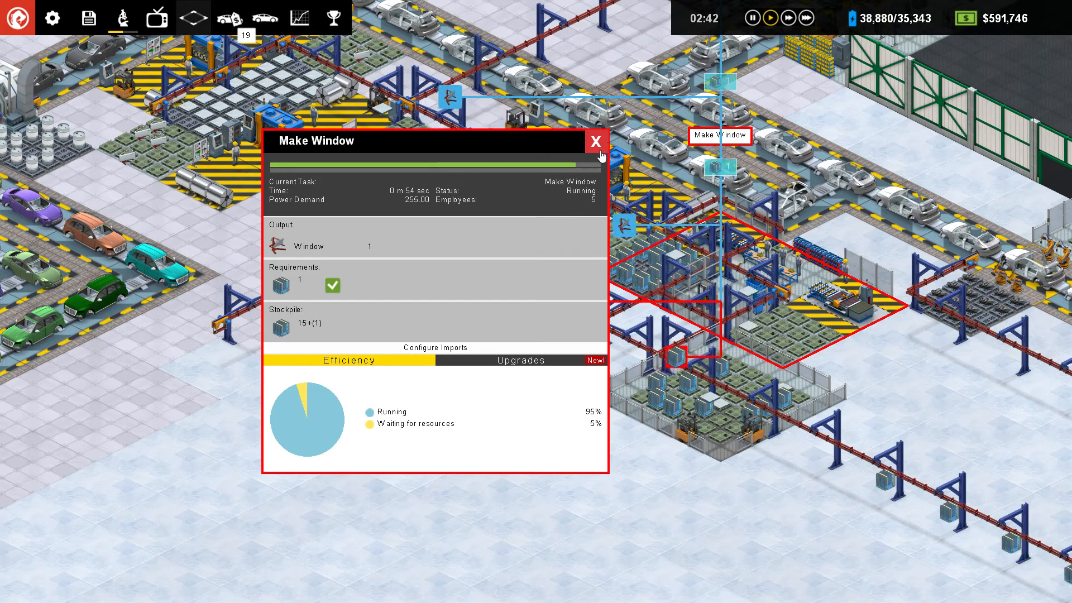
Step: Close the Make Window details and expand the Fit Windows group in the build list
click(594, 141)
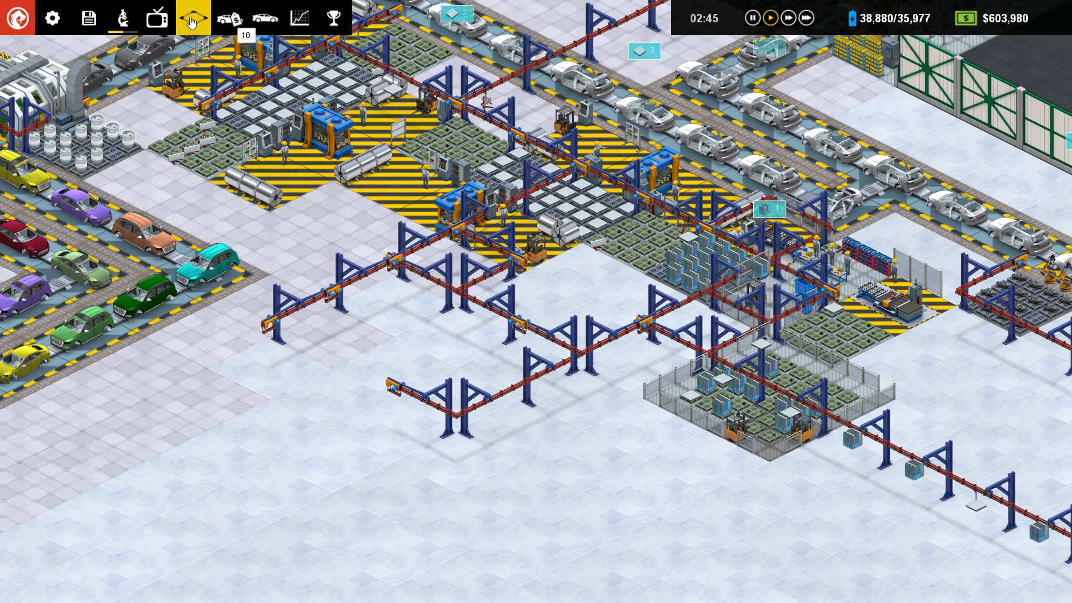
click(194, 18)
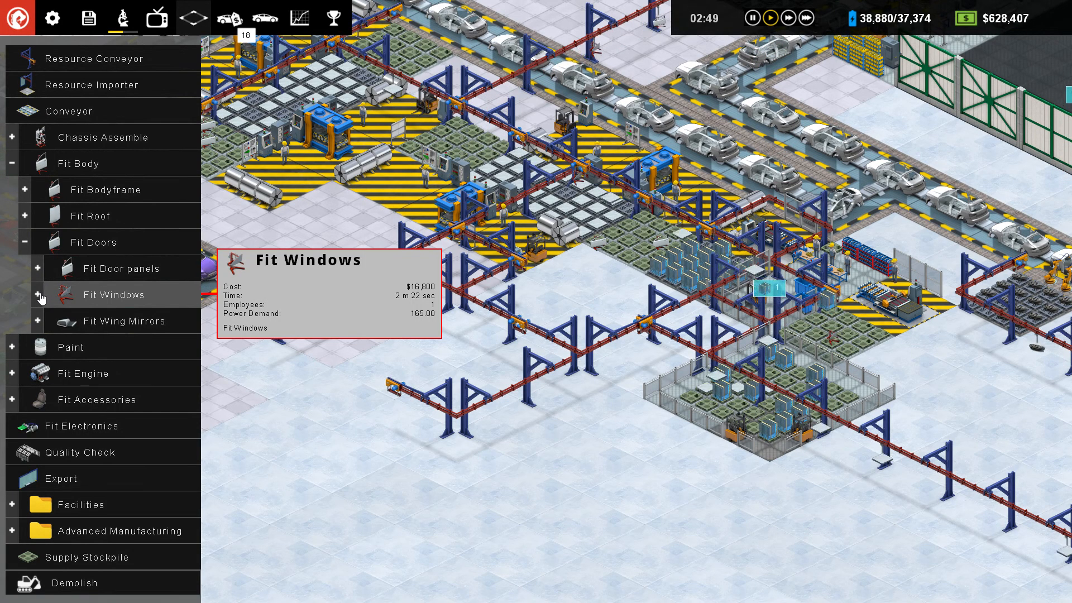
click(39, 295)
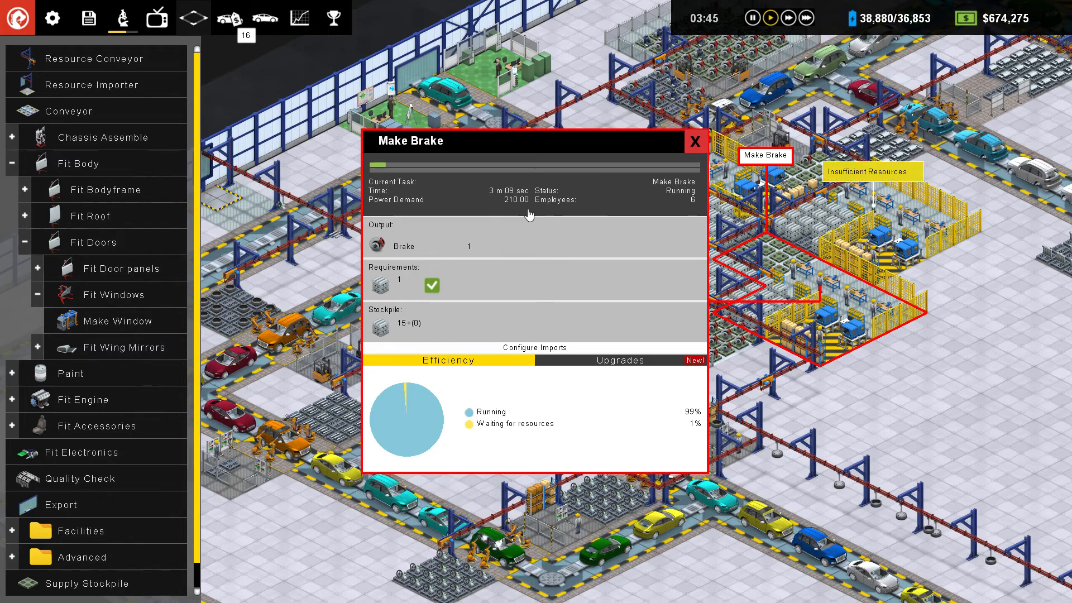
Step: Close the Make Brake station details panel
click(619, 360)
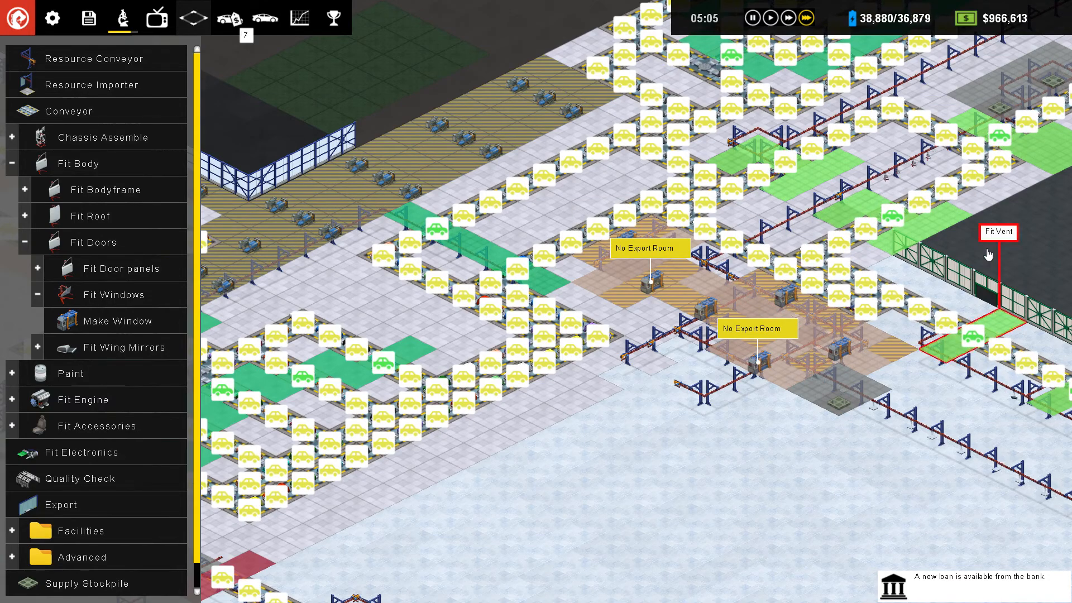
Step: Review the Financial Dept. loans and market part prices, then close the report
click(300, 19)
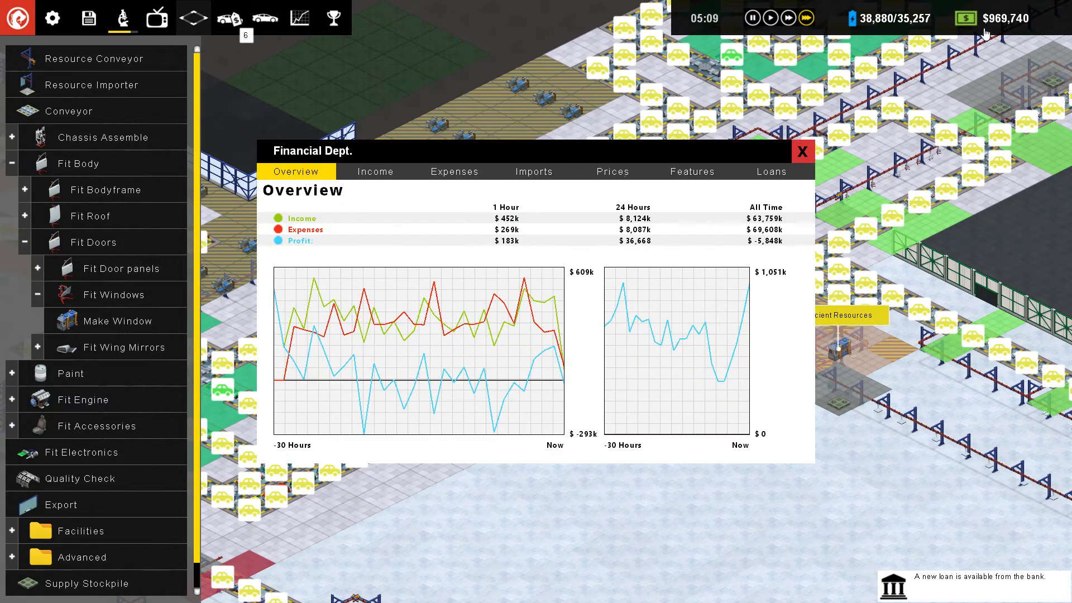
click(771, 171)
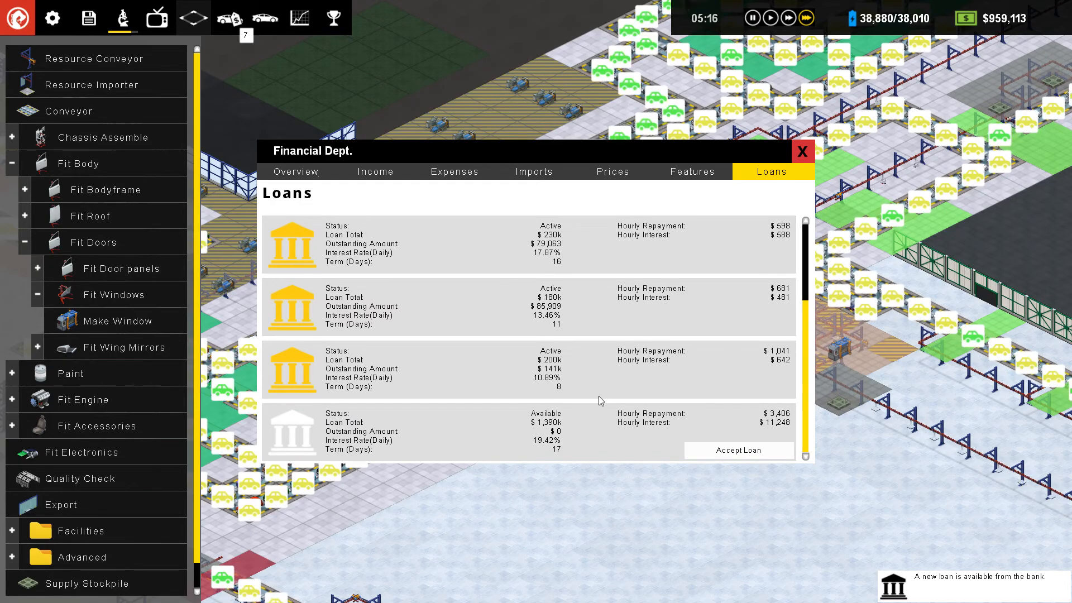
click(612, 172)
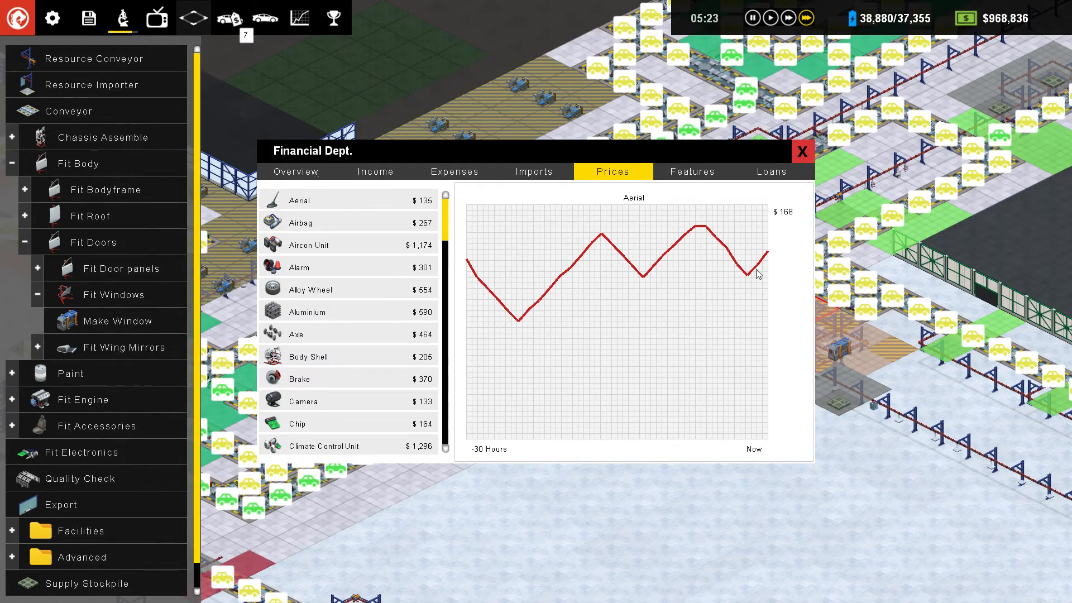
click(800, 151)
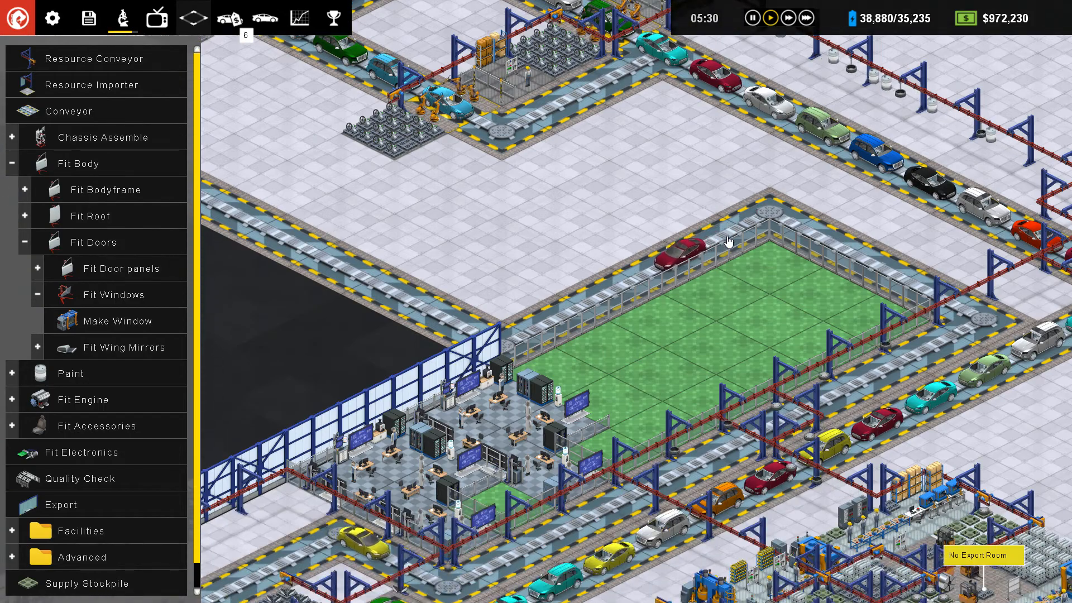
click(561, 383)
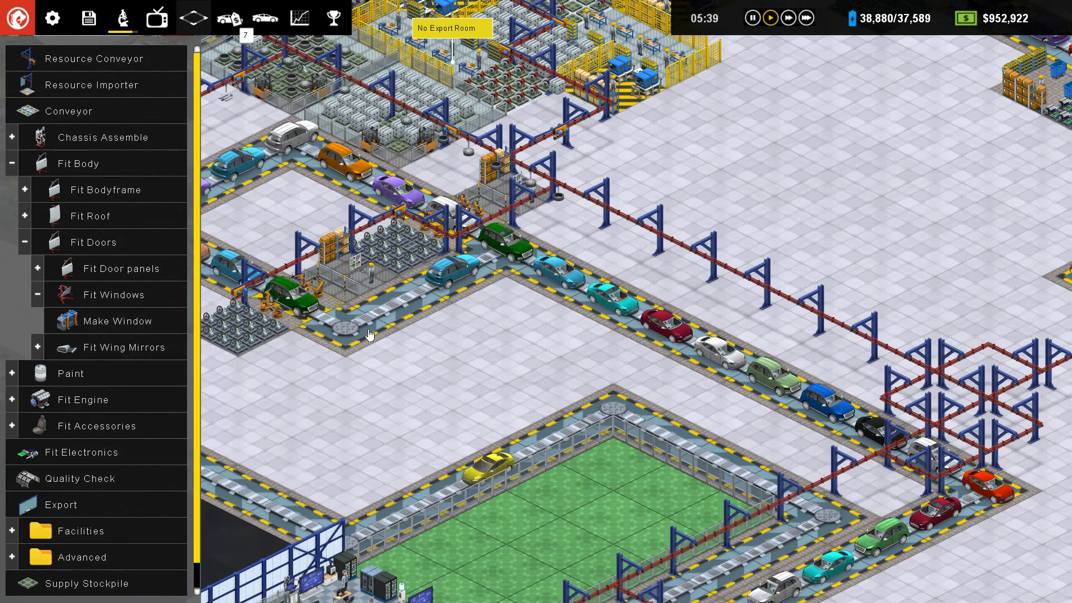
mouse_move(489, 356)
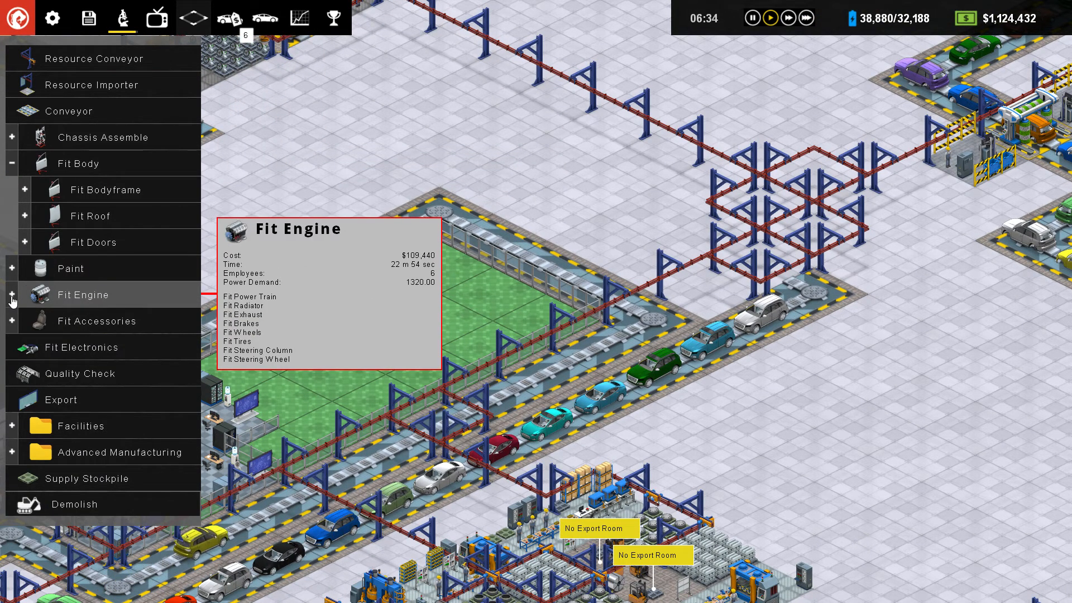
Step: Expand Fit Accessories to reveal Fit Lights, Fit Horn, Fit Seats and Fit Dashboard
click(12, 295)
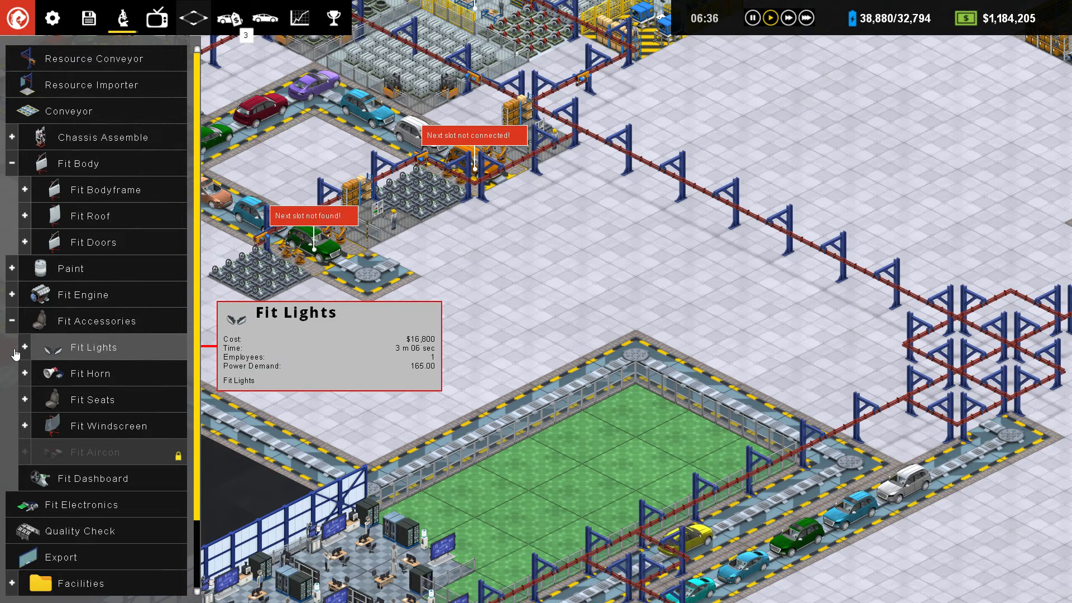
click(25, 347)
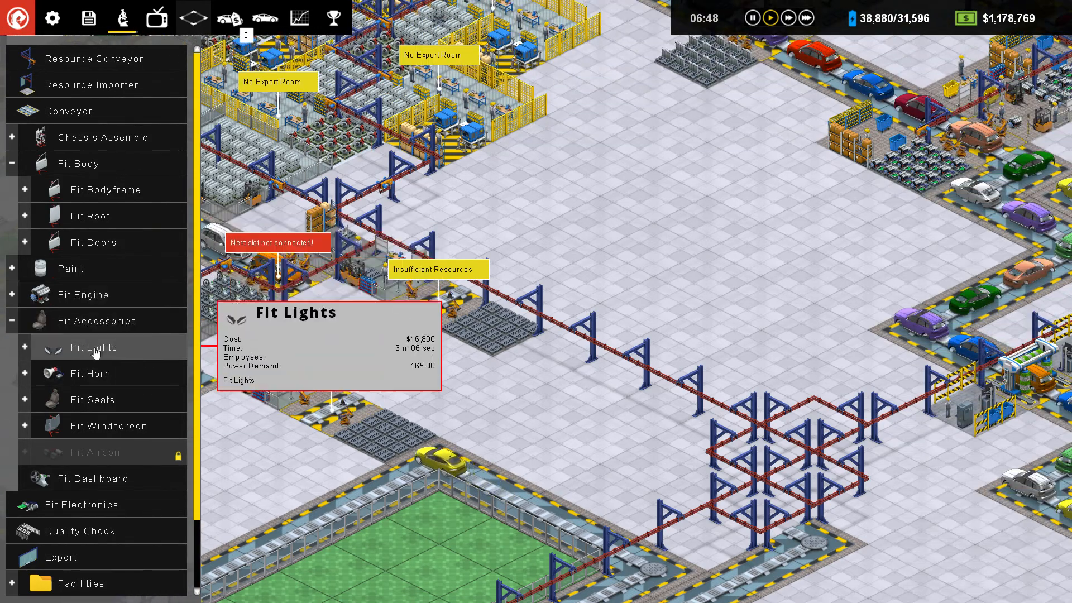
Step: Pick the $16,800 Fit Lights station for placement on the factory floor
click(512, 396)
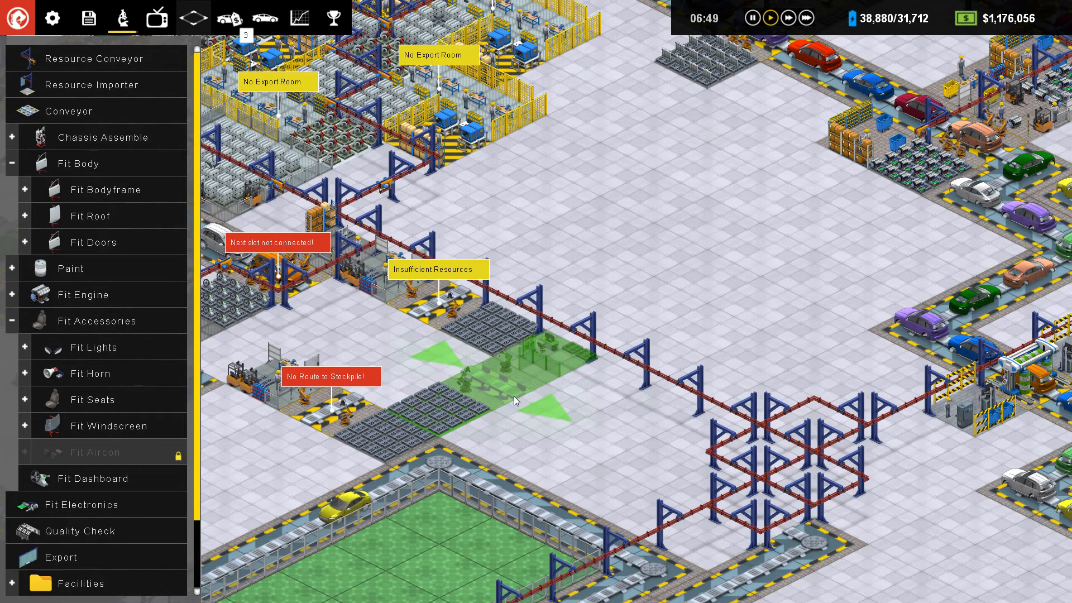
mouse_move(509, 396)
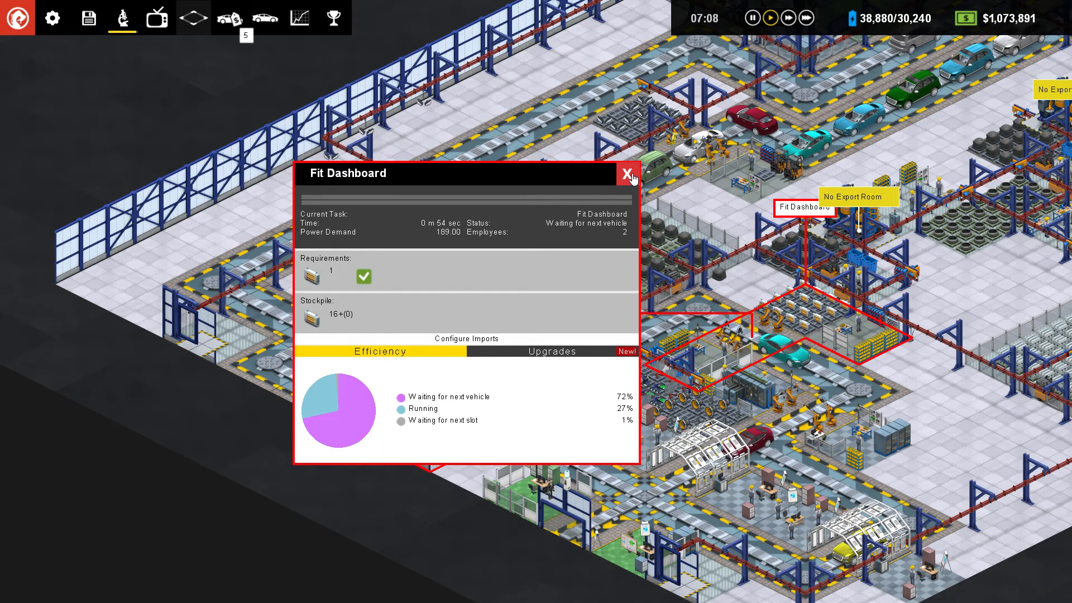
Step: Close the Fit Dashboard details and dismiss the Windscreen Manufacture research notice
click(627, 174)
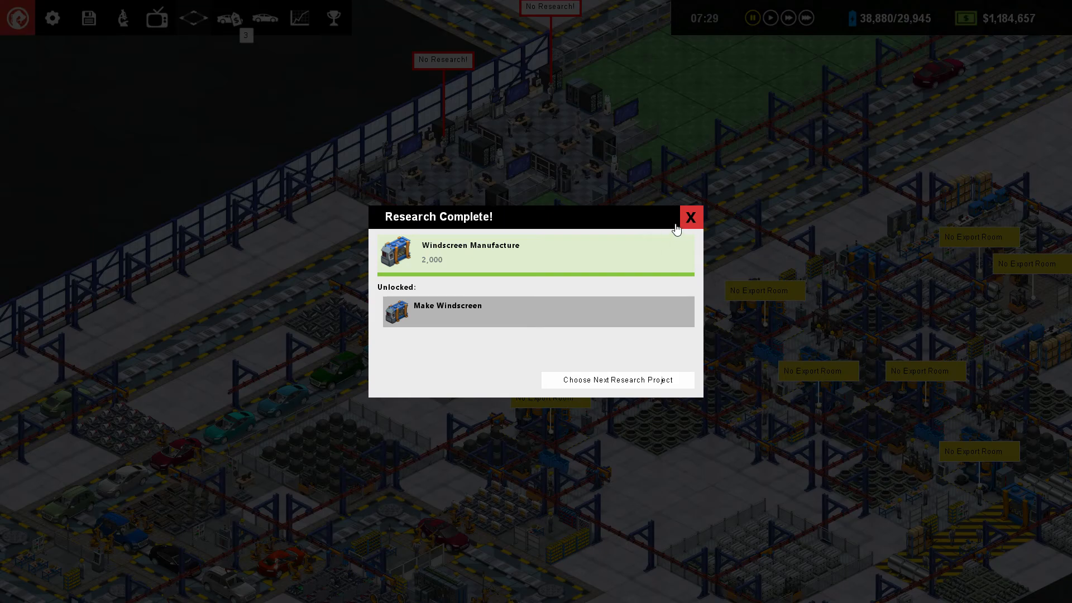
click(691, 217)
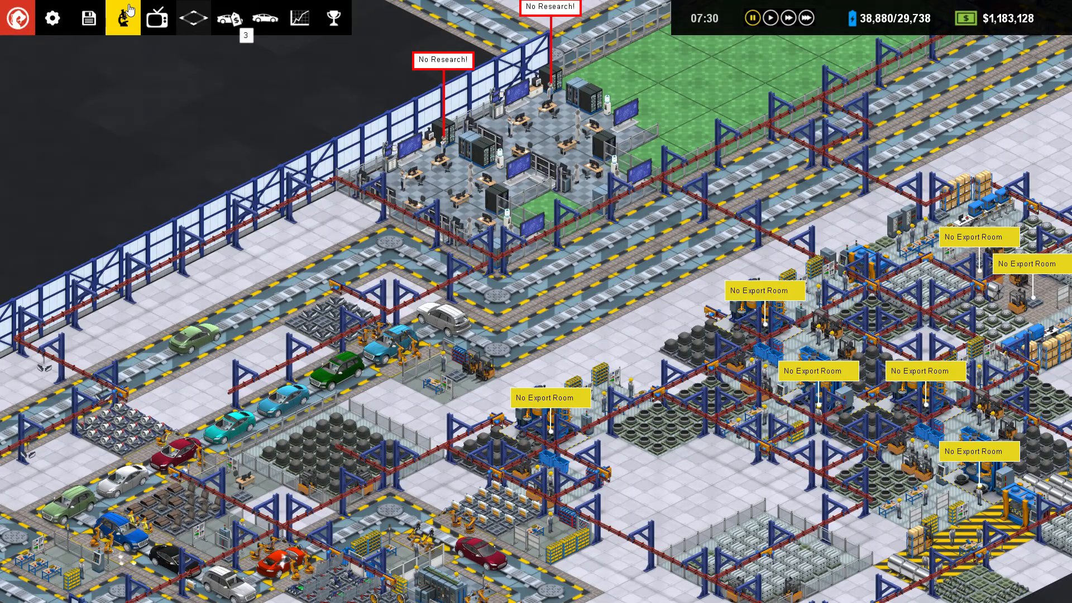
Step: Set Sports Body as the next research in the Processes tree, then close the research window
click(122, 18)
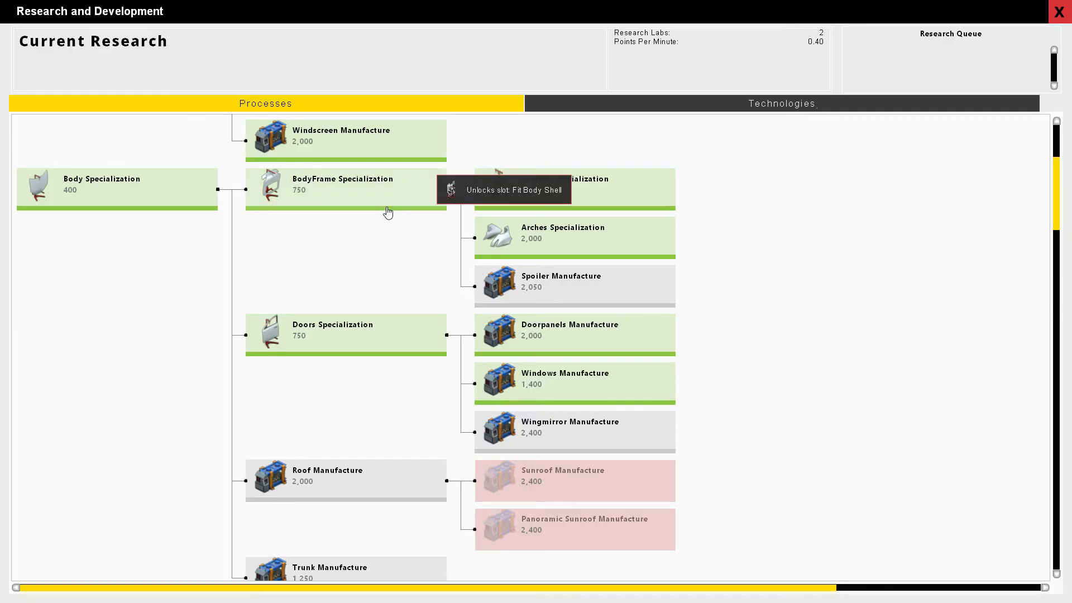
scroll(down, 3)
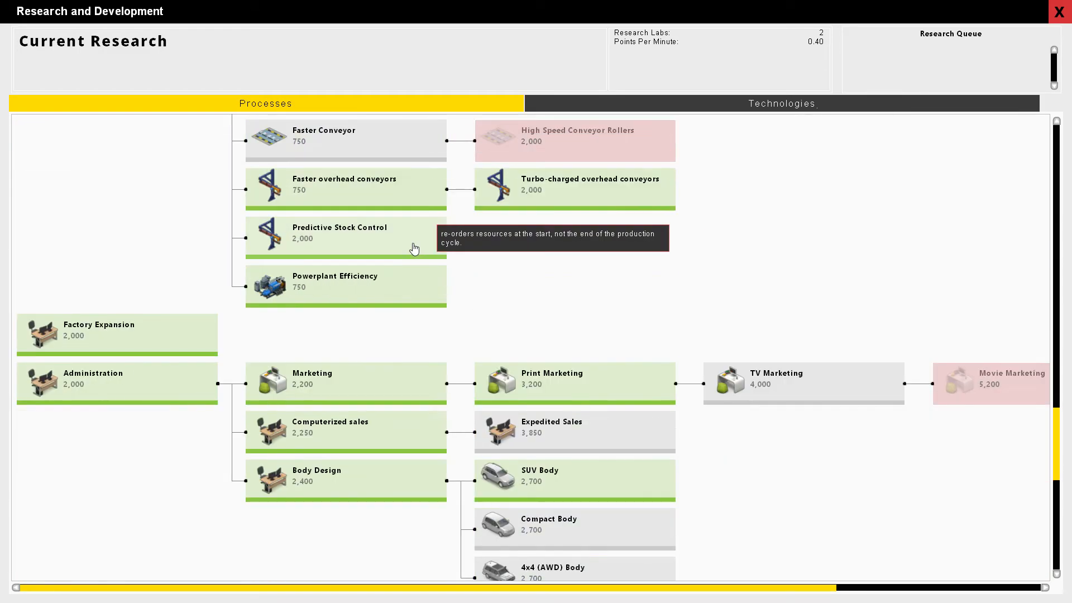
scroll(down, 3)
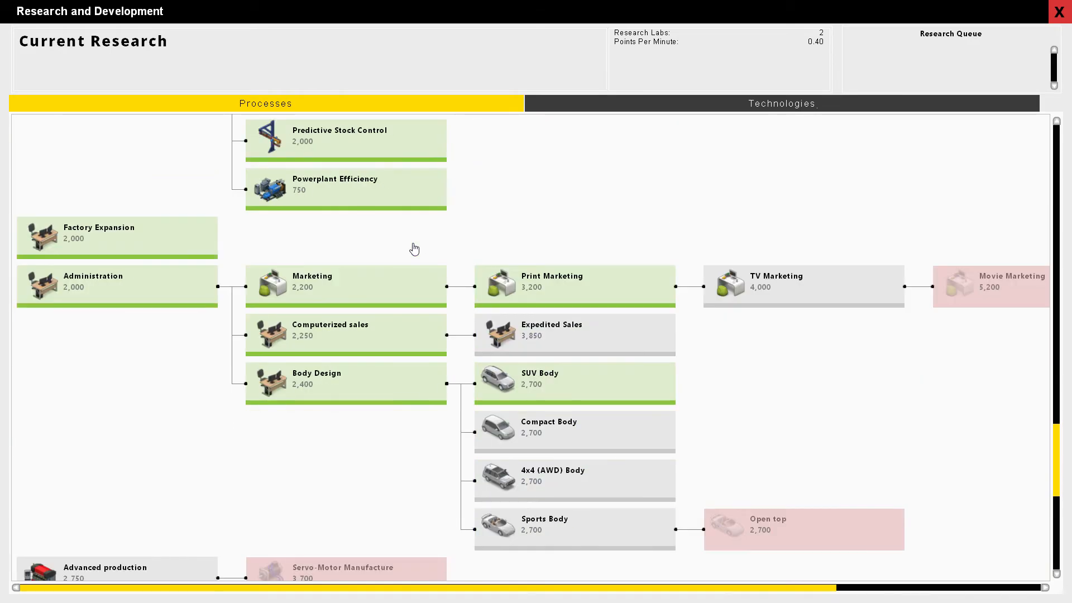
scroll(down, 3)
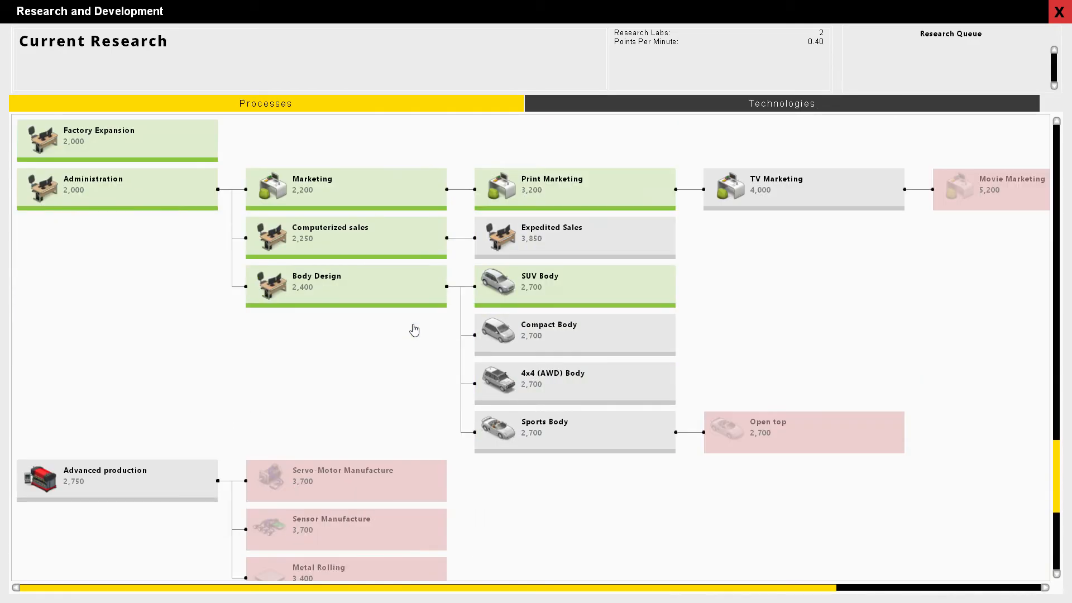
mouse_move(594, 381)
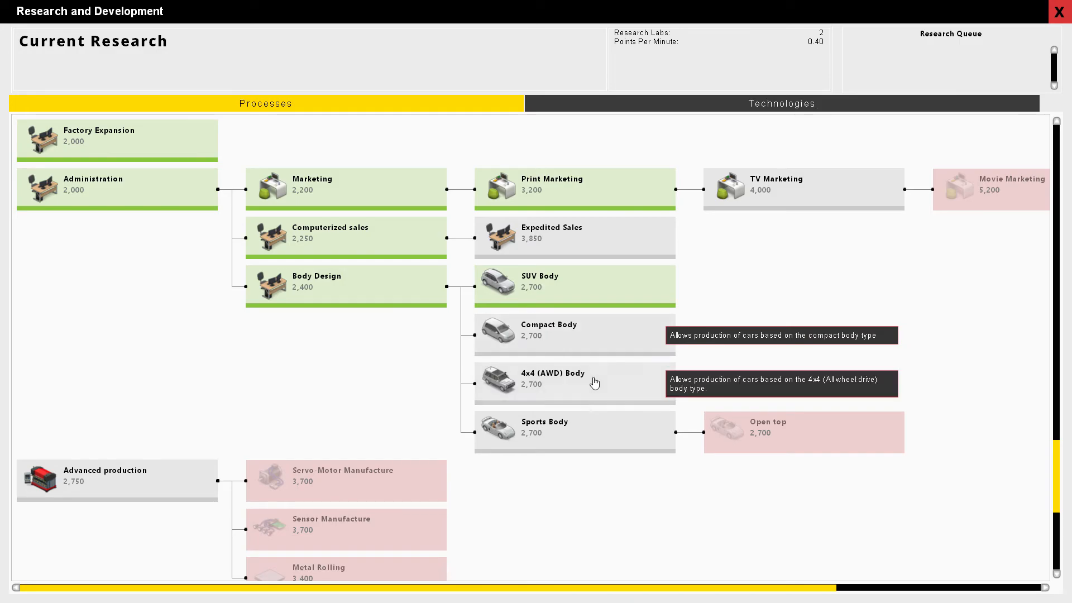
click(573, 431)
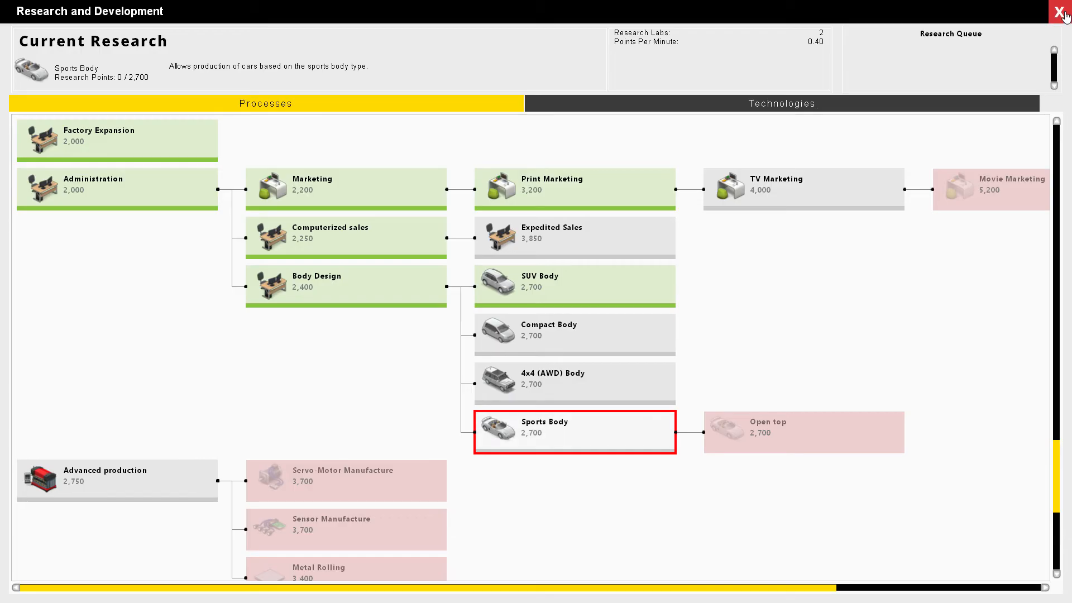
click(1063, 11)
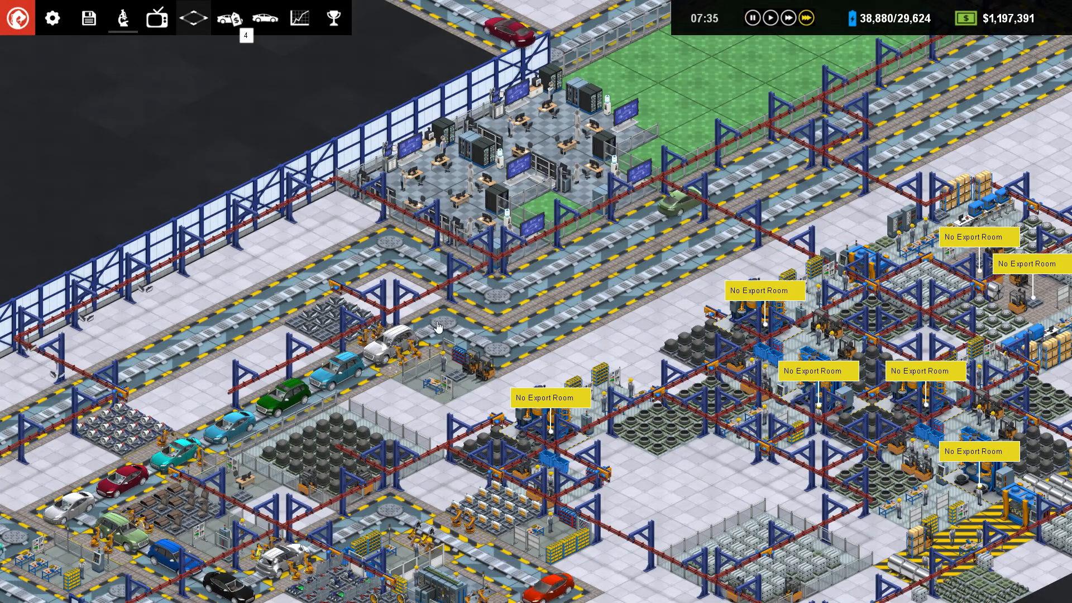
Step: Pick a Fit Lights station ($2,550) from the build list to place beside the conveyor
click(400, 352)
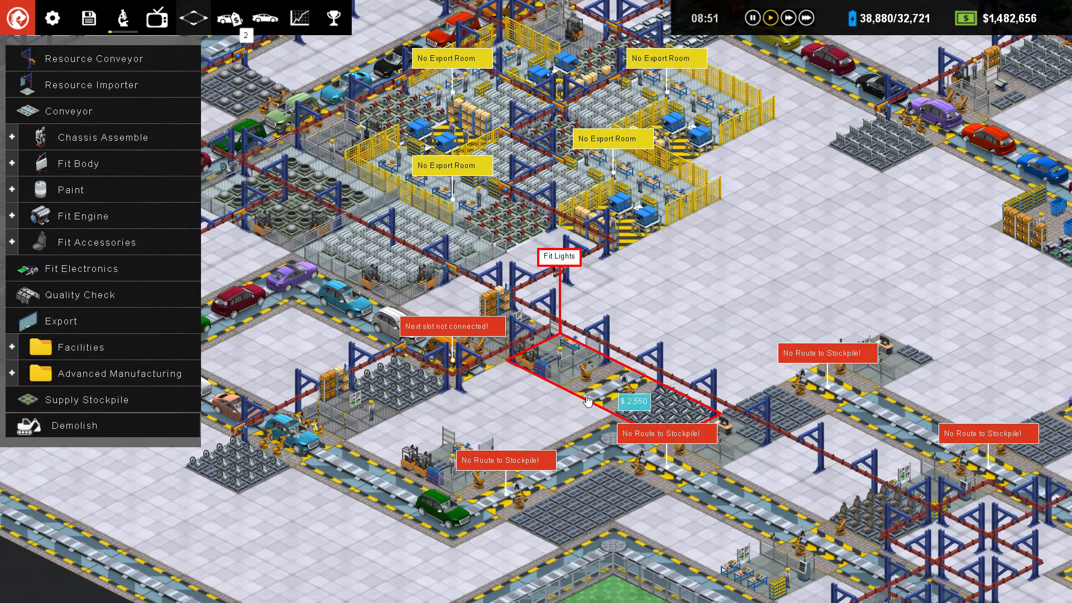
Step: Build Fit Lights beside the conveyor, buy its Extra Robots I upgrade, then inspect Fit Horn
click(588, 399)
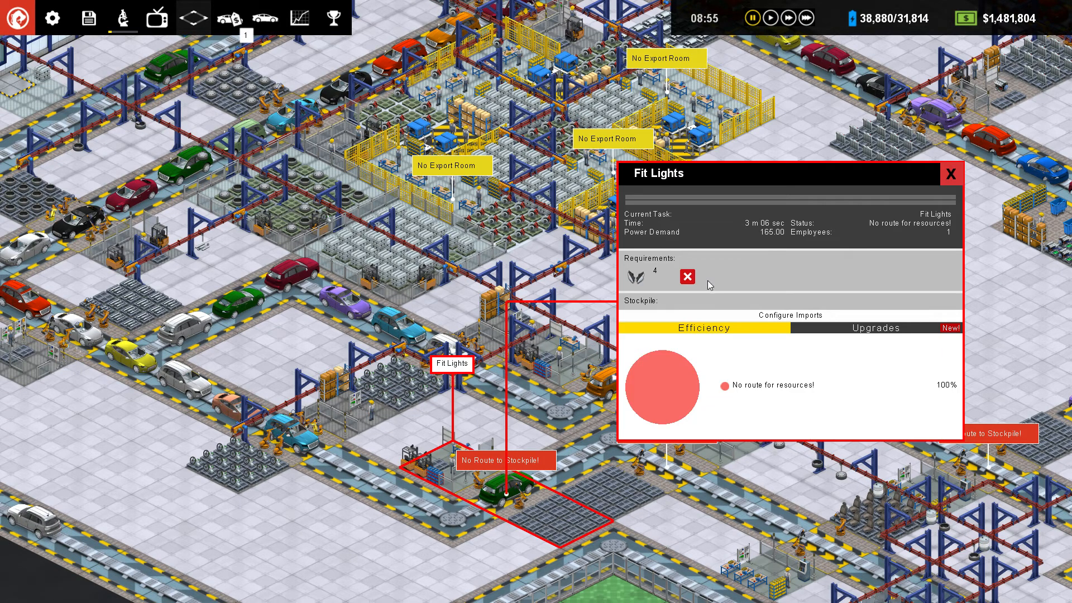
click(789, 315)
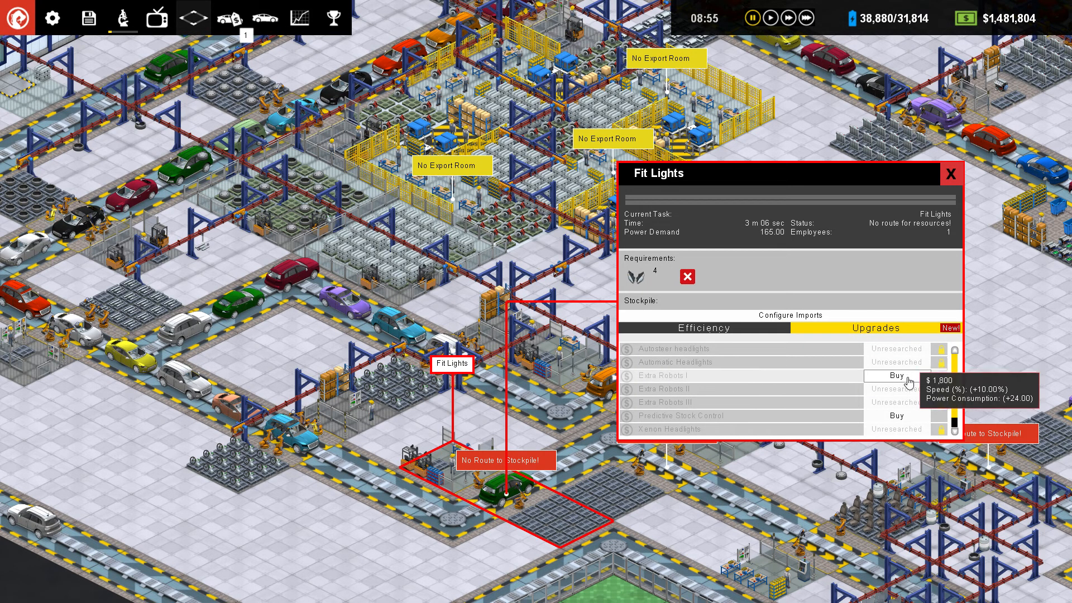
click(896, 375)
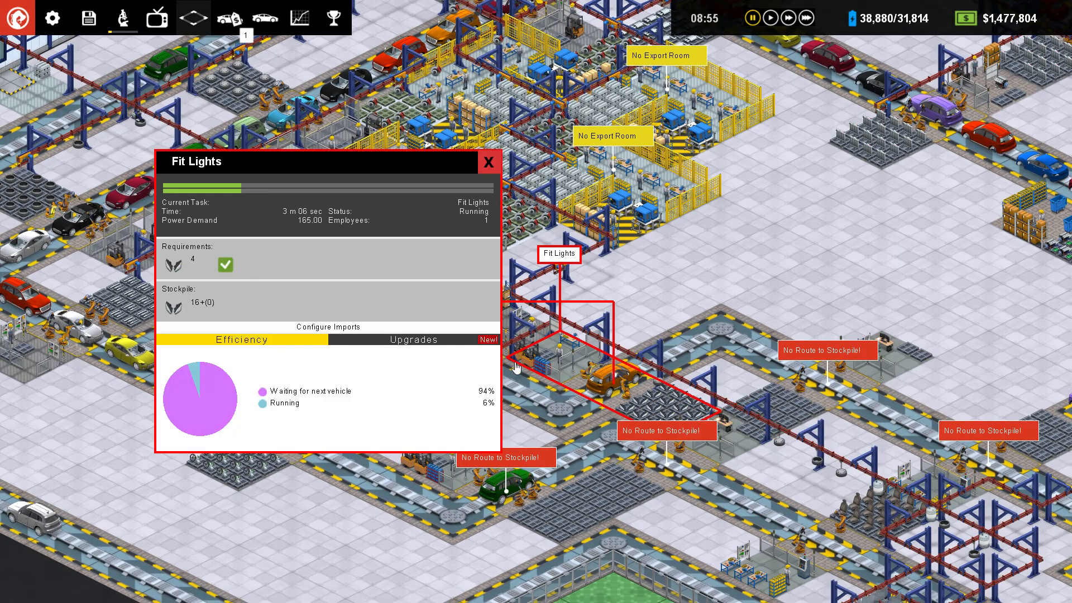
click(413, 340)
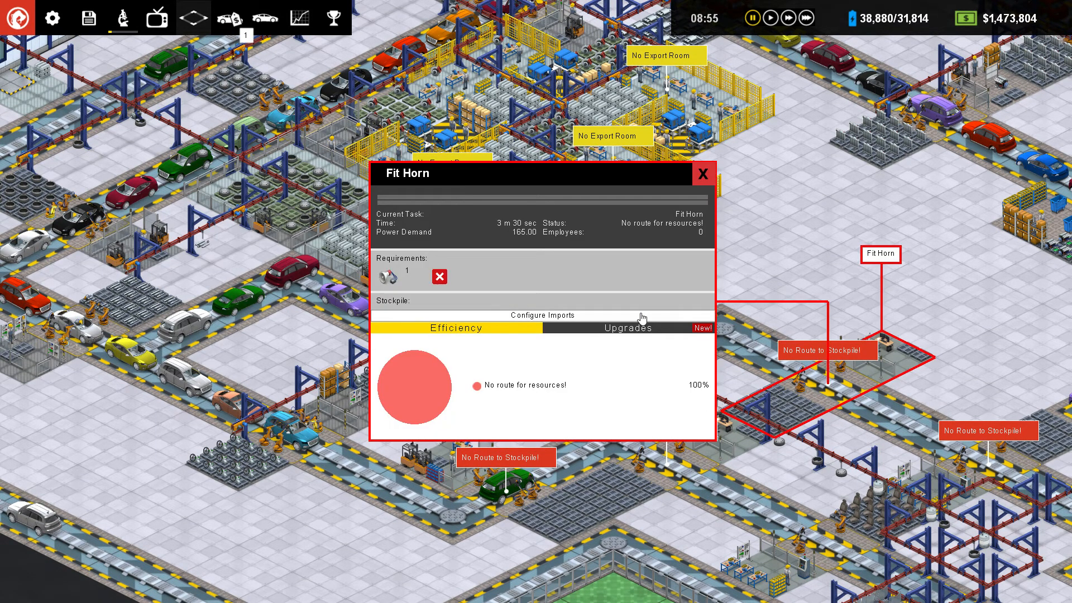
Step: Check Fit Horn, then browse Fit Seats' upgrades to add Leather Interior
click(626, 328)
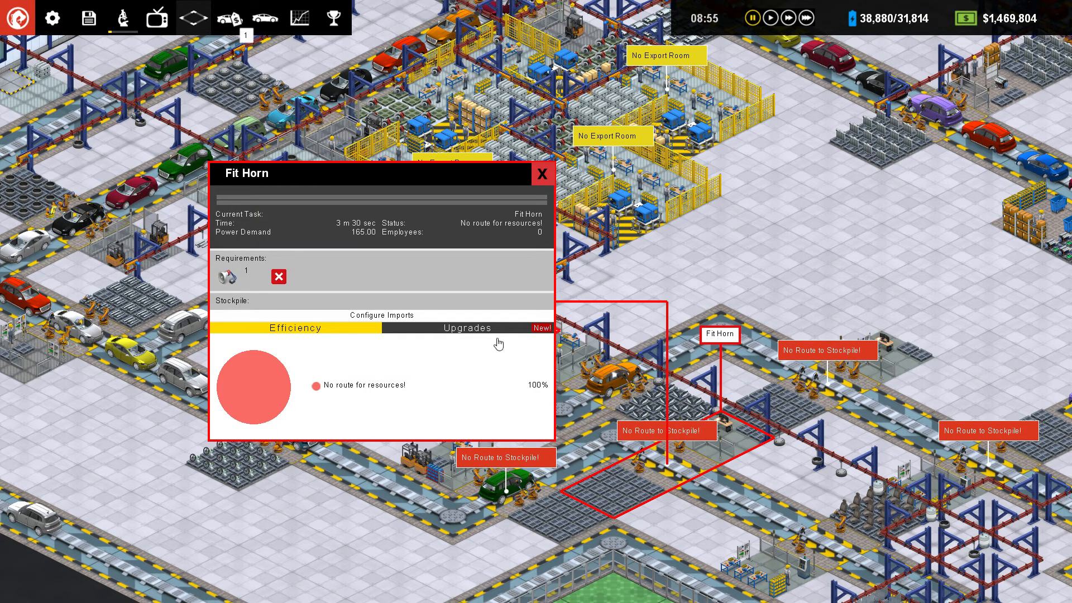
click(542, 173)
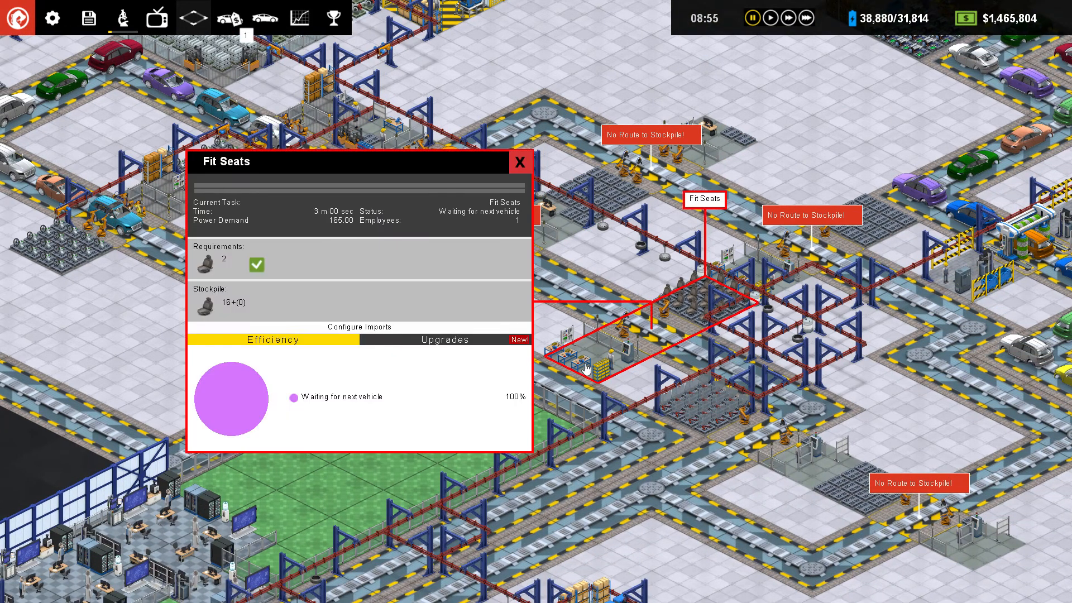
click(444, 340)
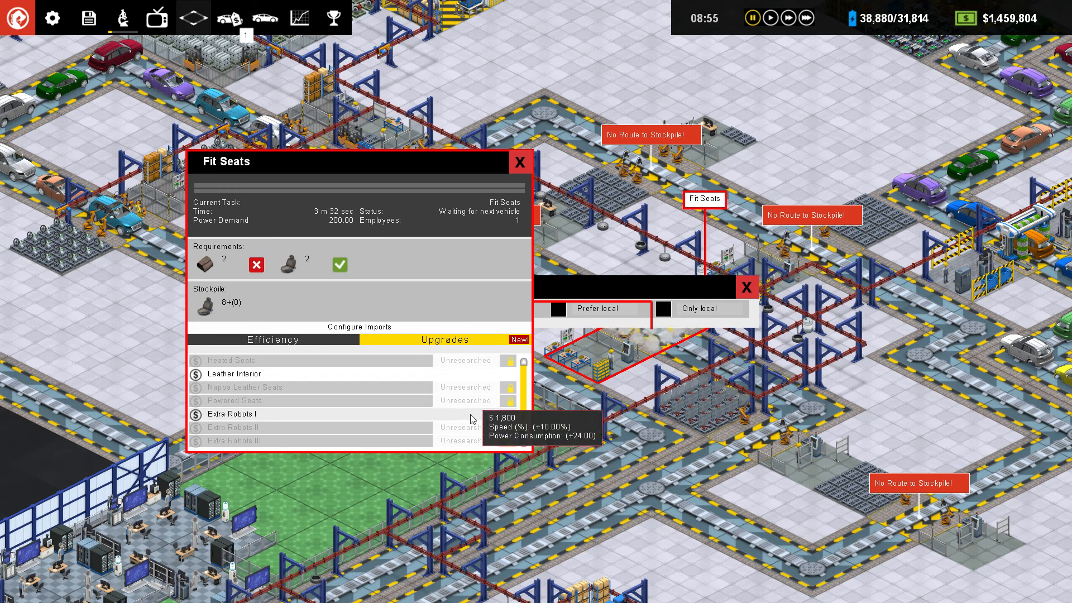
scroll(down, 3)
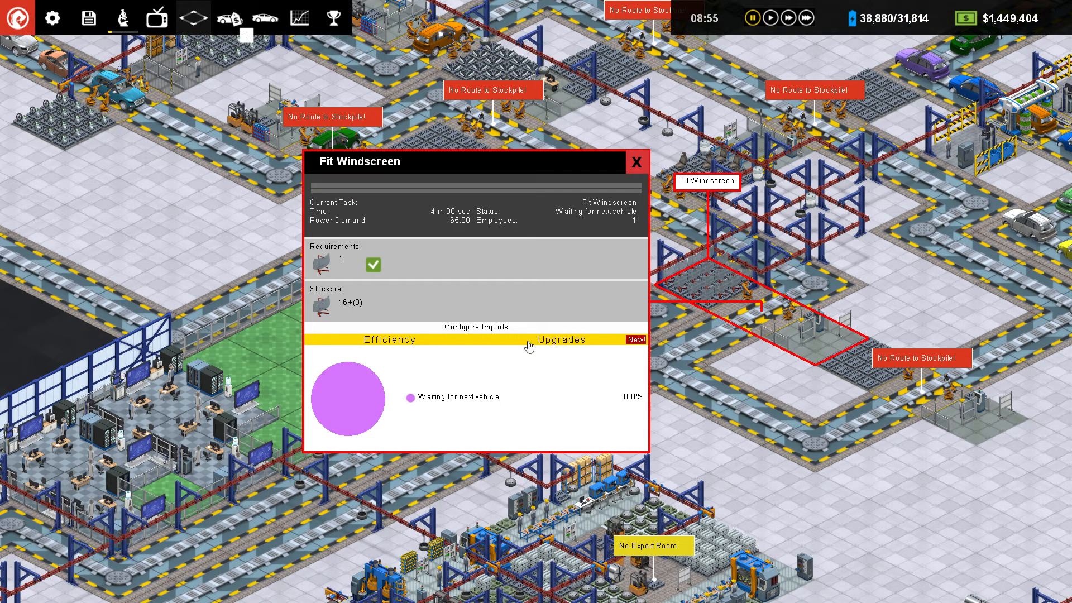
Step: Upgrade another Fit Windscreen station from its Upgrades tab, then close its details
click(561, 338)
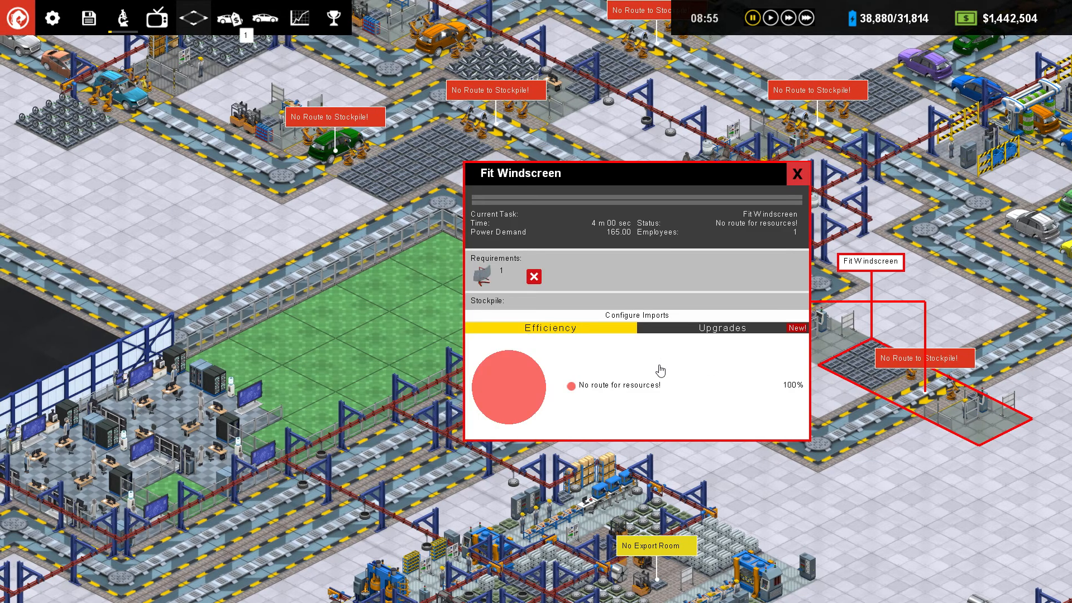
click(720, 328)
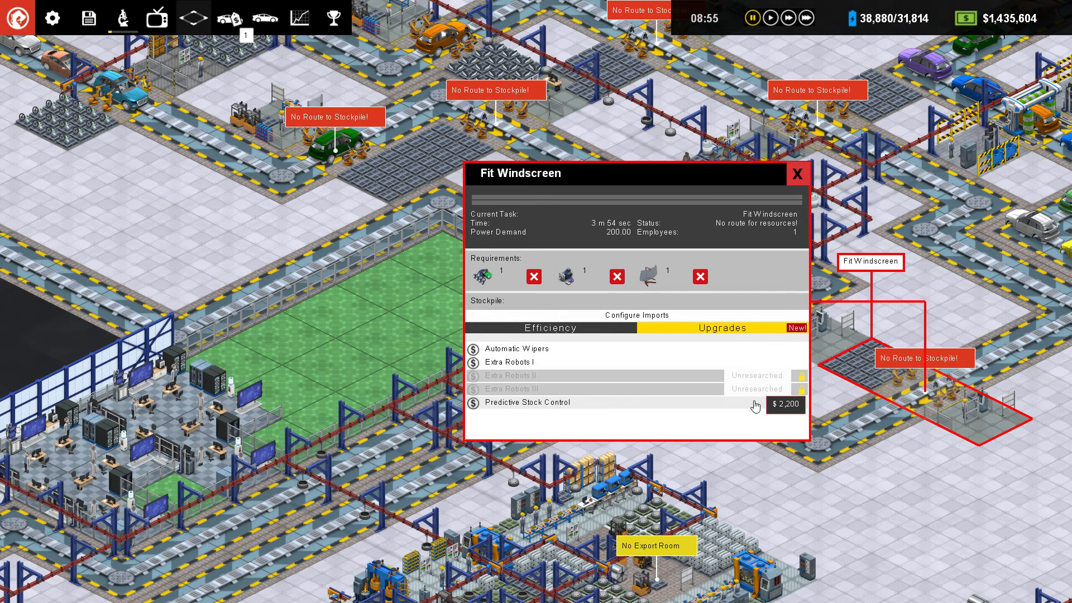
click(796, 174)
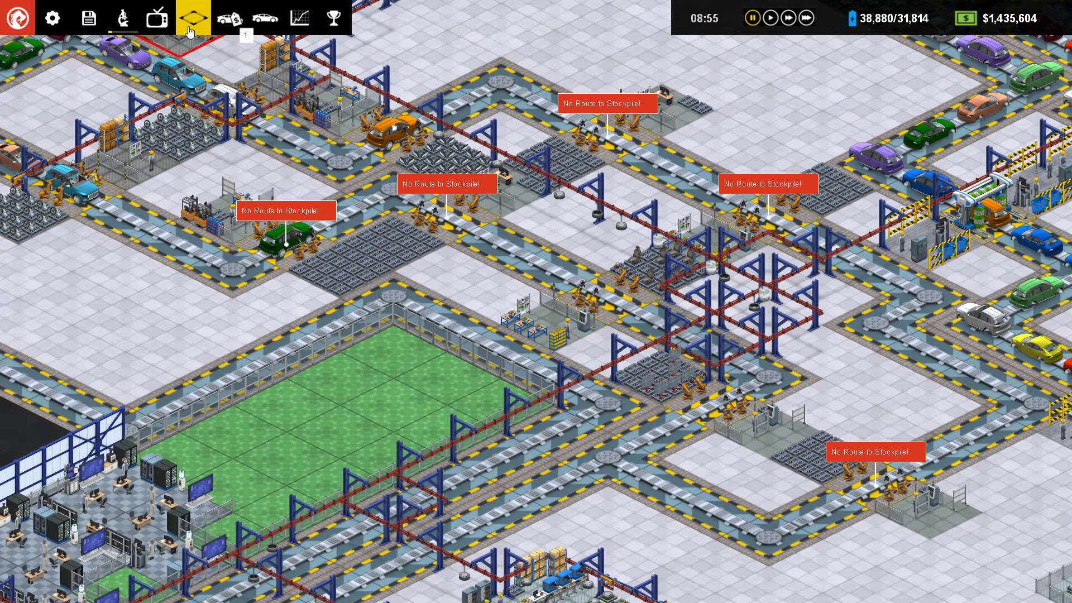
Step: Select Resource Conveyor from the build list to link the stations
click(194, 17)
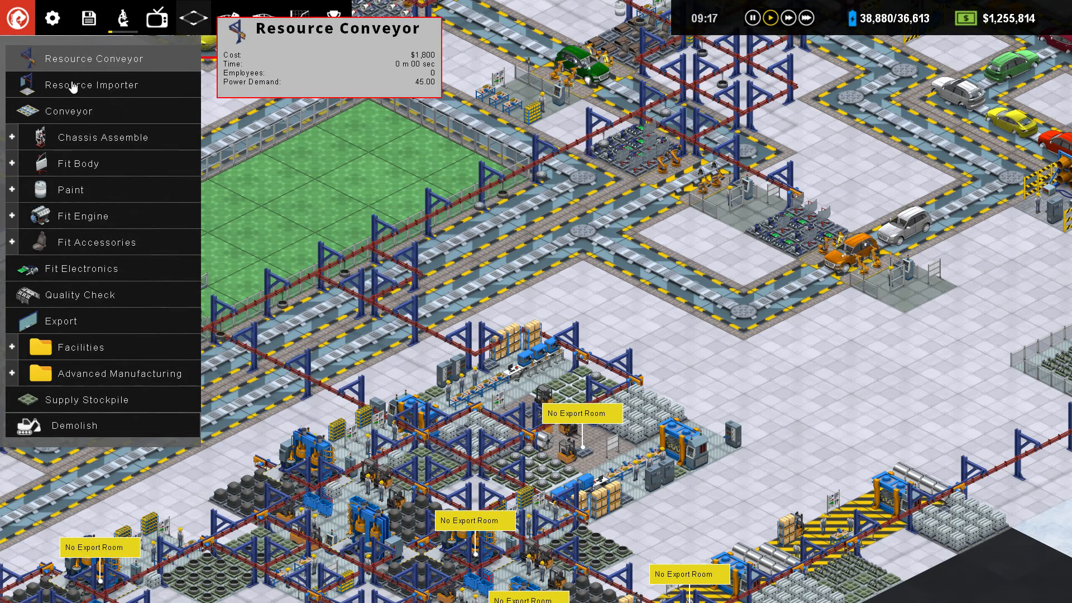
click(609, 328)
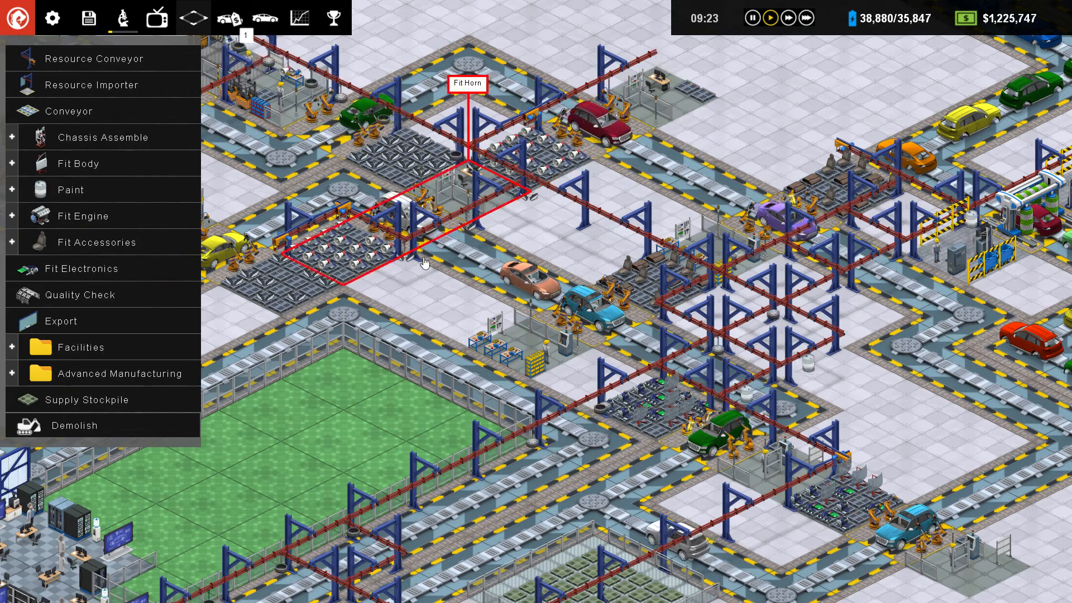
Step: Add Leather and Seat to the supply stockpile alongside the existing Horn entry
click(87, 399)
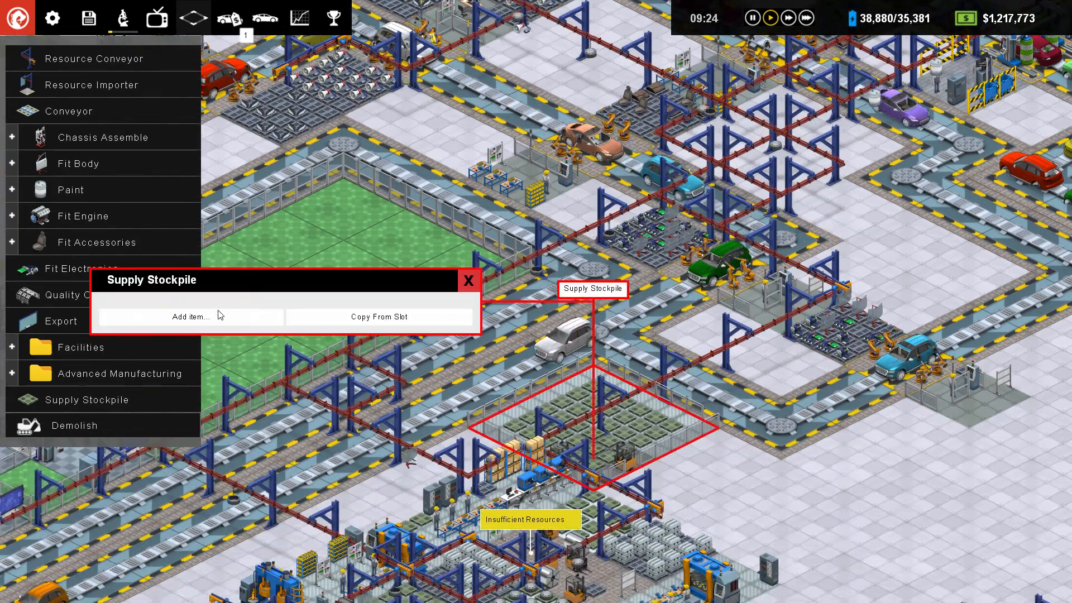
click(189, 317)
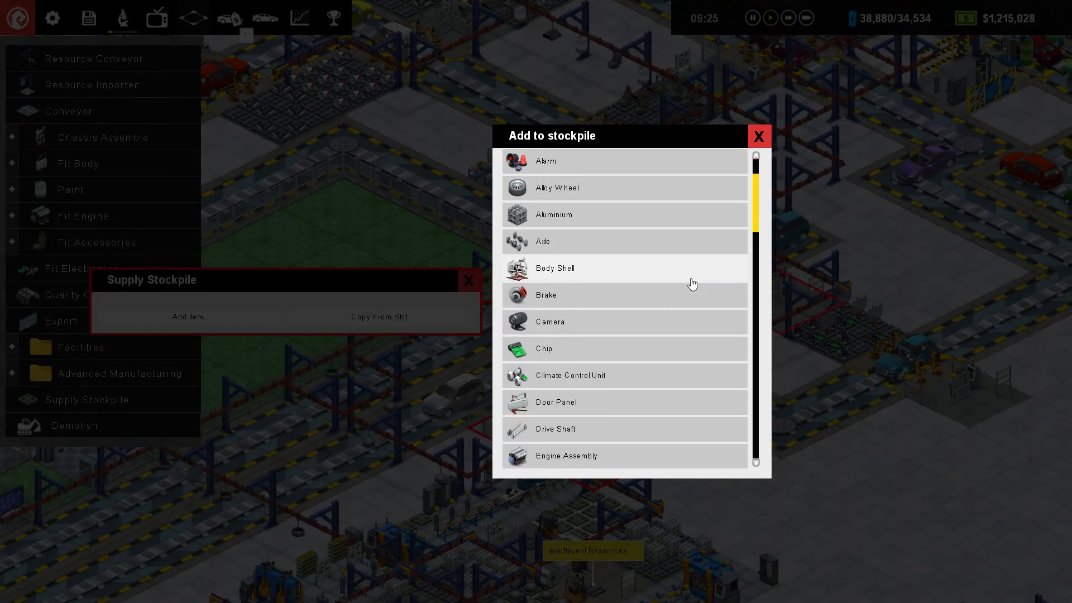
scroll(down, 3)
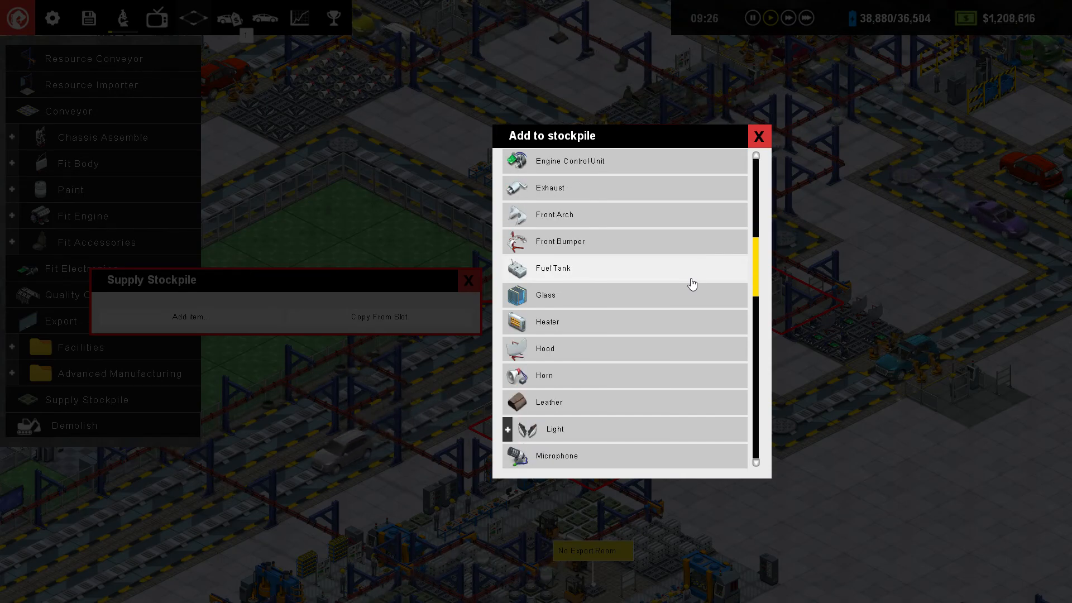
click(543, 375)
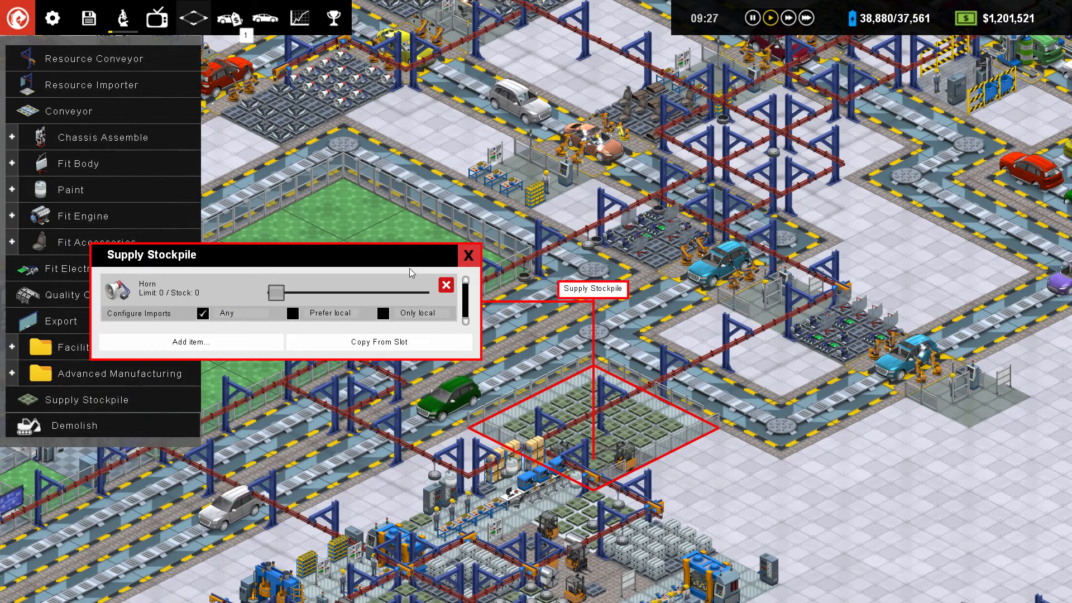
click(191, 342)
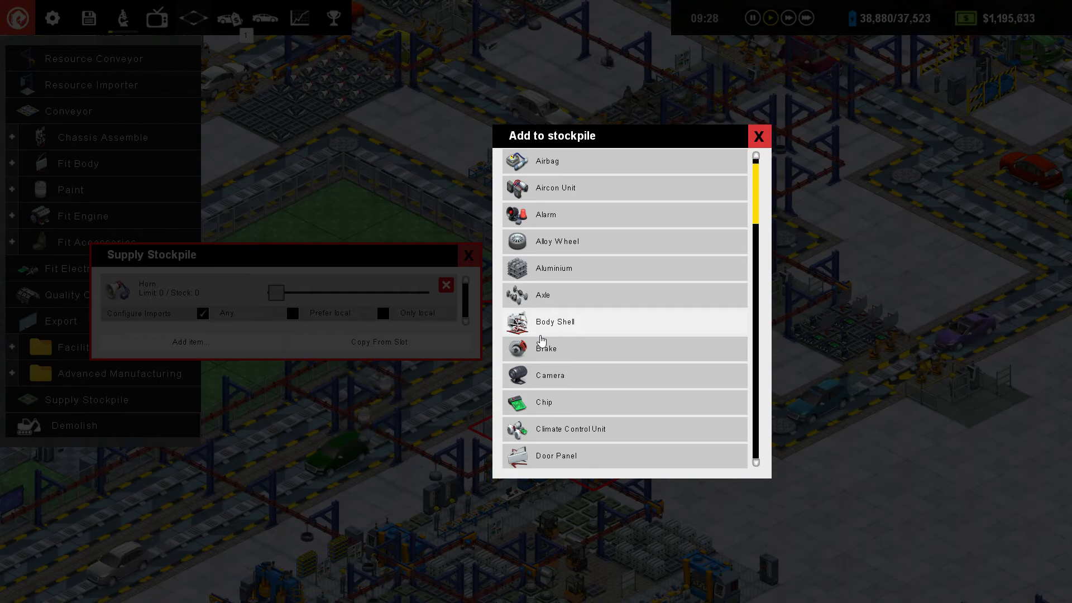
scroll(down, 3)
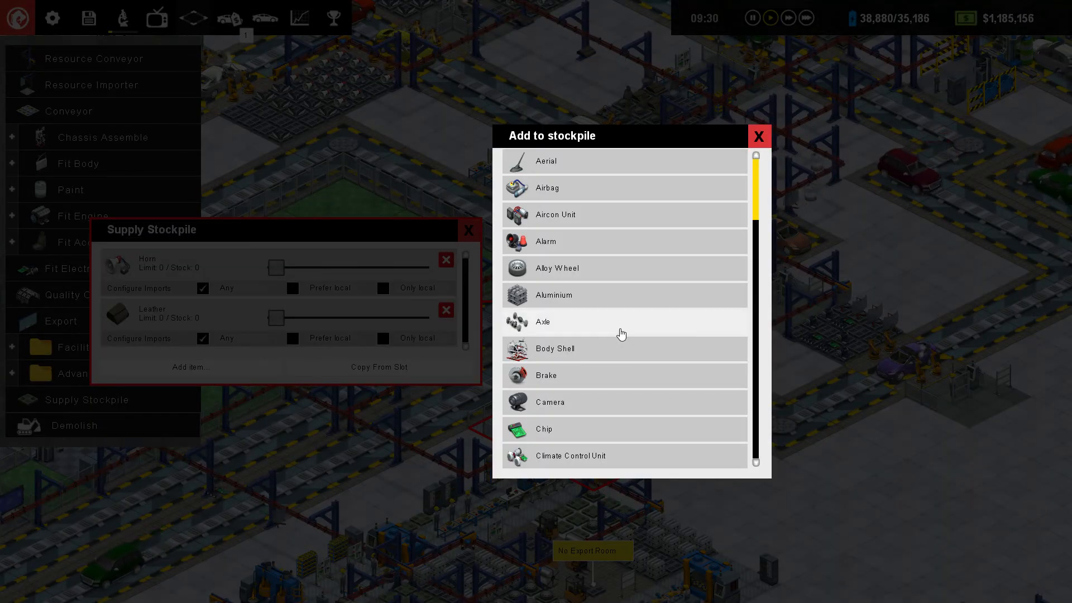
scroll(down, 3)
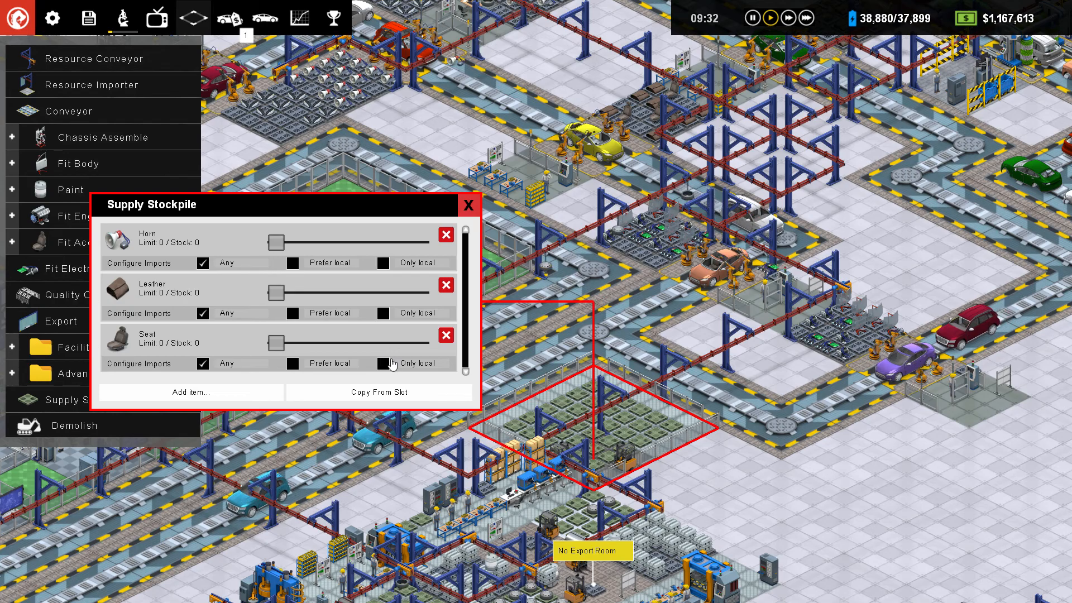
Step: Set the stockpile's Seat, Leather and Horn limits to 12 each
drag(274, 343, 326, 342)
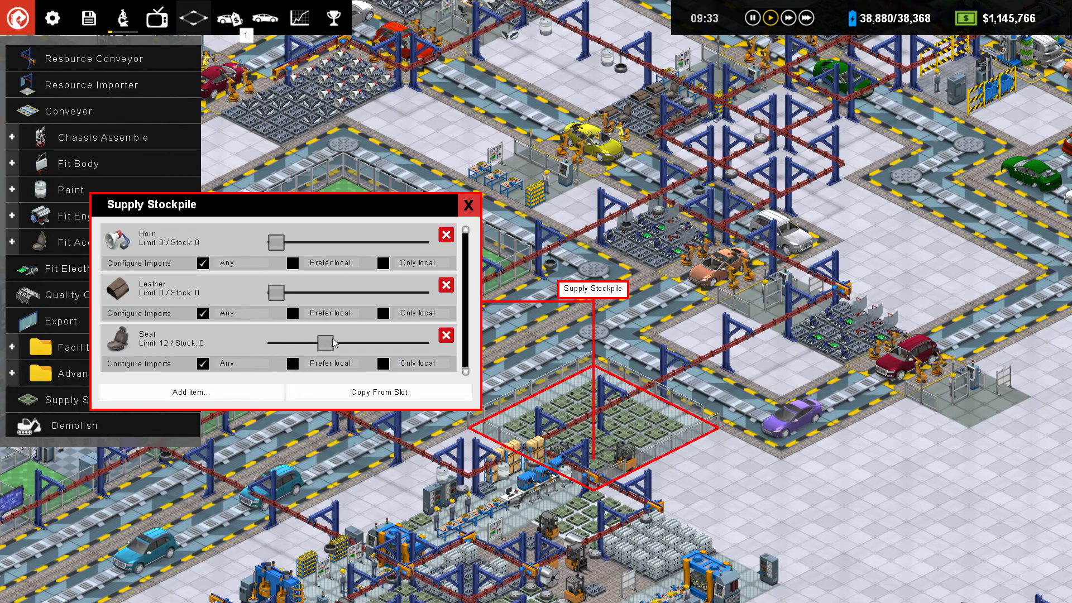
drag(325, 342, 348, 341)
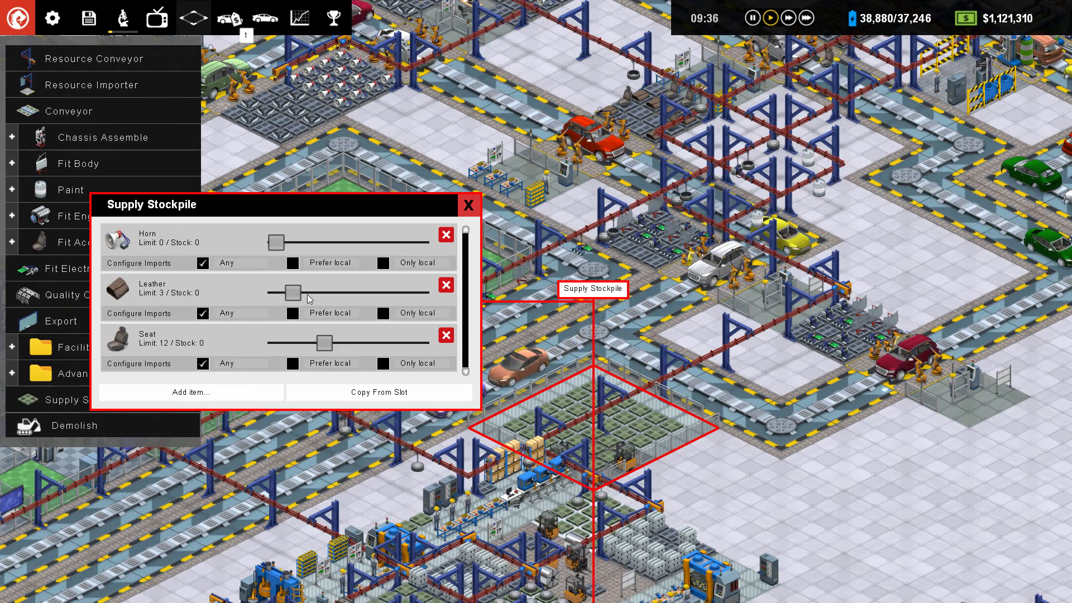
drag(296, 292, 323, 293)
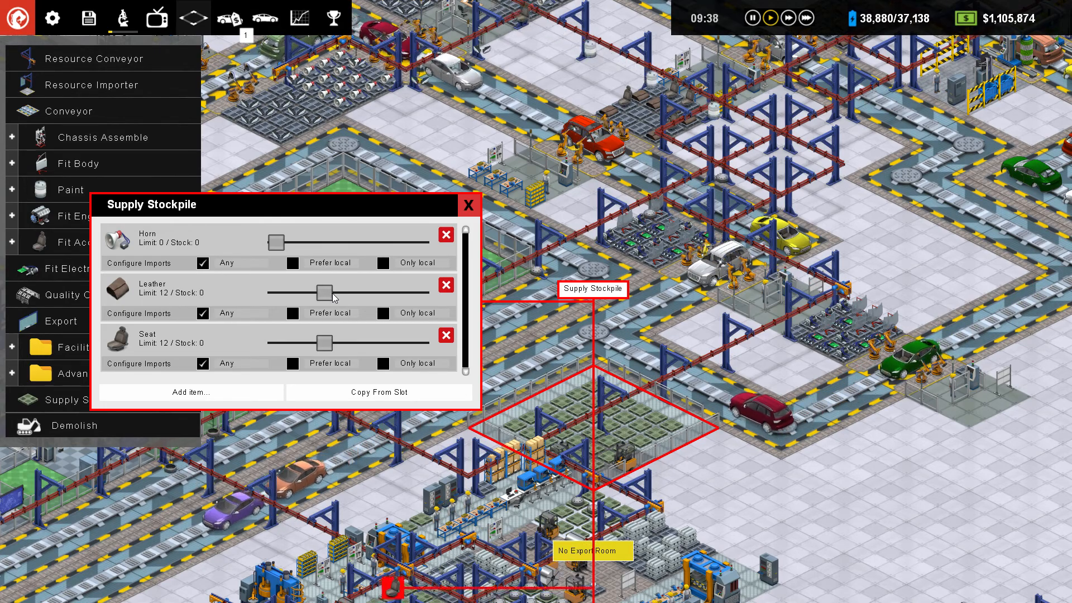
drag(272, 242, 322, 243)
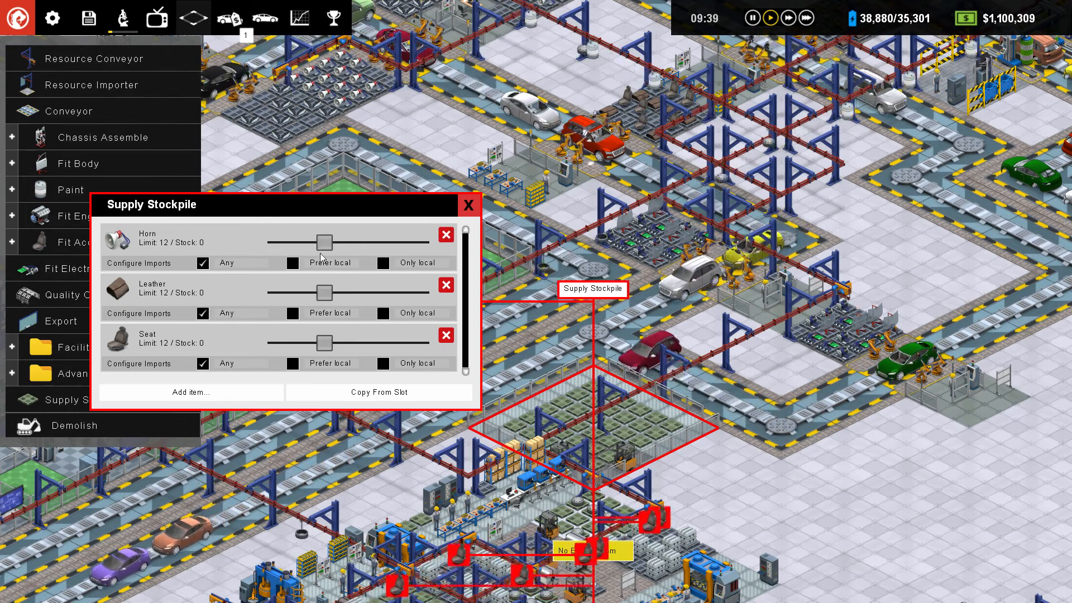
Step: Inspect two Fit Horn stations and the Fit Seats station
click(470, 204)
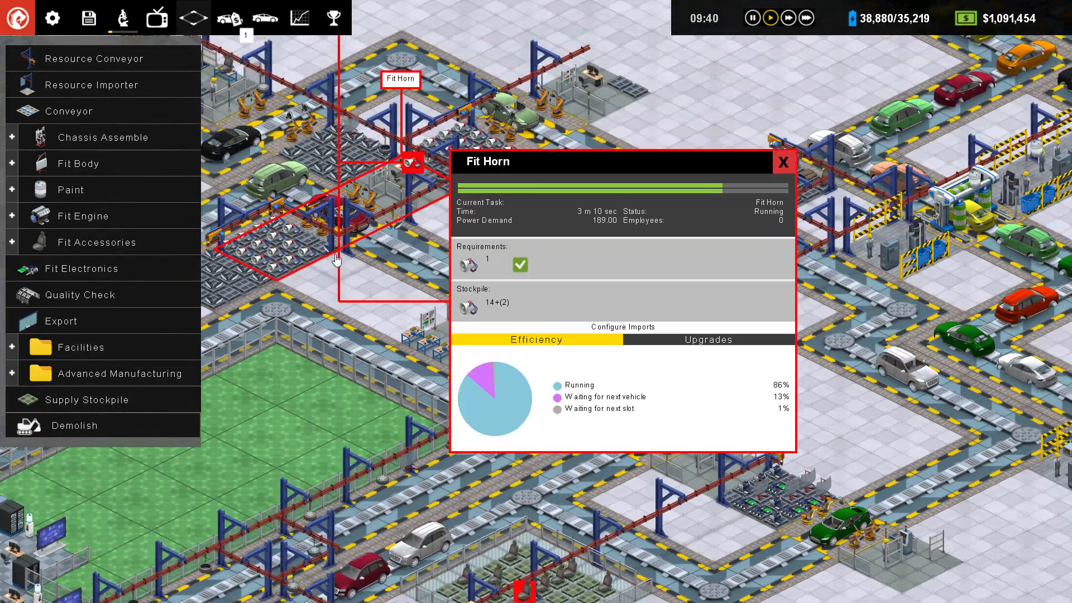
click(621, 326)
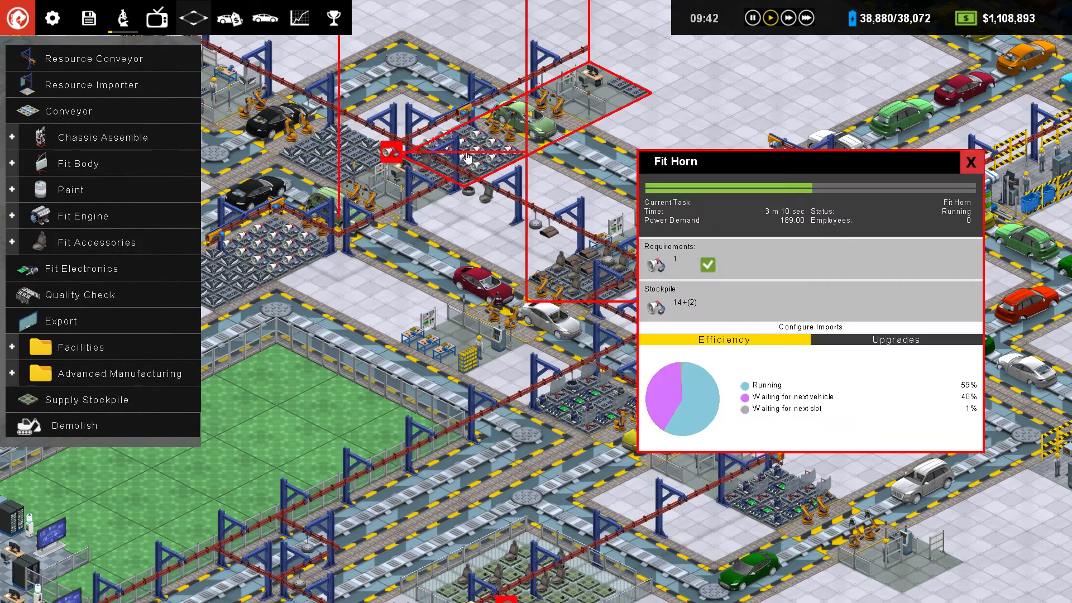
click(809, 326)
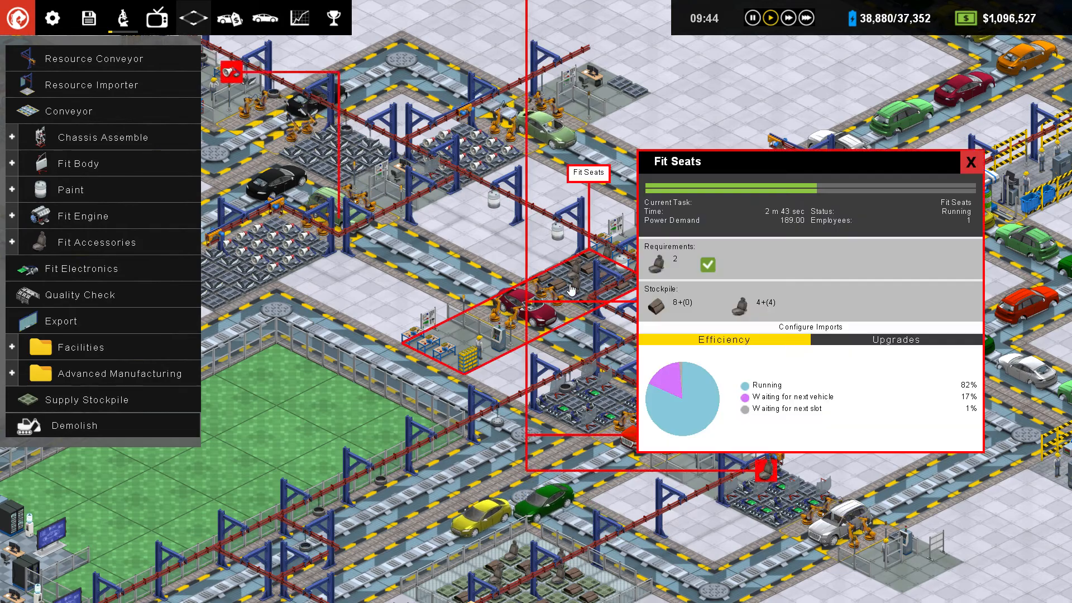
Step: Close the Fit Seats panel and show the station status overlay with car icons
click(809, 326)
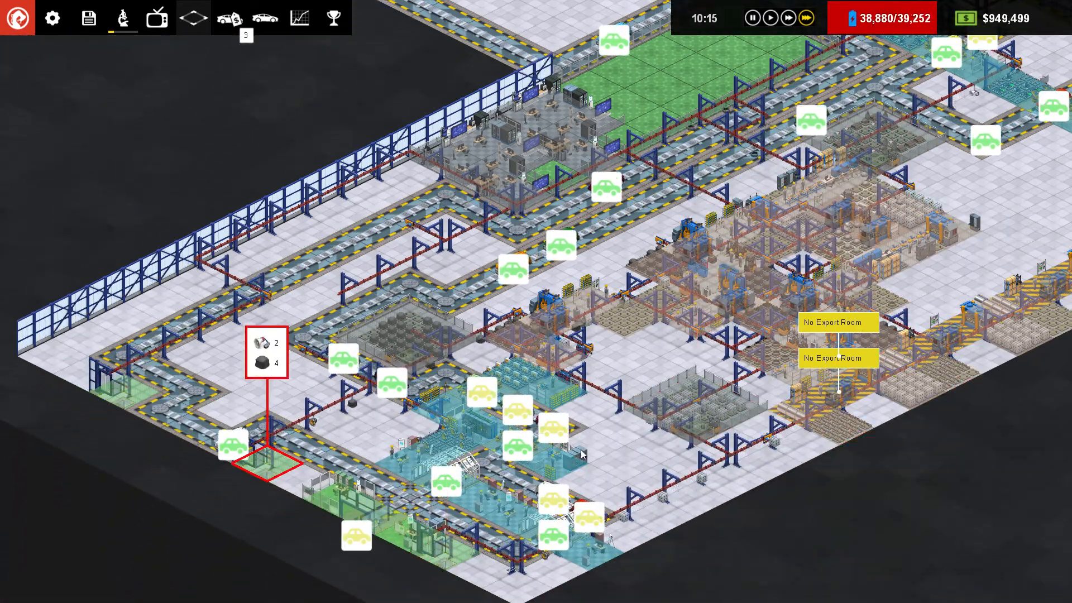
Step: Inspect the Fit Electronics station, then close its panel back to the normal map
click(480, 333)
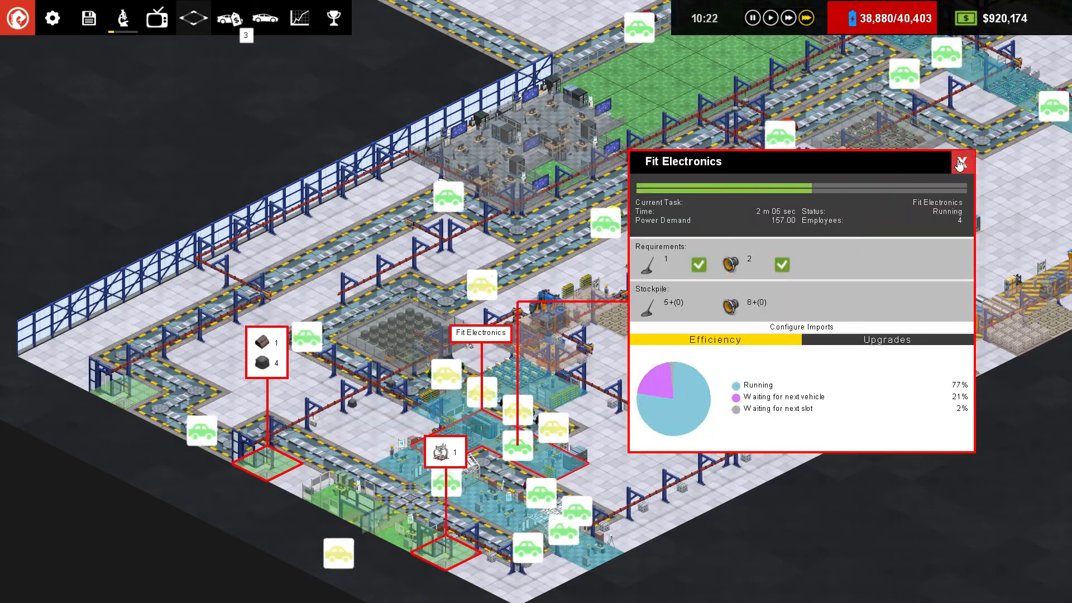
click(962, 163)
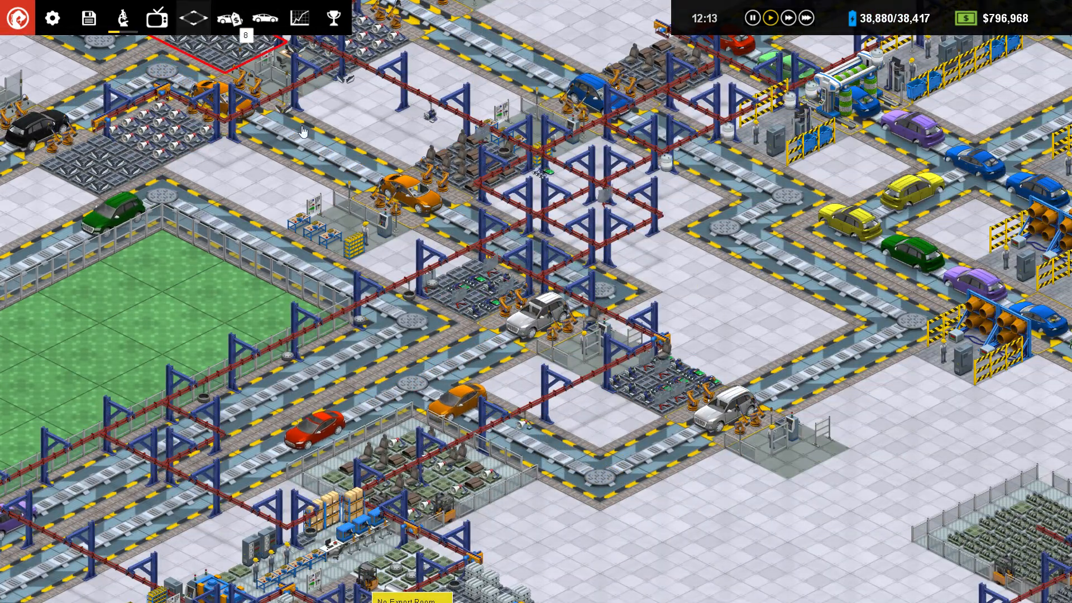
Step: Open and close the Fit Windscreen station's details panel
click(514, 243)
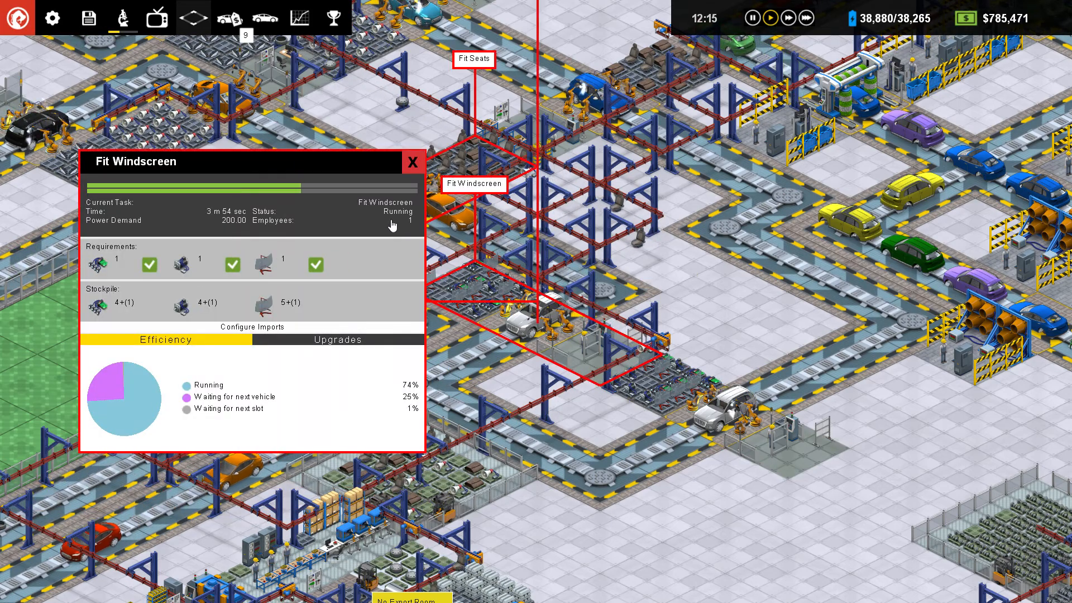
click(413, 162)
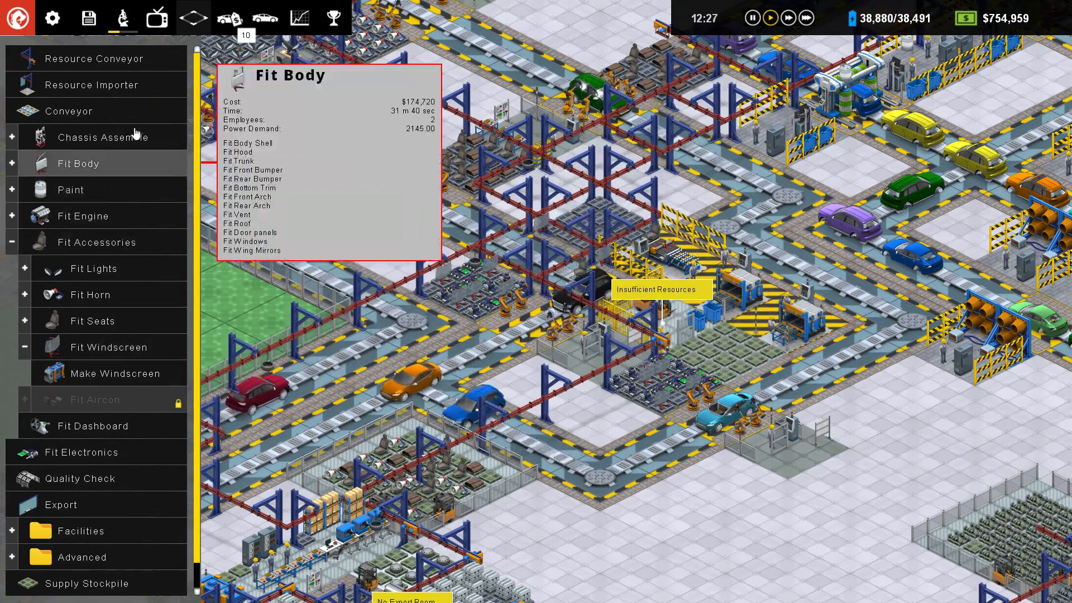
Step: Place a $7,200 Make Windscreen station on the empty floor beside the windscreen line
click(112, 374)
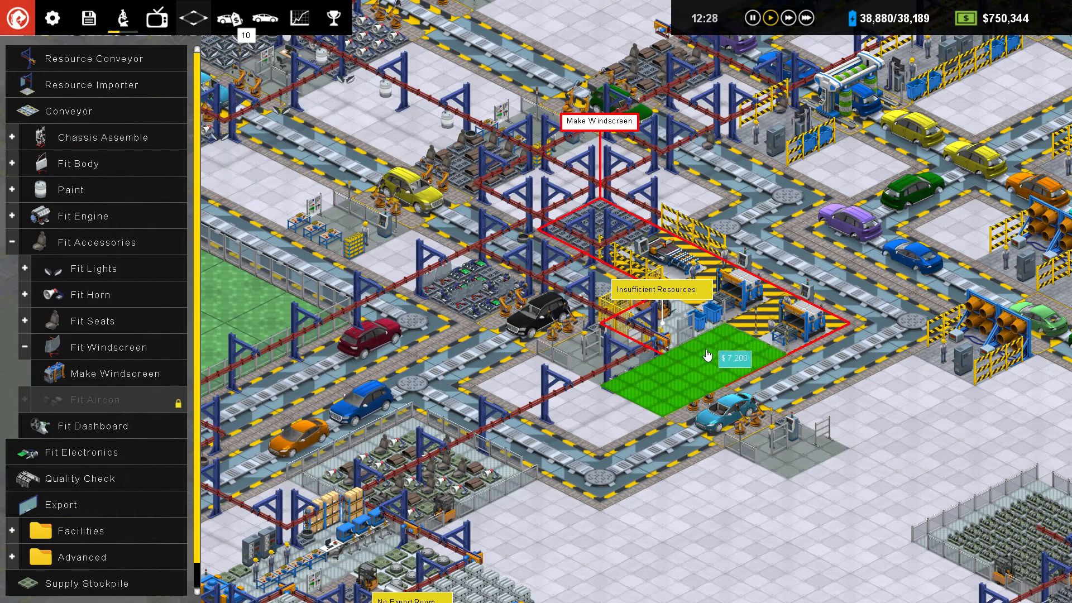
click(708, 356)
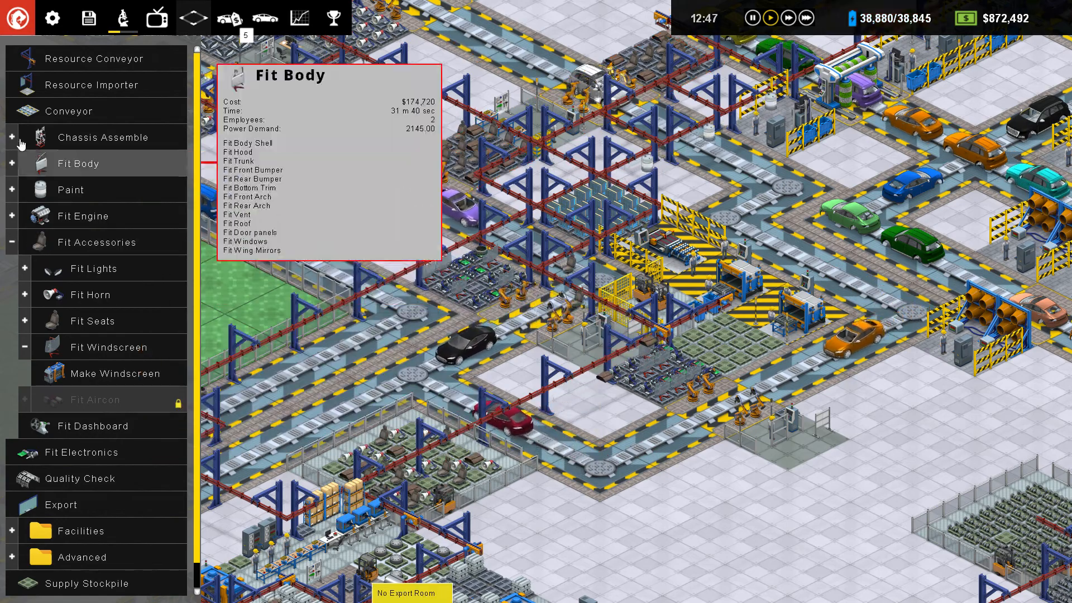
mouse_move(114, 374)
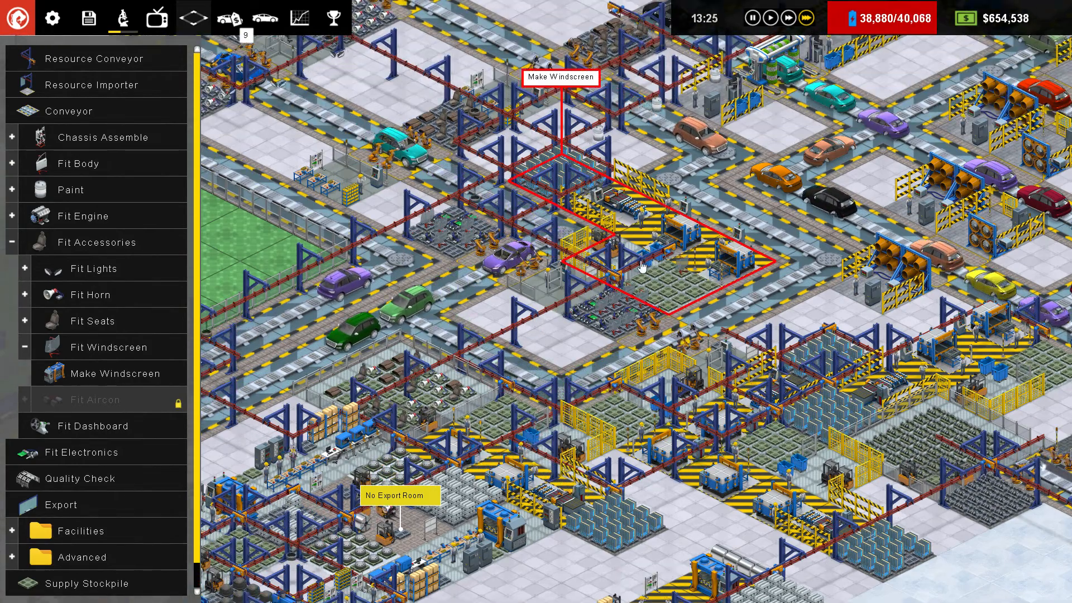
Step: Set Fit Windscreen's imports to take windscreens only from local supply
click(636, 267)
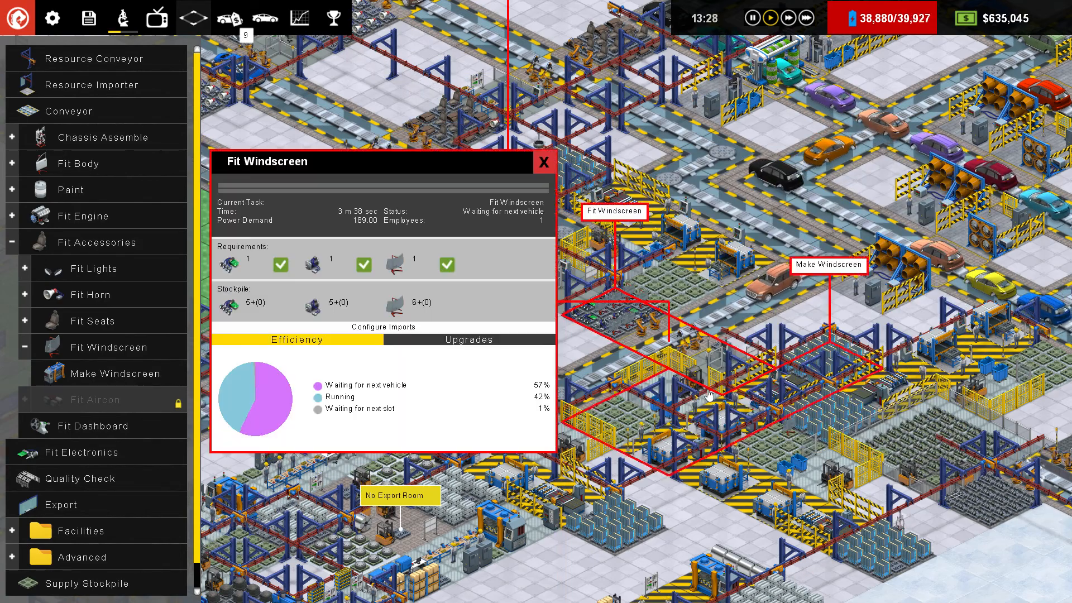
click(382, 327)
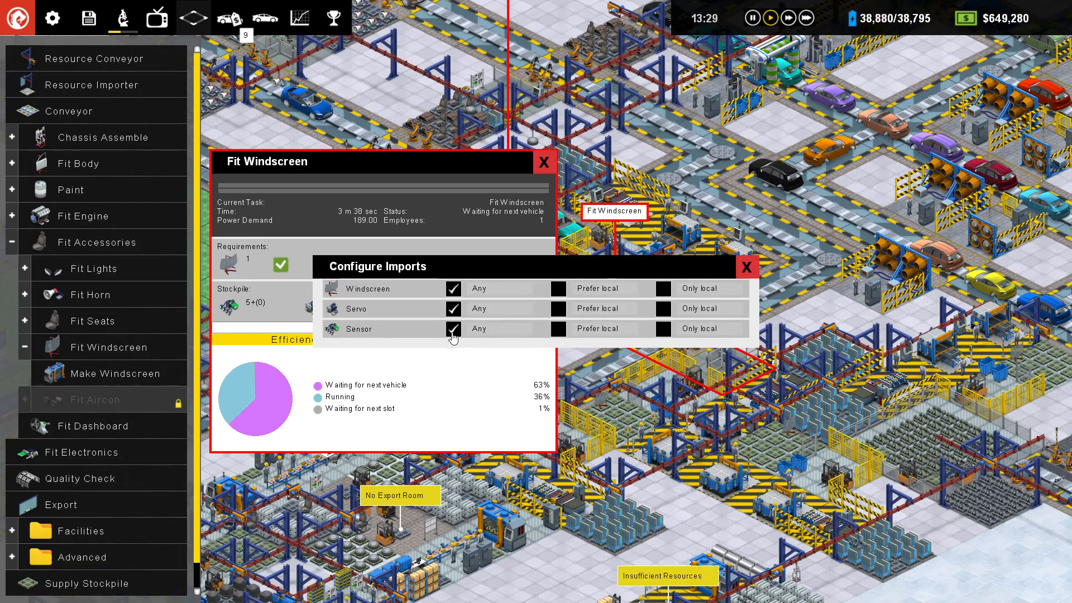
click(661, 288)
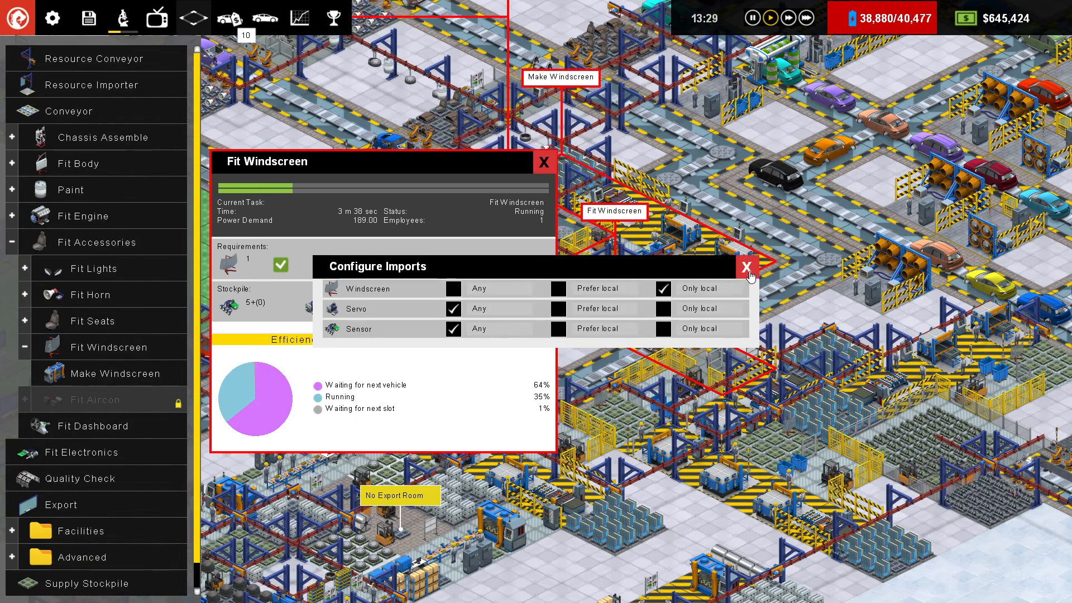
click(749, 267)
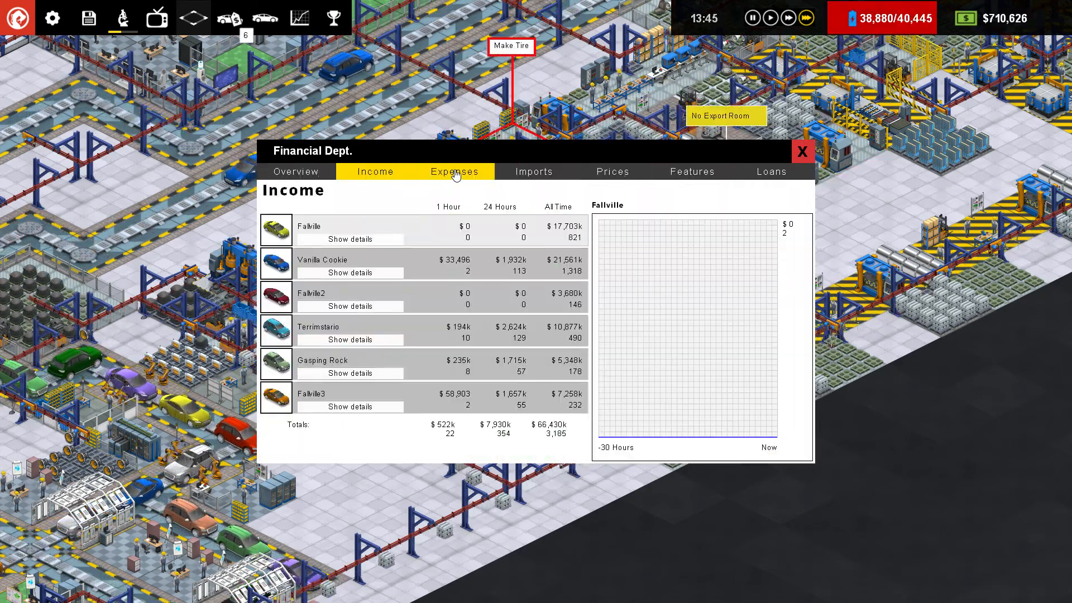
click(612, 171)
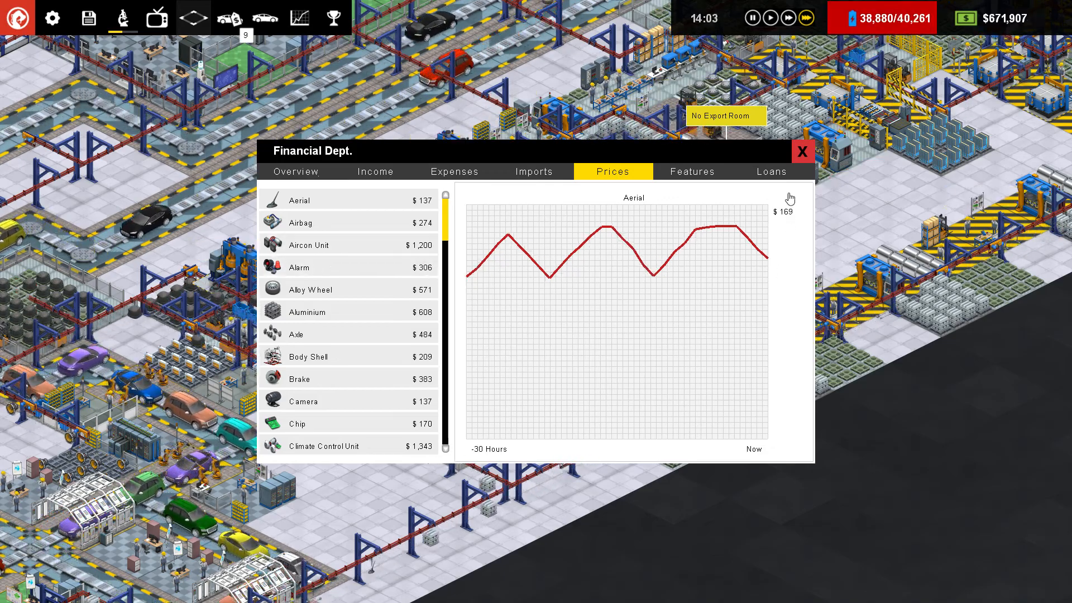
click(771, 171)
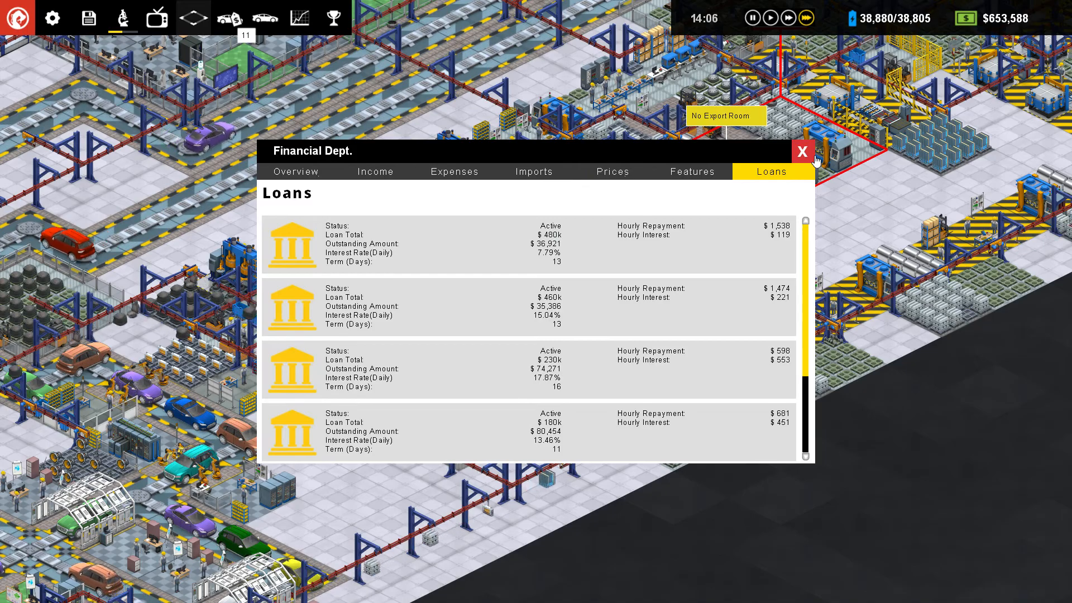
click(802, 152)
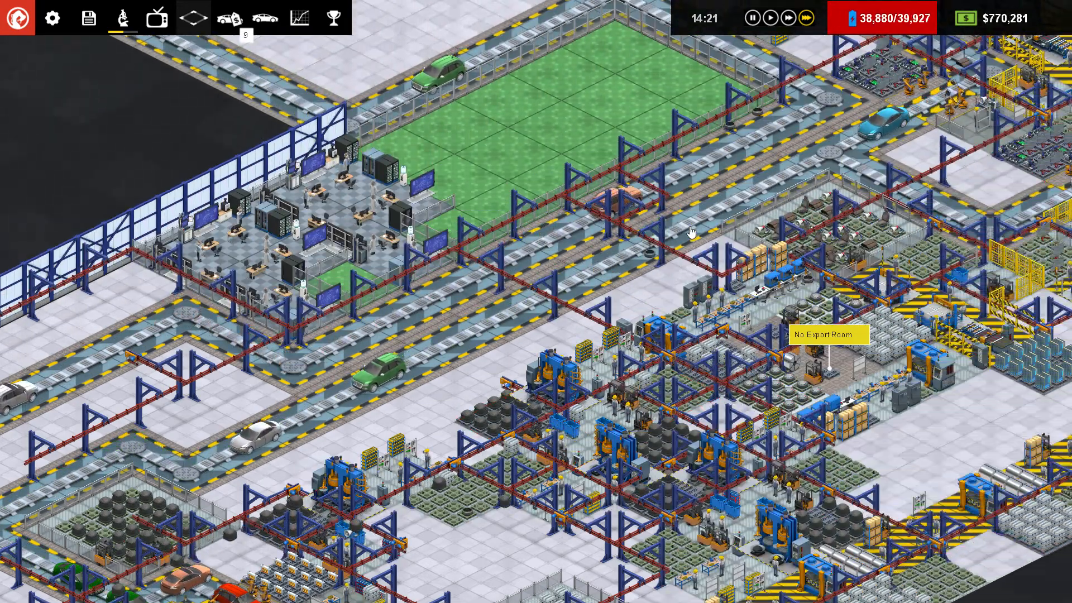
Step: Close the Steel Supply Stockpile panel and bring up the build menu
scroll(down, 3)
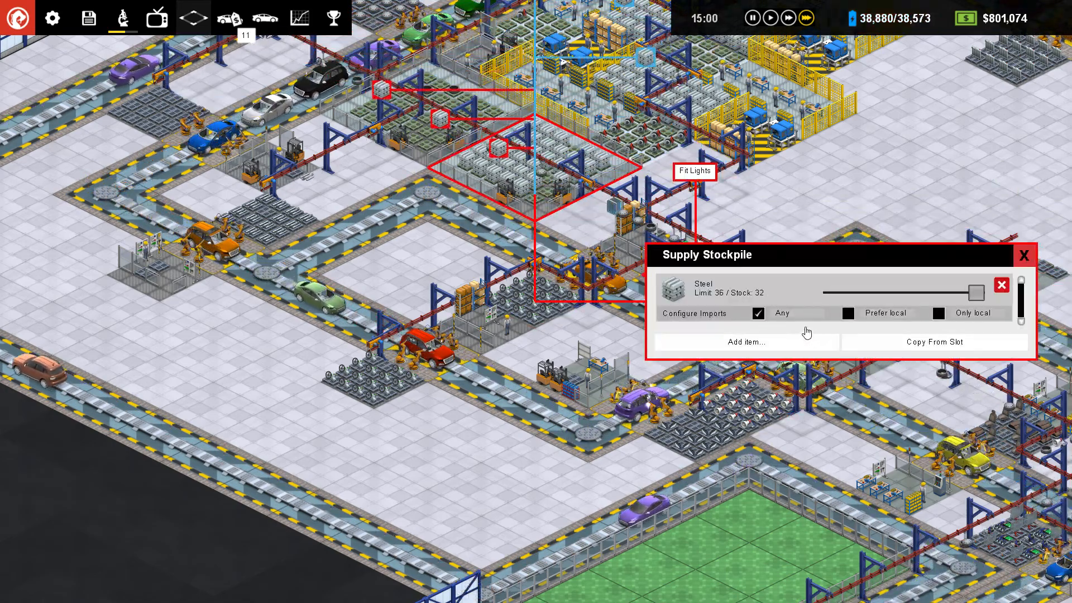
click(1024, 255)
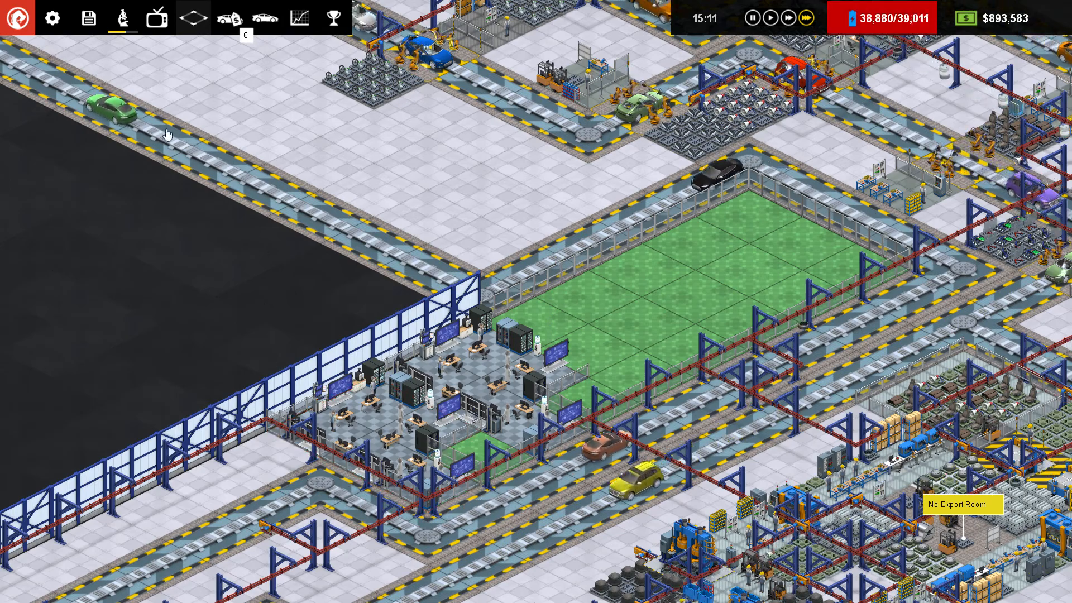
click(192, 18)
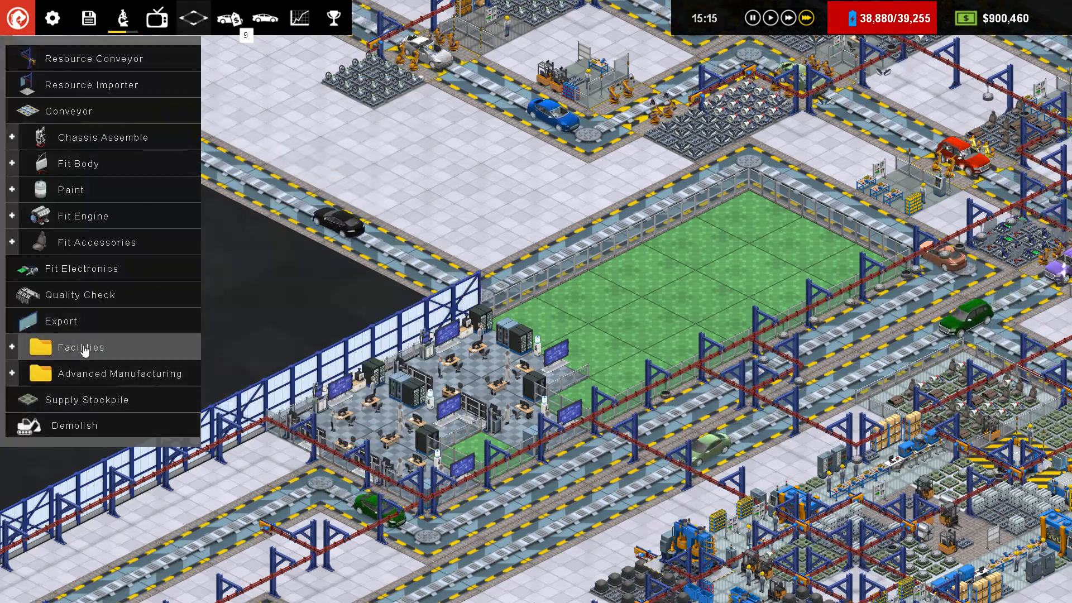
Step: Expand Facilities to list Marketing Dept, Power Plant, Research Office and Research Center
click(83, 347)
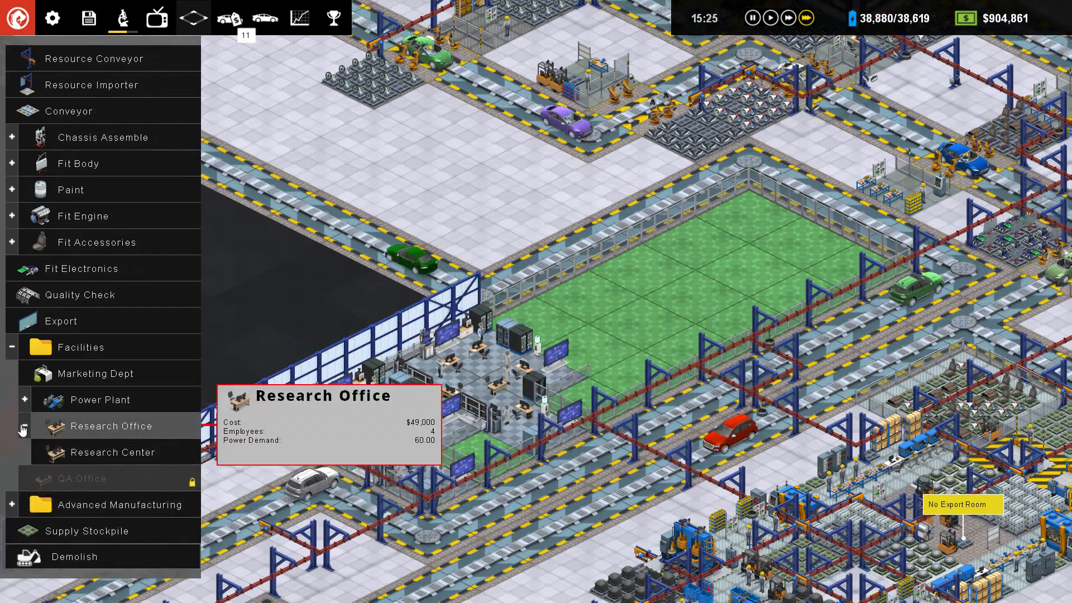
mouse_move(100, 400)
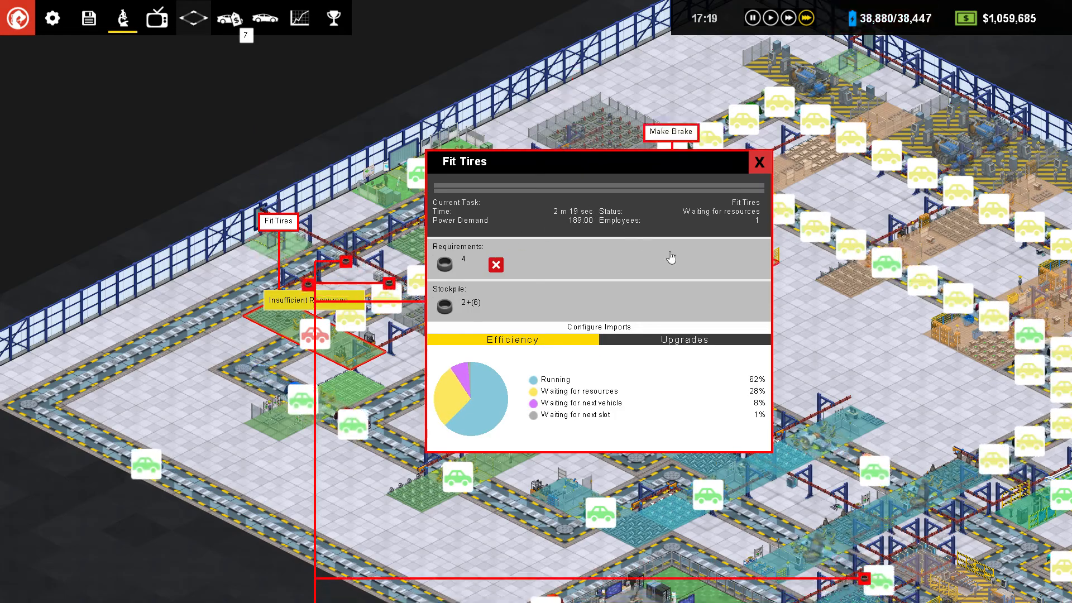
Step: View Fit Tires upgrades, showing Extra Robots I and Predictive Stock Control
click(683, 340)
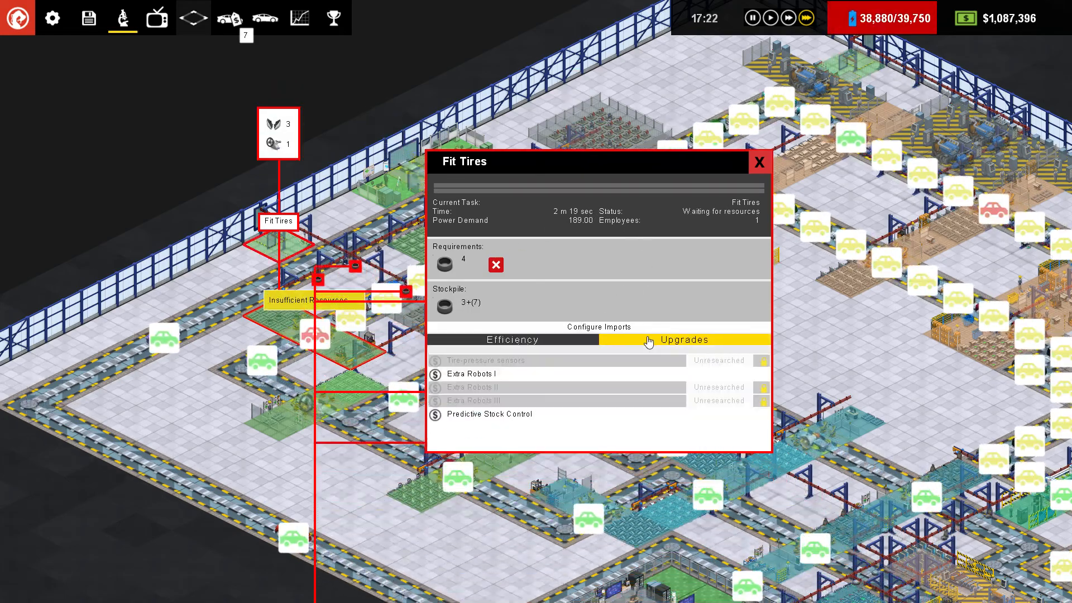
click(758, 162)
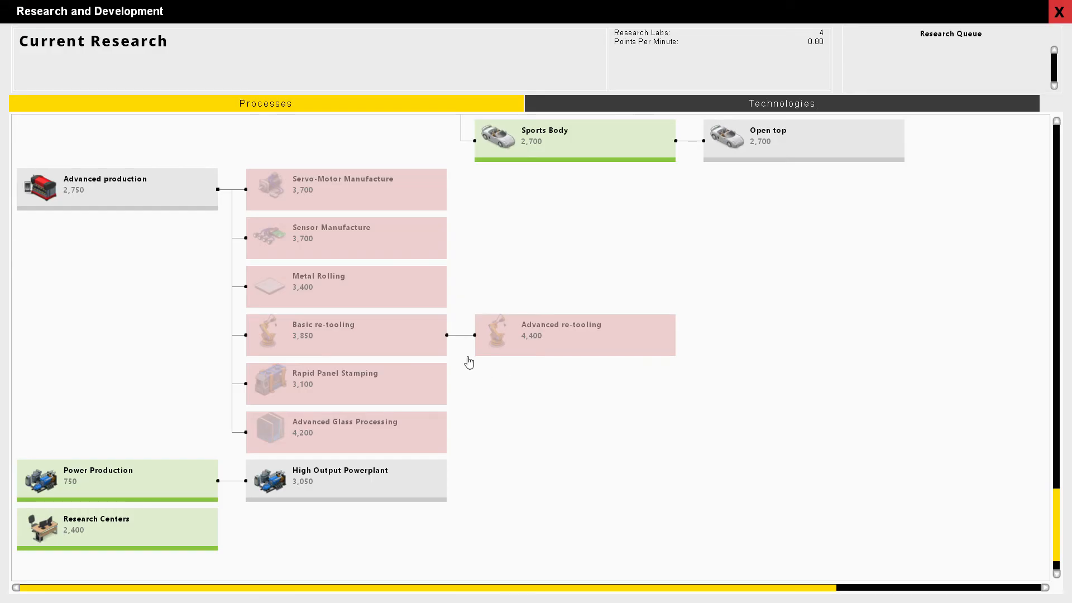
mouse_move(240, 175)
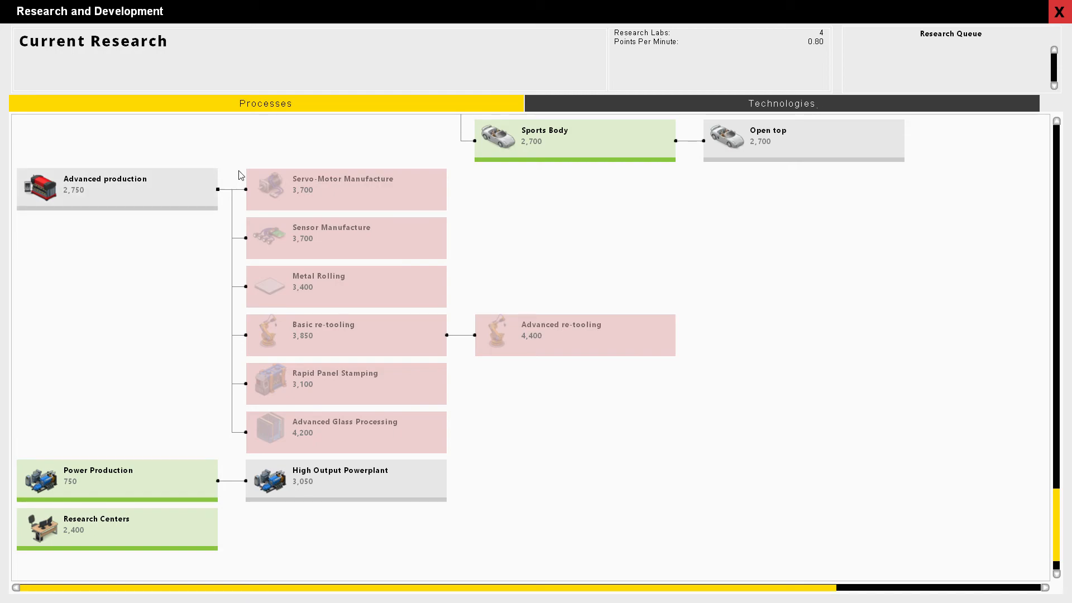
mouse_move(315, 207)
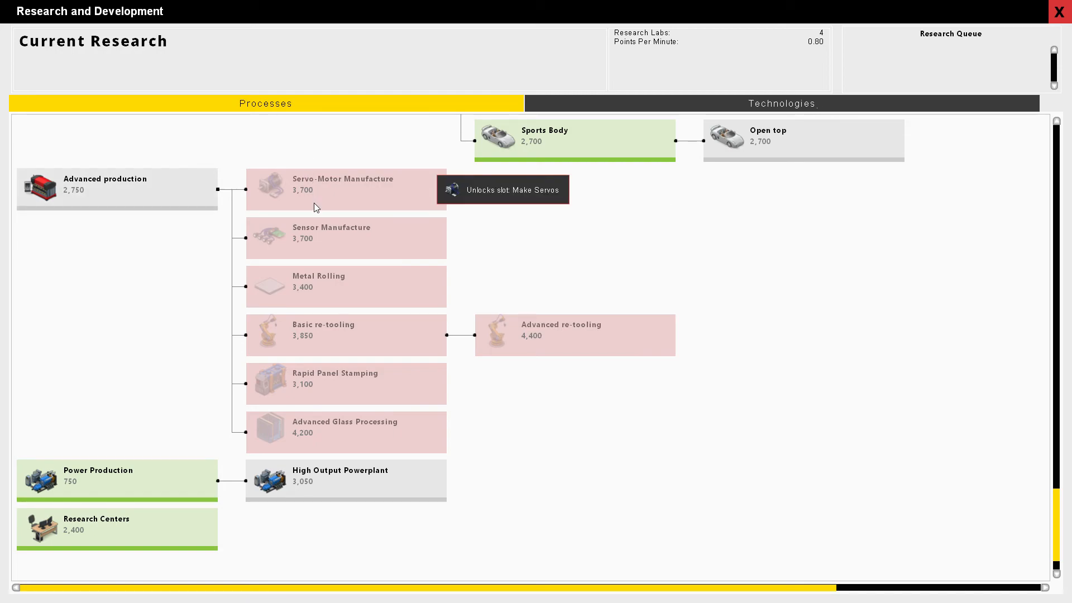
mouse_move(249, 243)
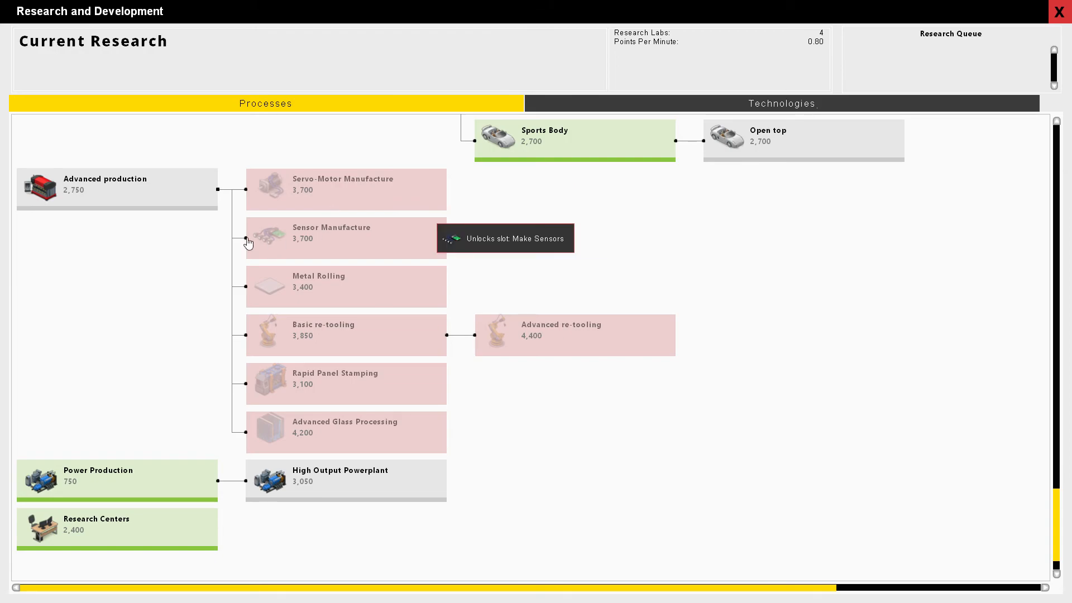
mouse_move(326, 306)
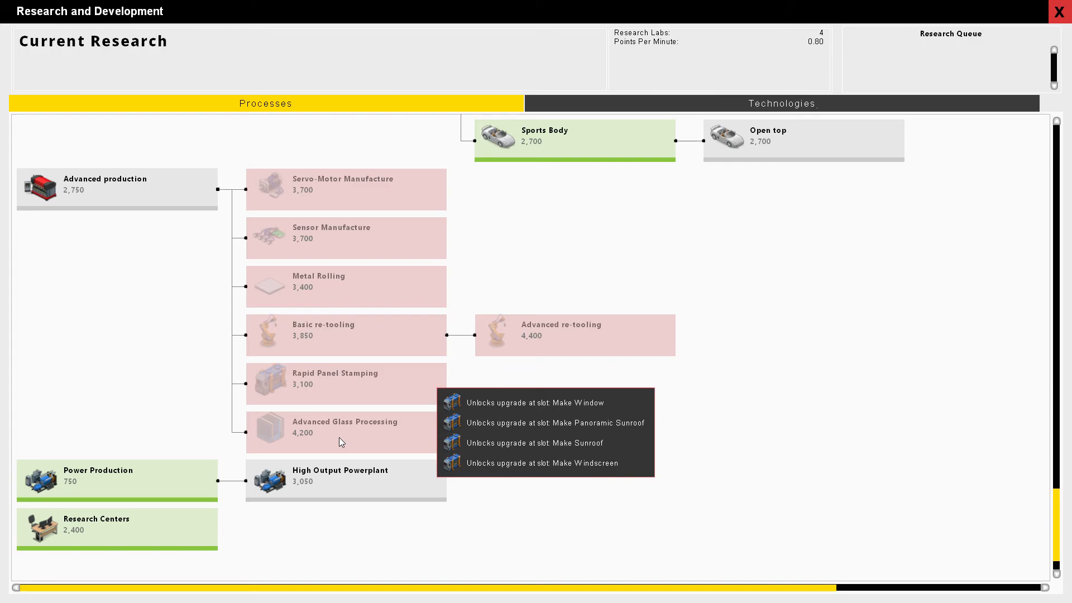
click(345, 432)
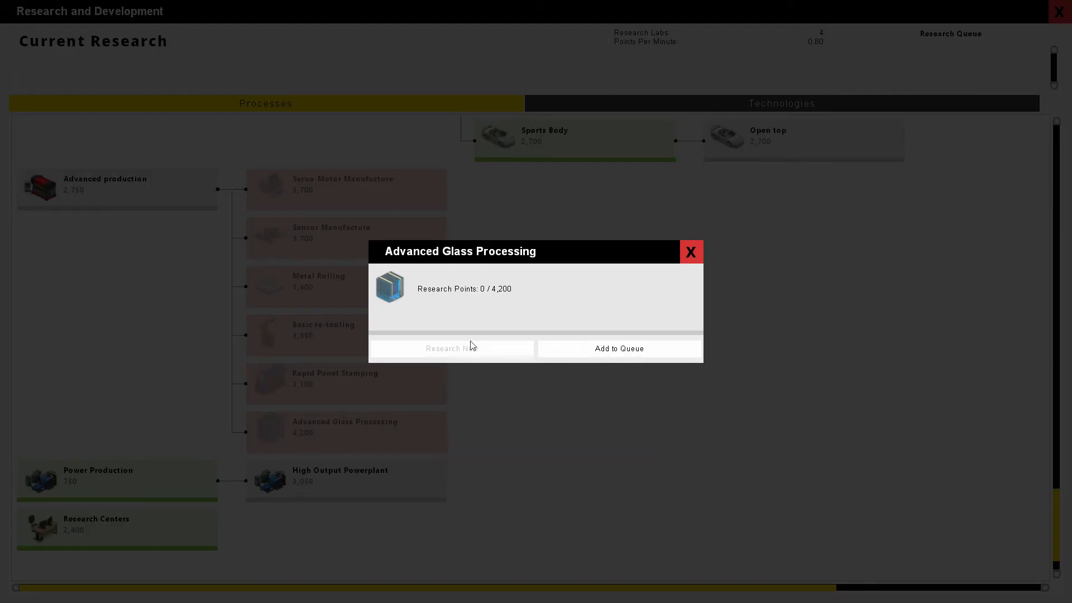
click(691, 251)
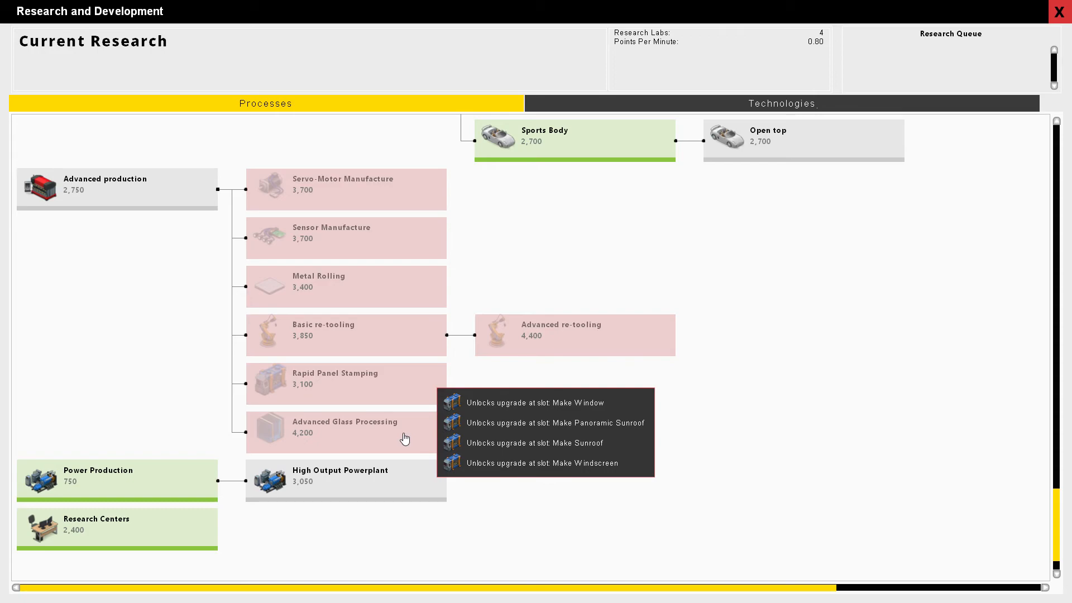
mouse_move(375, 395)
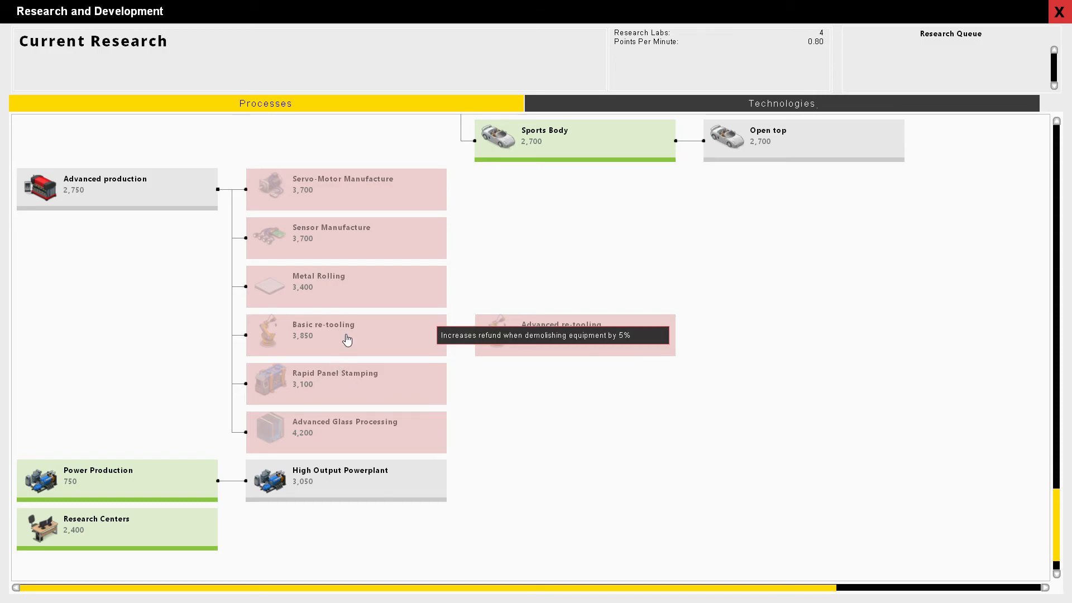
mouse_move(348, 340)
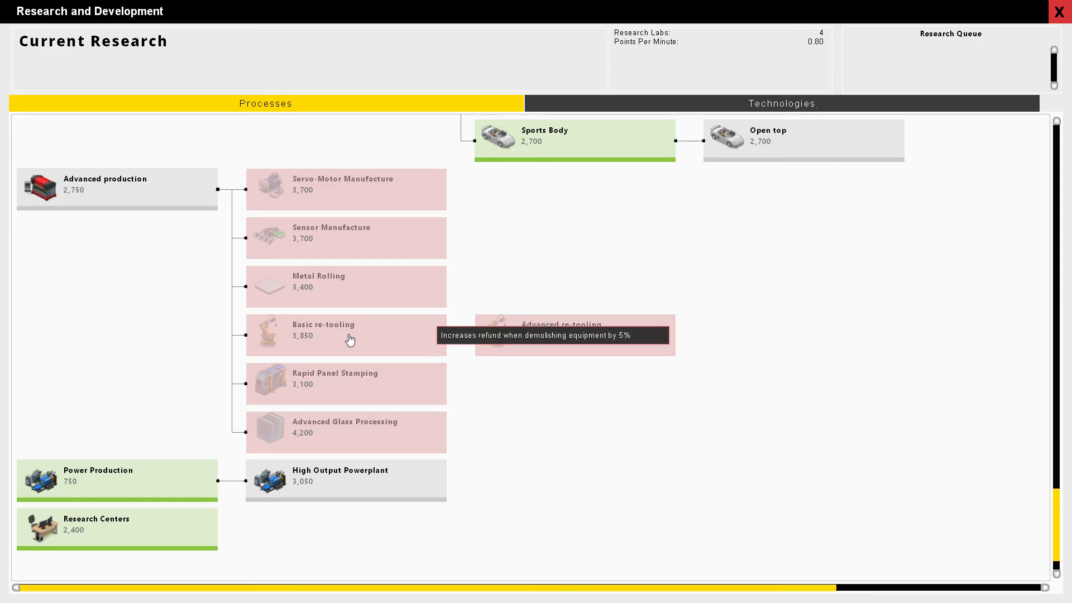
mouse_move(493, 330)
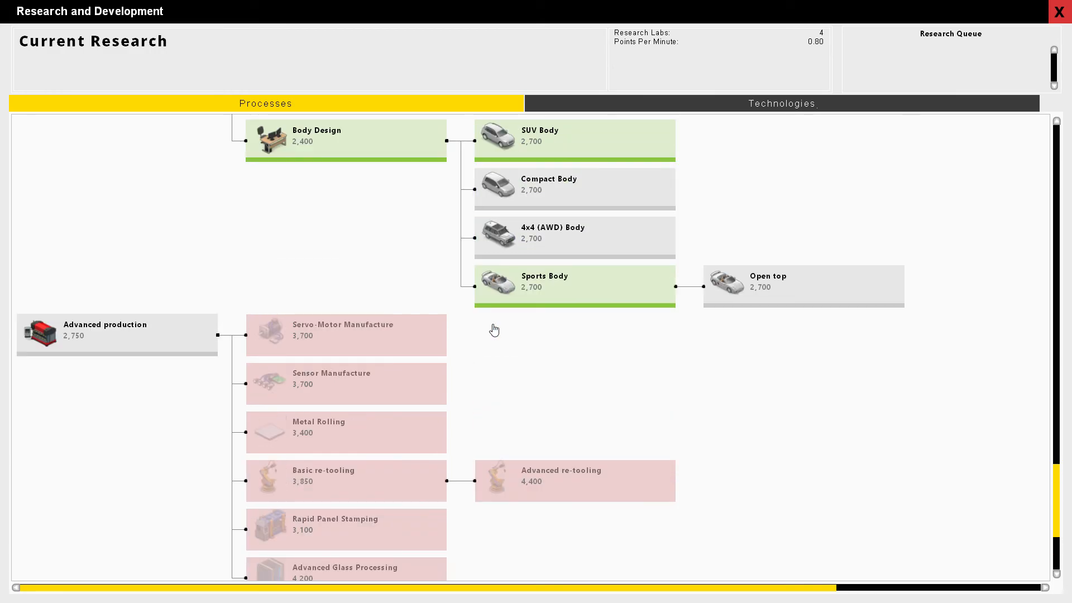
scroll(down, 3)
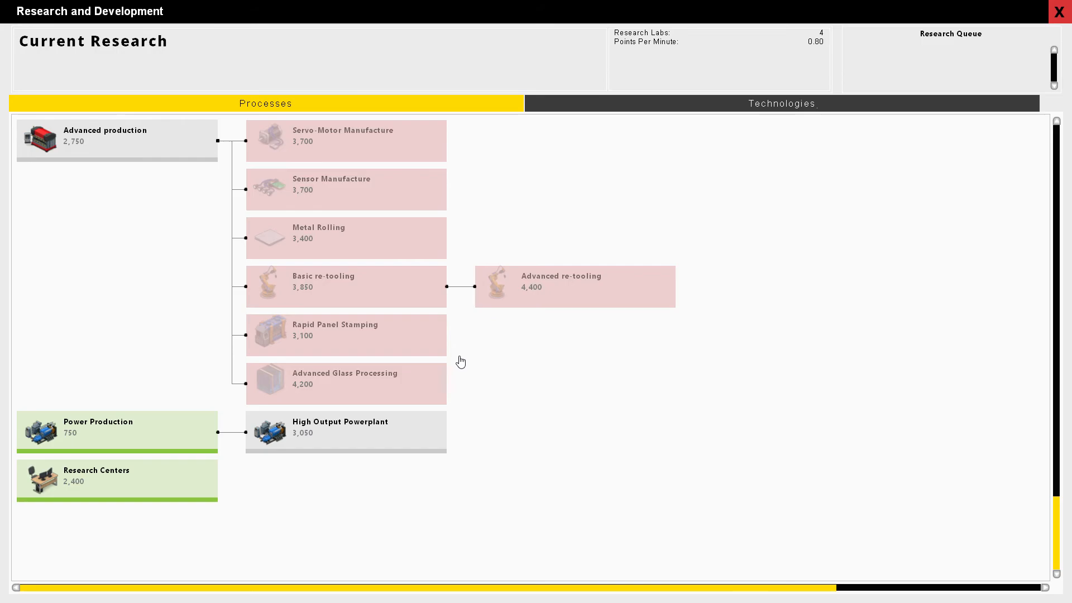
scroll(down, 3)
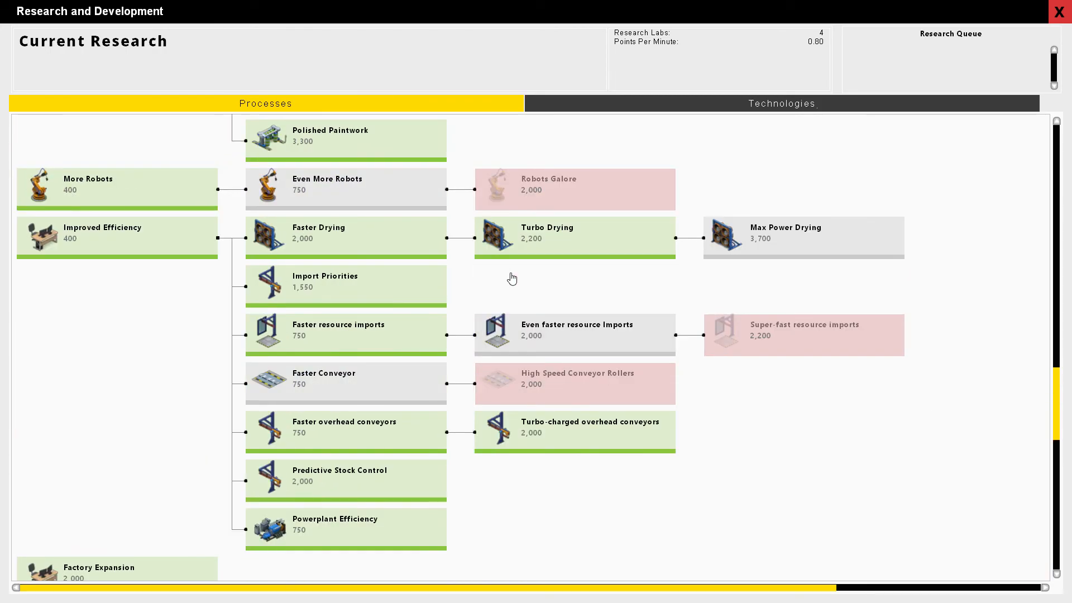
mouse_move(603, 285)
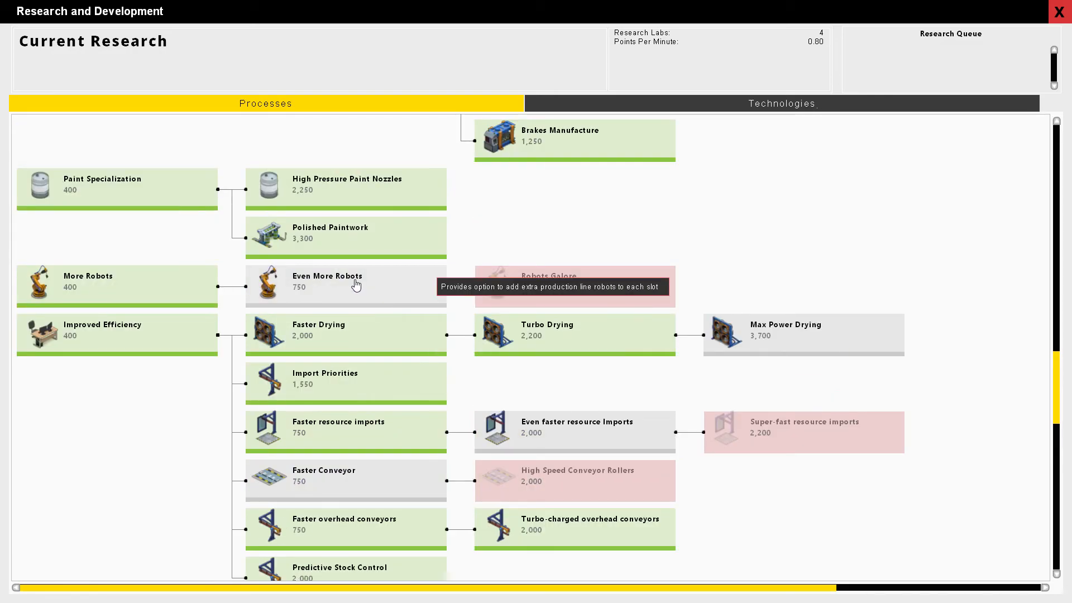
Step: Make Even More Robots the current research at 0 of 750 points
click(345, 286)
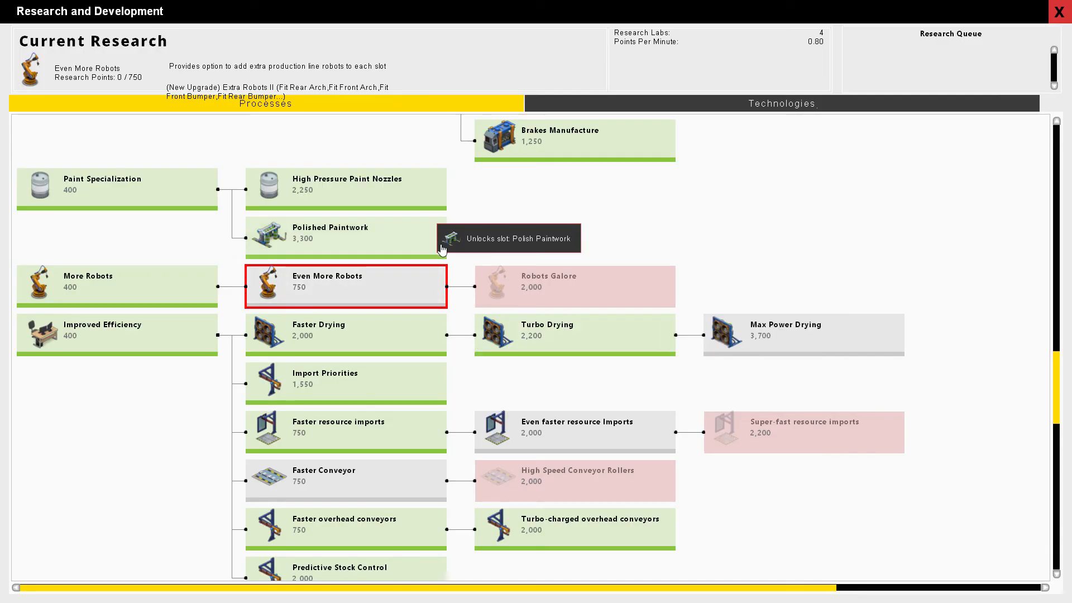
mouse_move(626, 188)
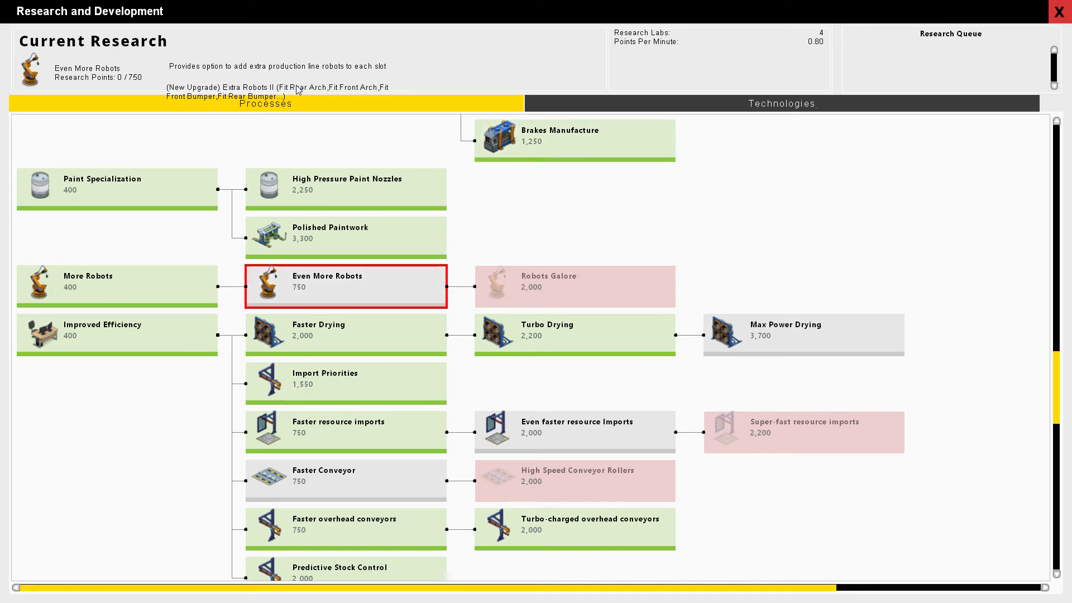
mouse_move(751, 117)
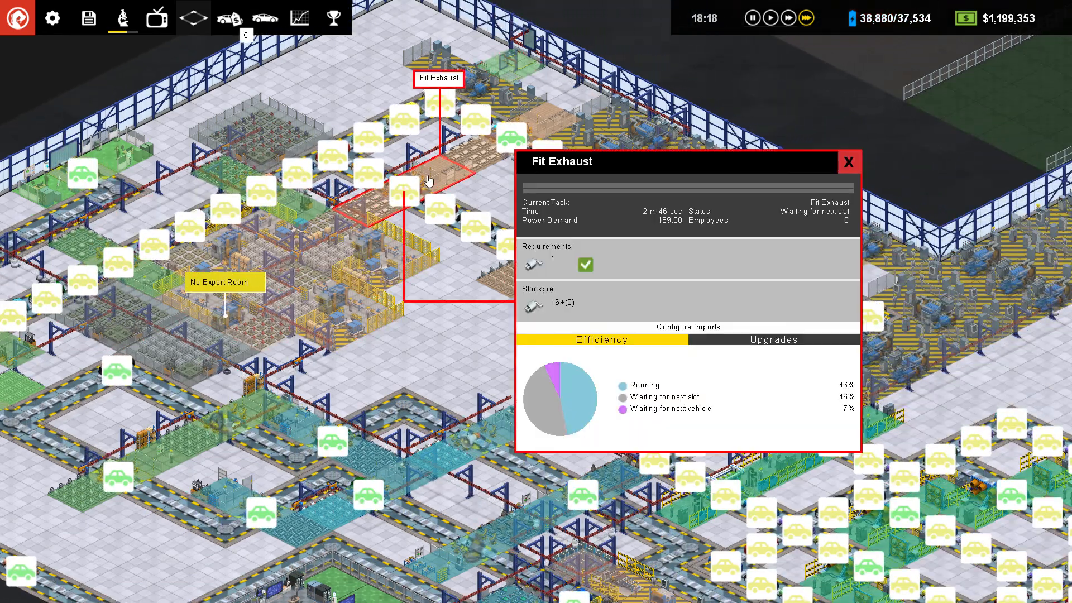
Step: Close the Fit Exhaust and Polish Paintwork station detail panels
click(848, 162)
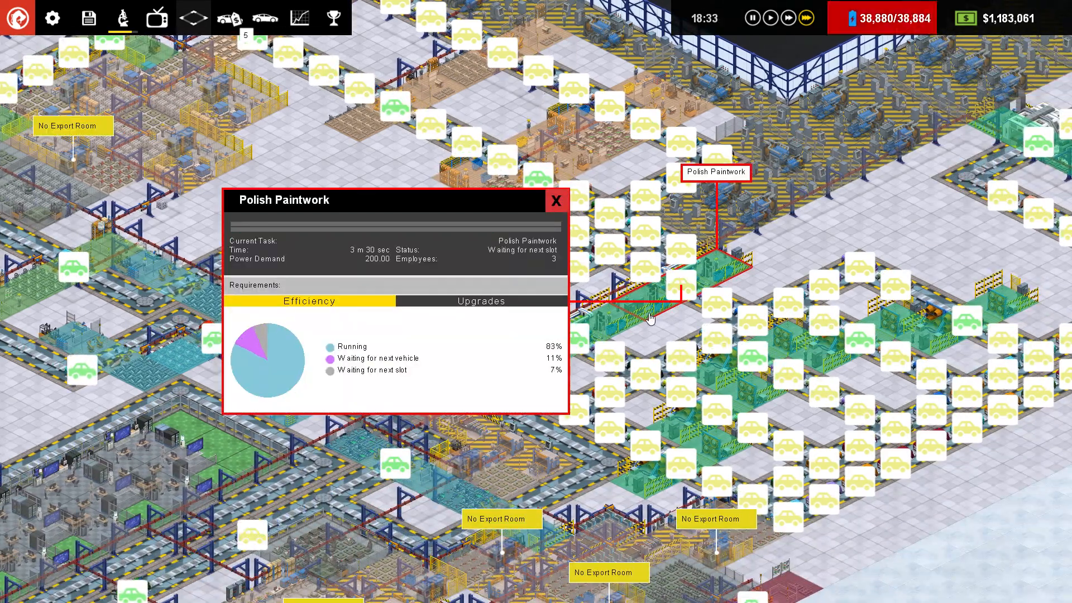
click(556, 200)
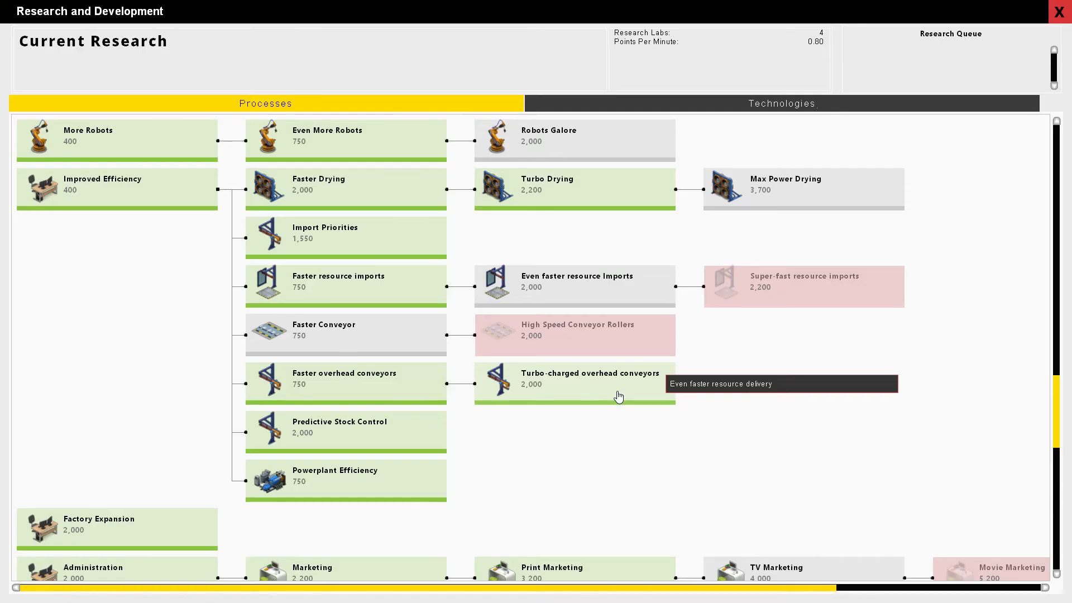
mouse_move(546, 161)
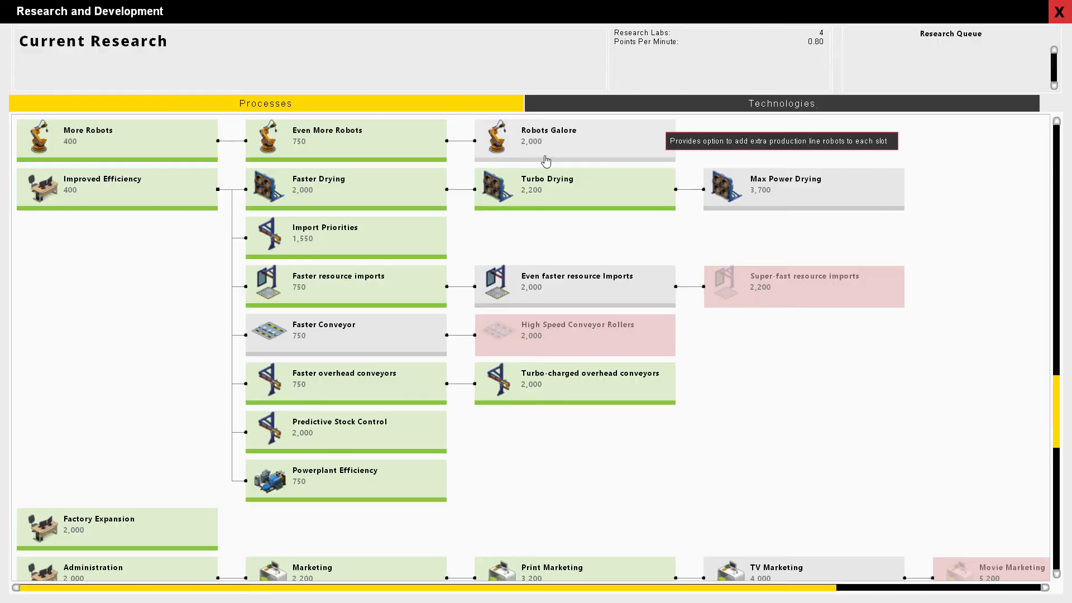
Step: Start researching Robots Galore (0 of 2,000 points) and scroll down the tech tree
click(575, 140)
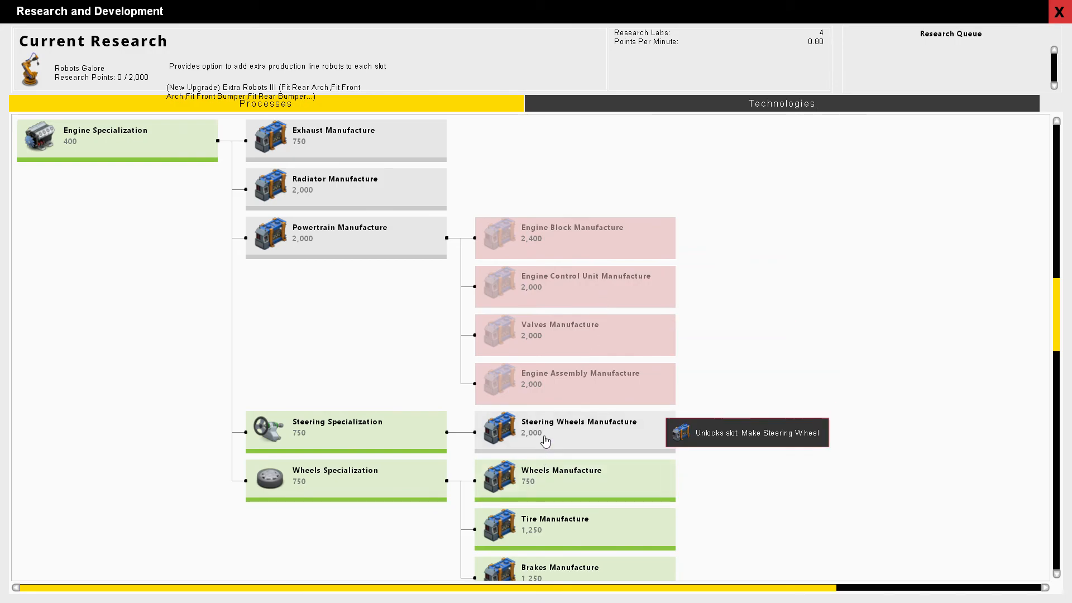
mouse_move(363, 250)
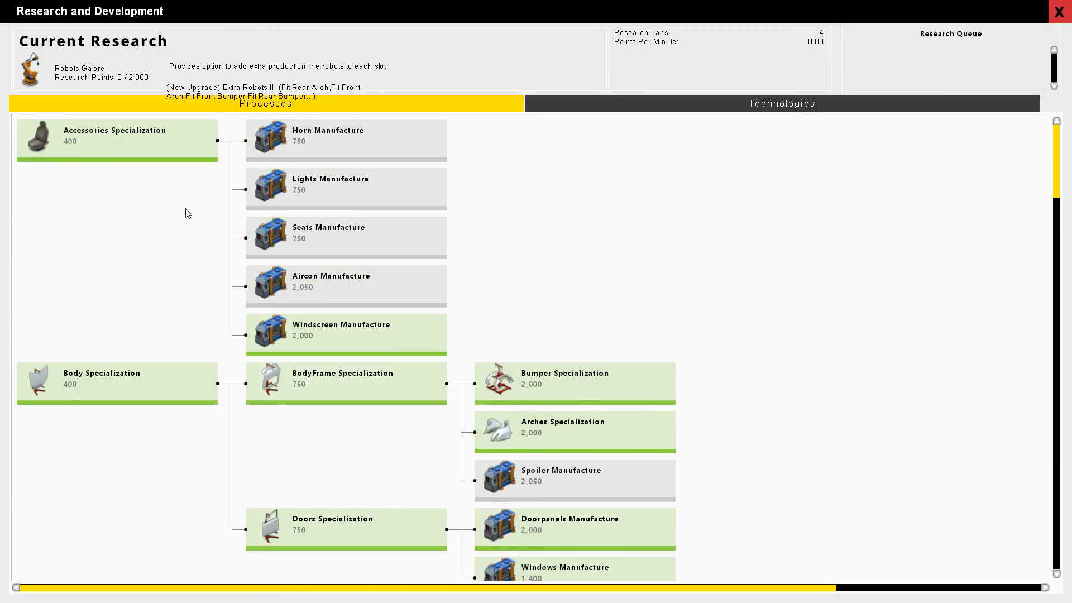
scroll(down, 3)
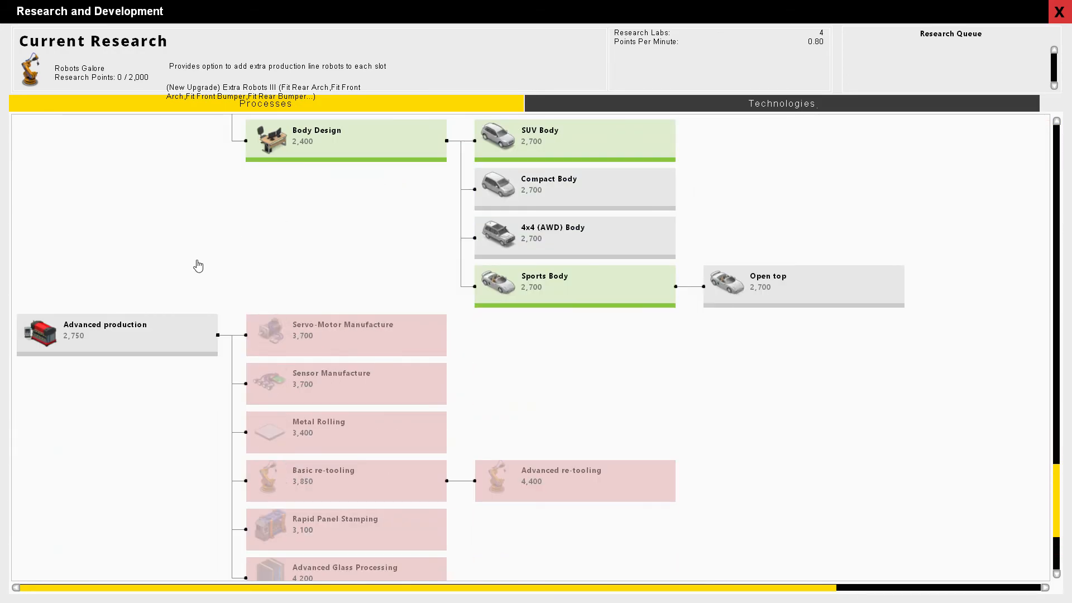
Step: Queue Advanced production and Servo-Motor Manufacture for research, then close R&D
click(116, 334)
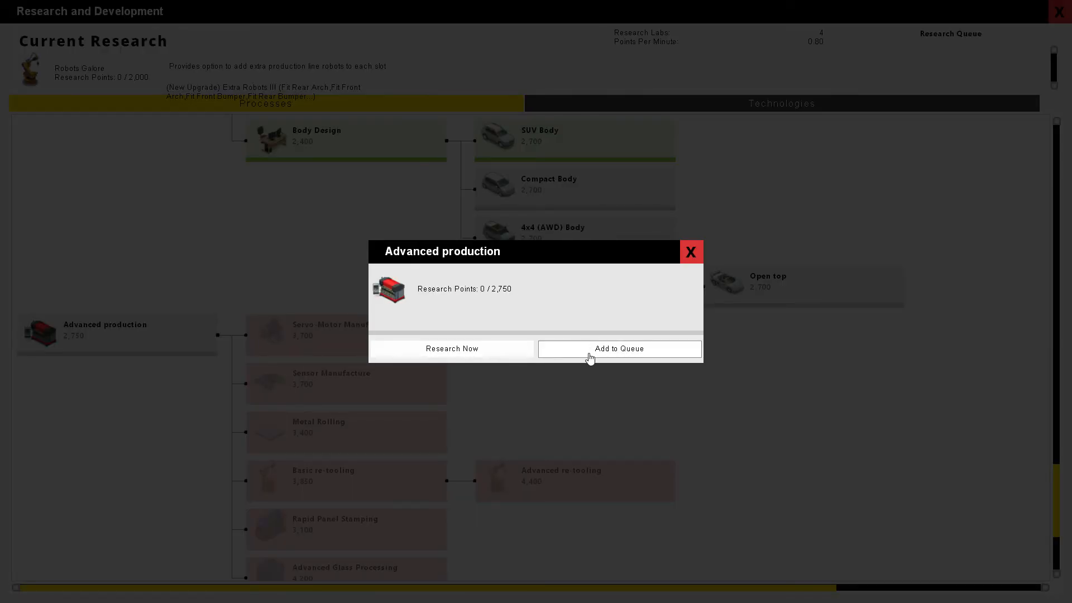
click(618, 349)
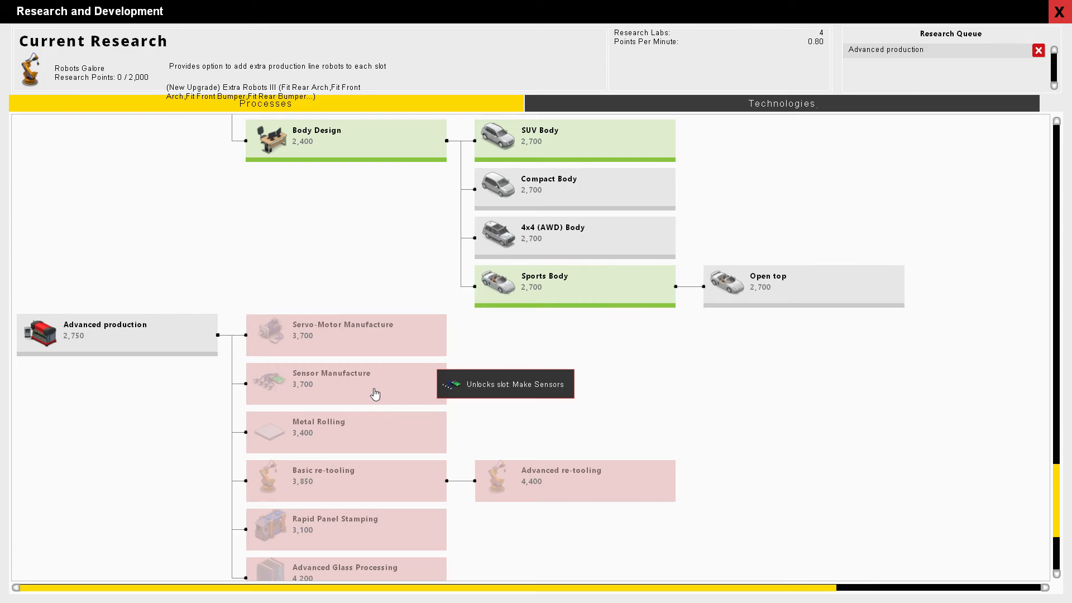
click(345, 335)
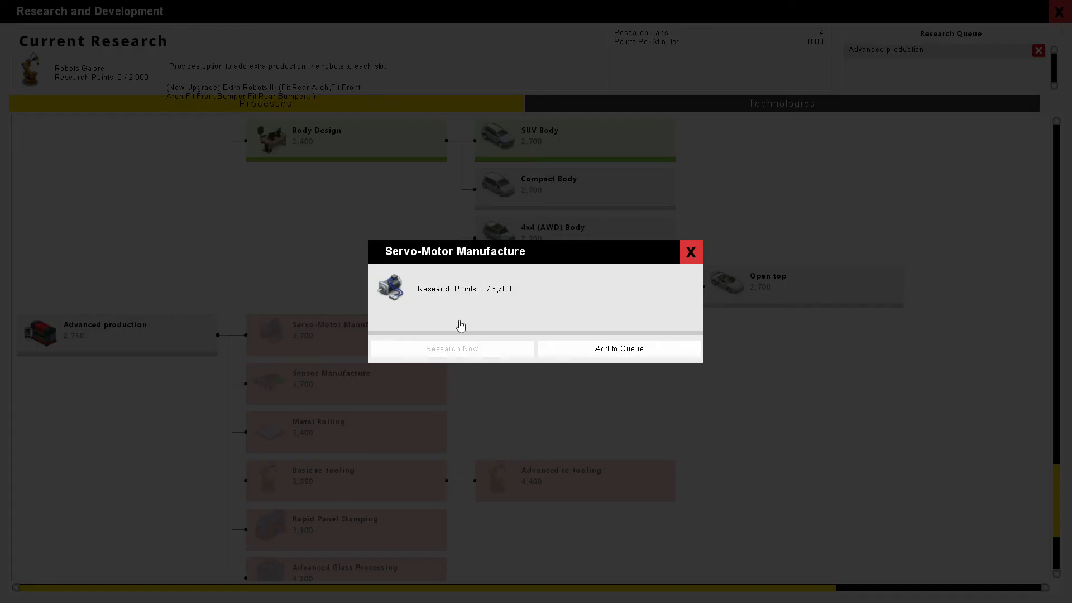
click(618, 349)
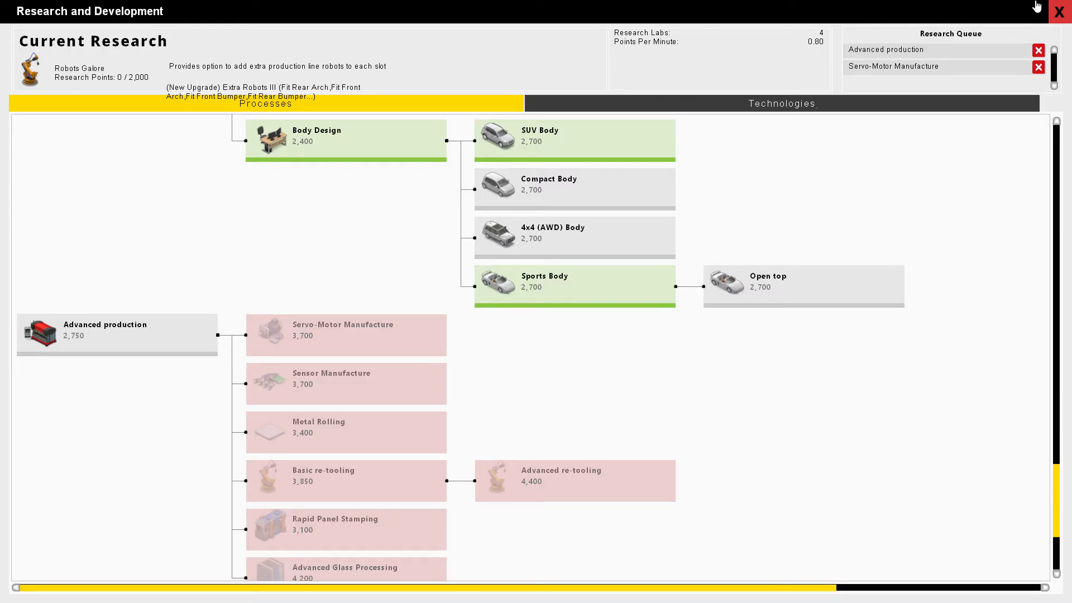
click(1060, 12)
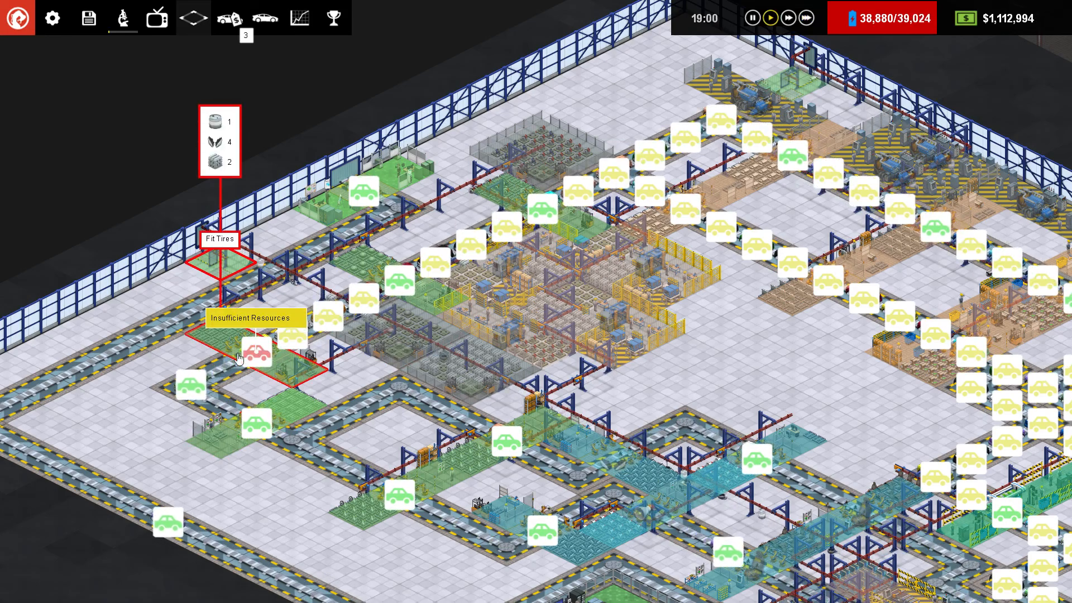
Step: Check the tire-short Fit Tires station, then buy Predictive Stock Control for Make Tire
click(253, 353)
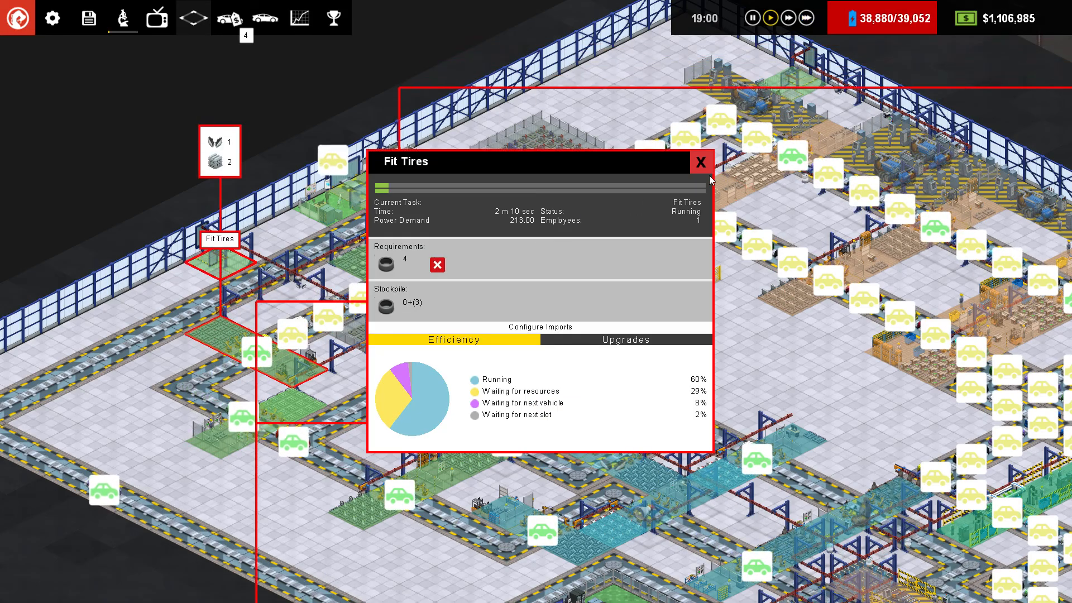
click(699, 162)
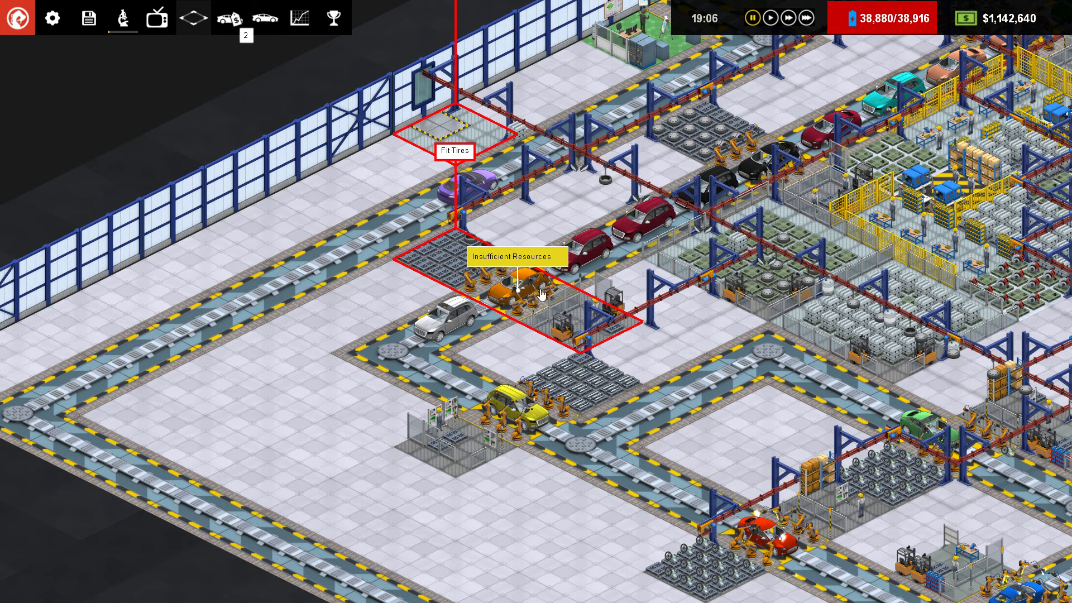
mouse_move(600, 314)
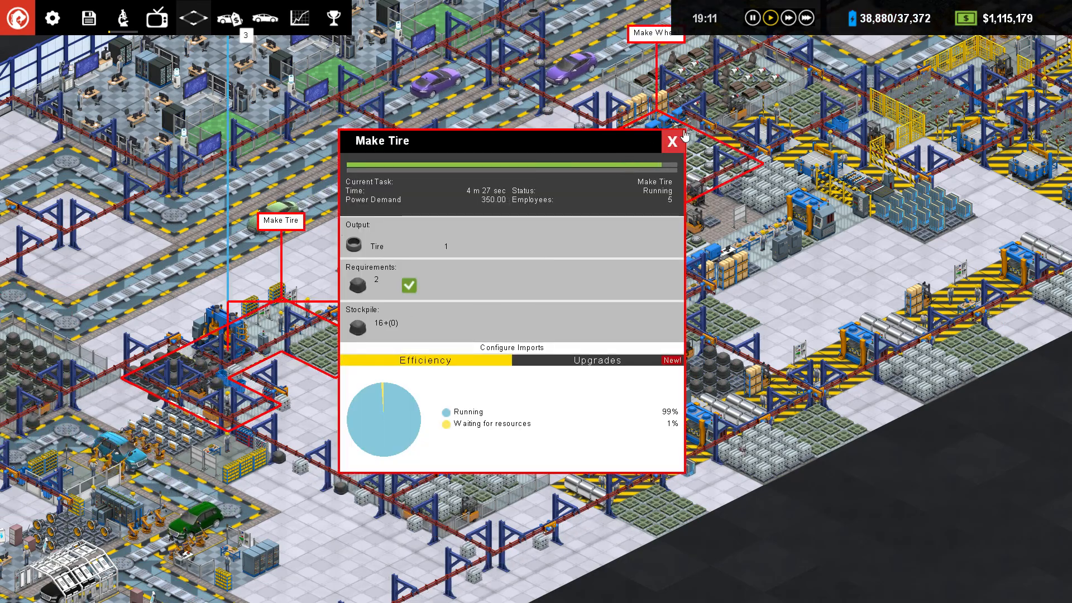
click(595, 360)
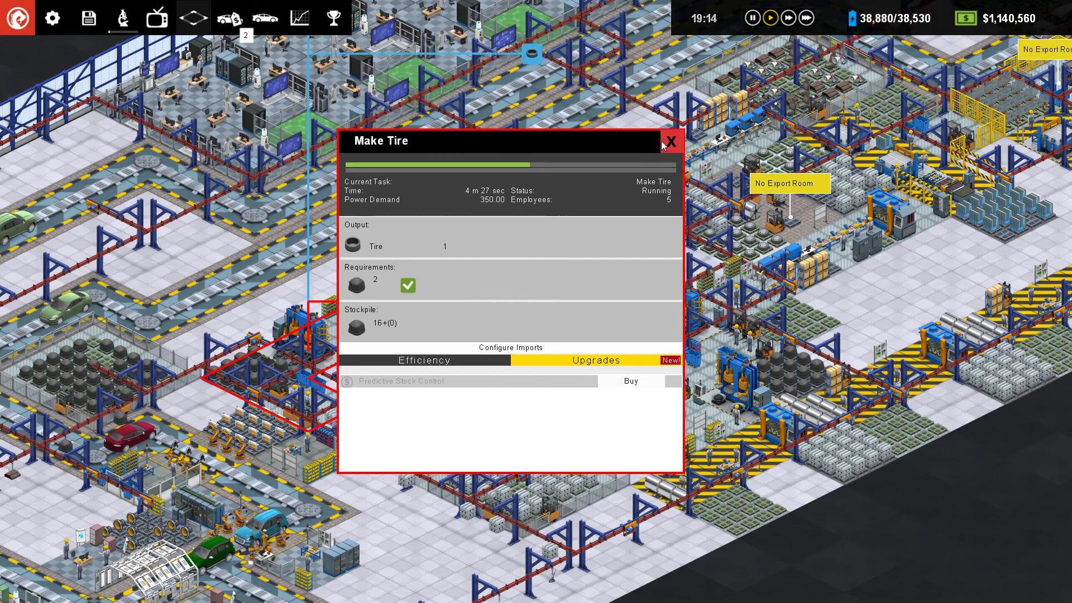
click(669, 141)
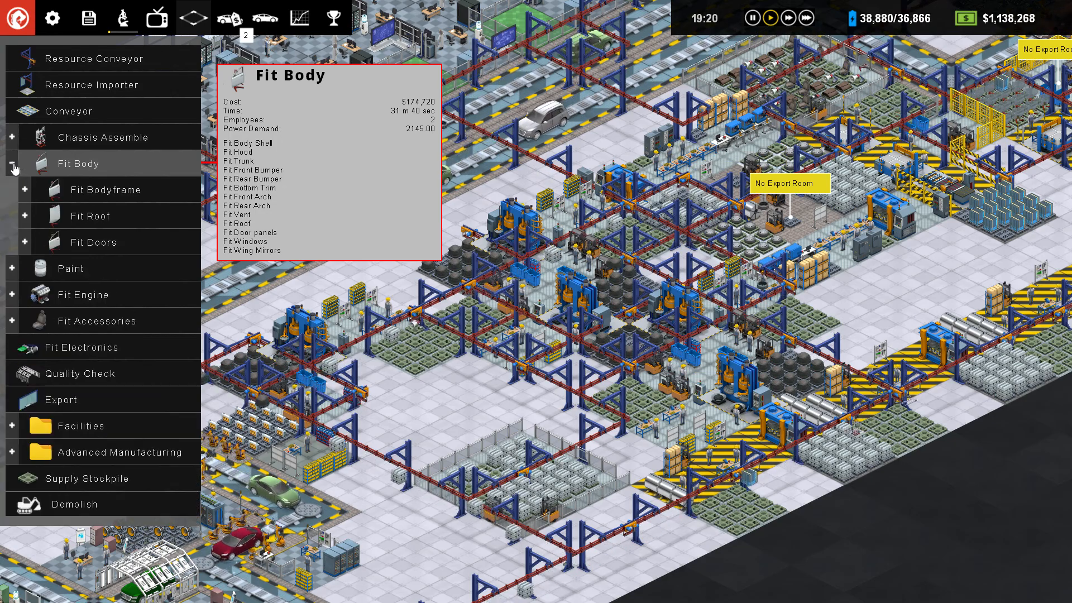
Step: Place an extra Make Tire station from the Fit Engine > Fit Wheel Assembly group onto the floor
click(14, 163)
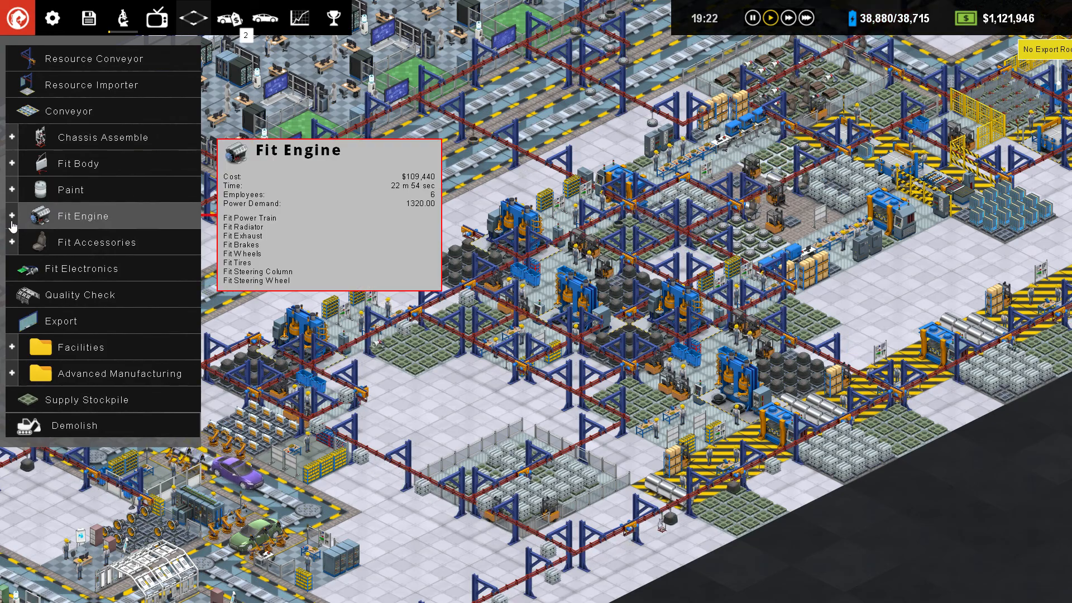
click(12, 216)
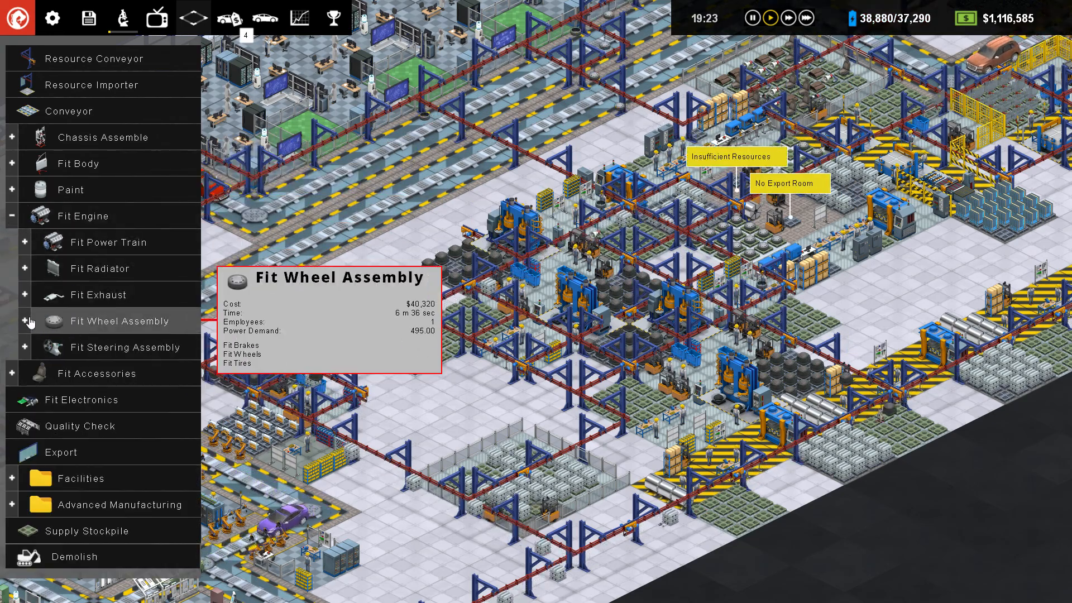
click(25, 321)
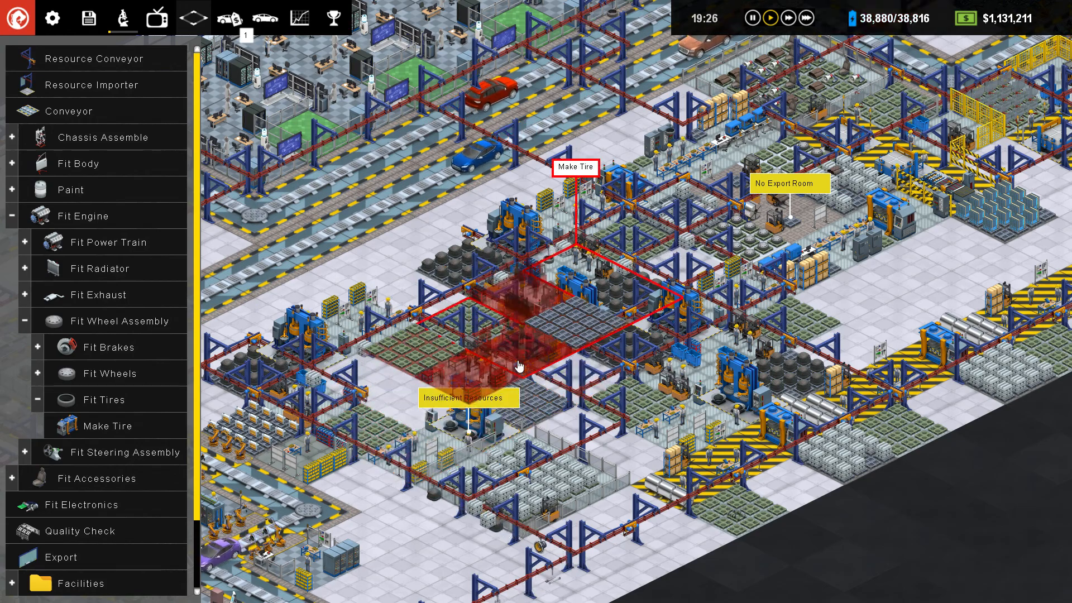
click(94, 58)
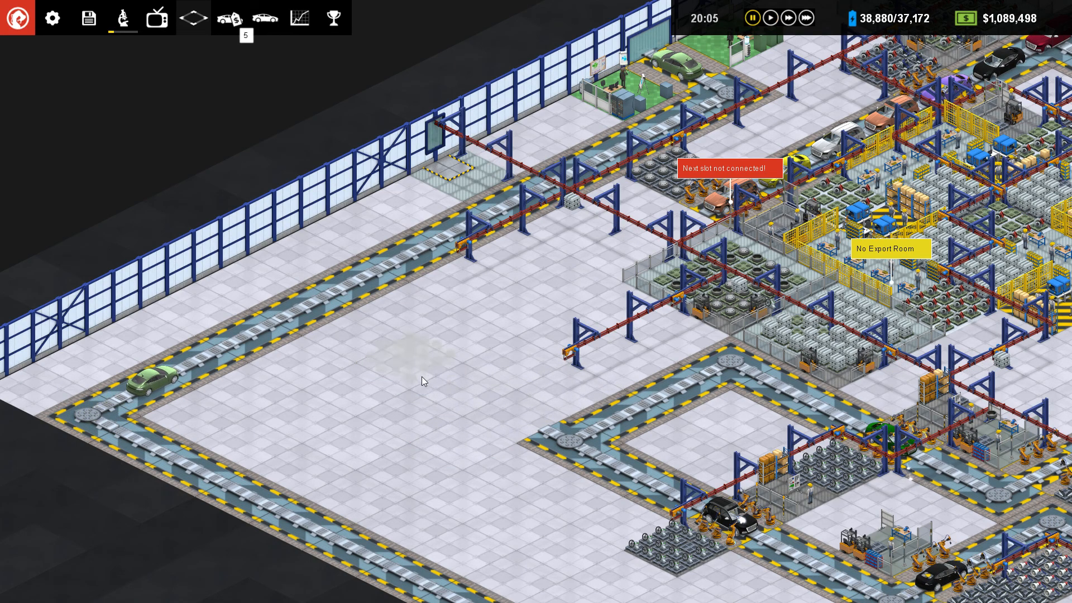
Step: Pick a Fit Tires station from Fit Engine > Fit Wheel Assembly for the empty floor
click(194, 19)
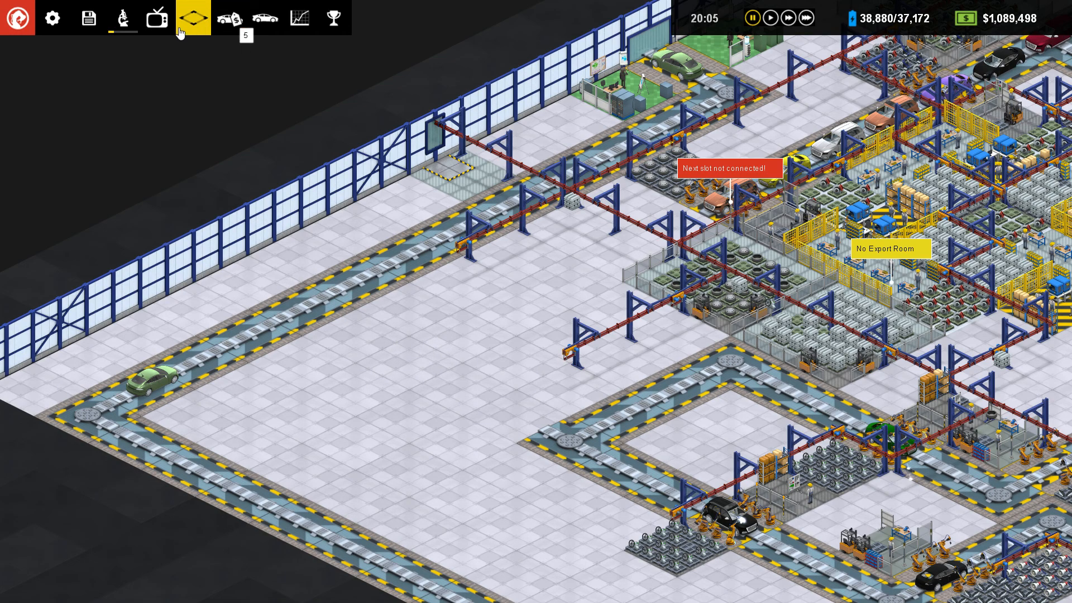
click(193, 19)
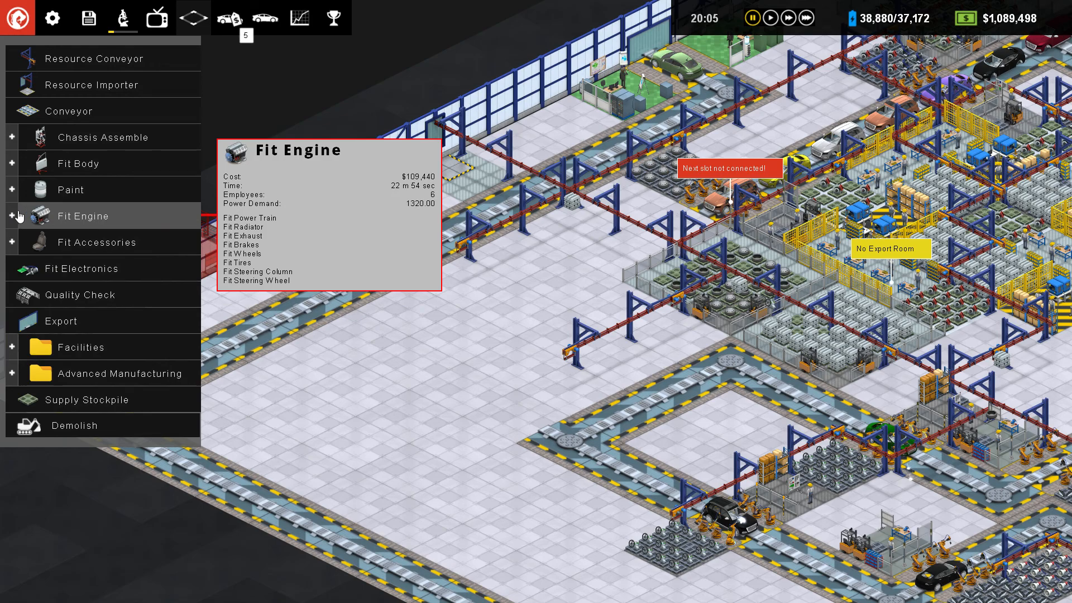
click(11, 216)
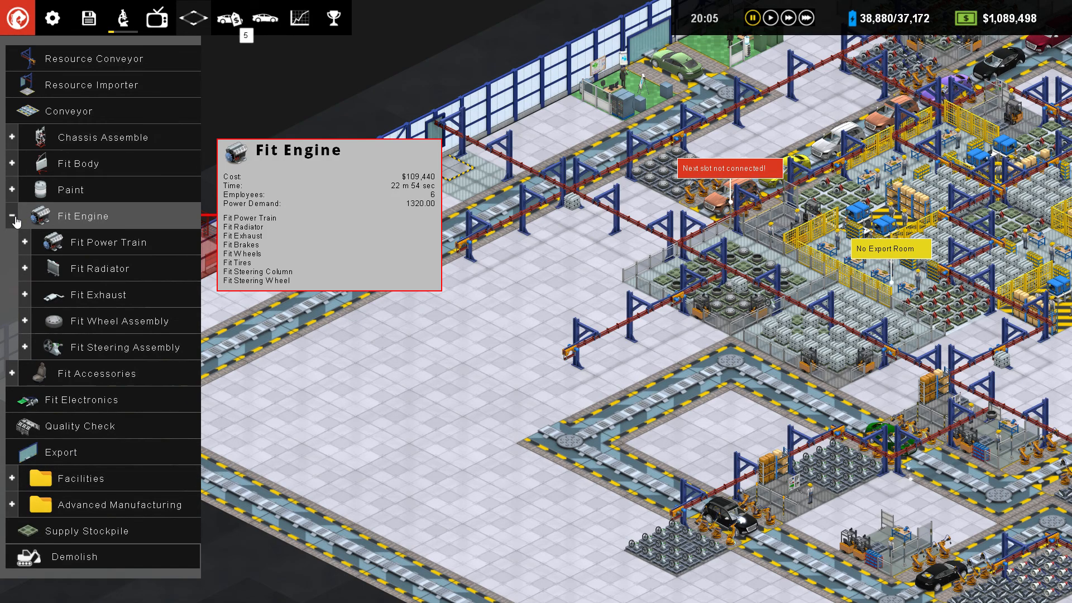
click(118, 320)
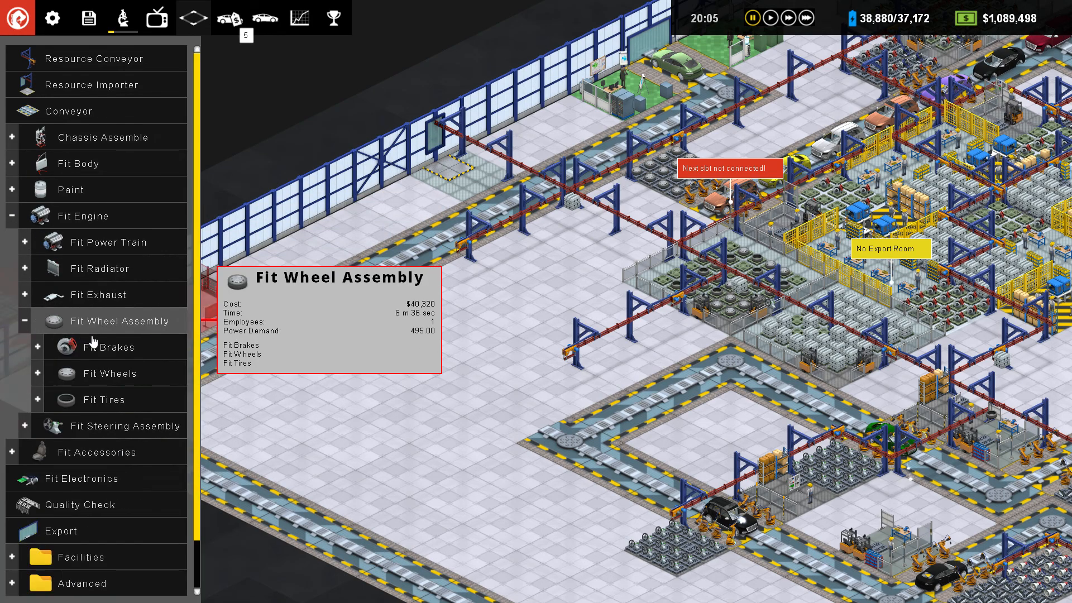
click(122, 320)
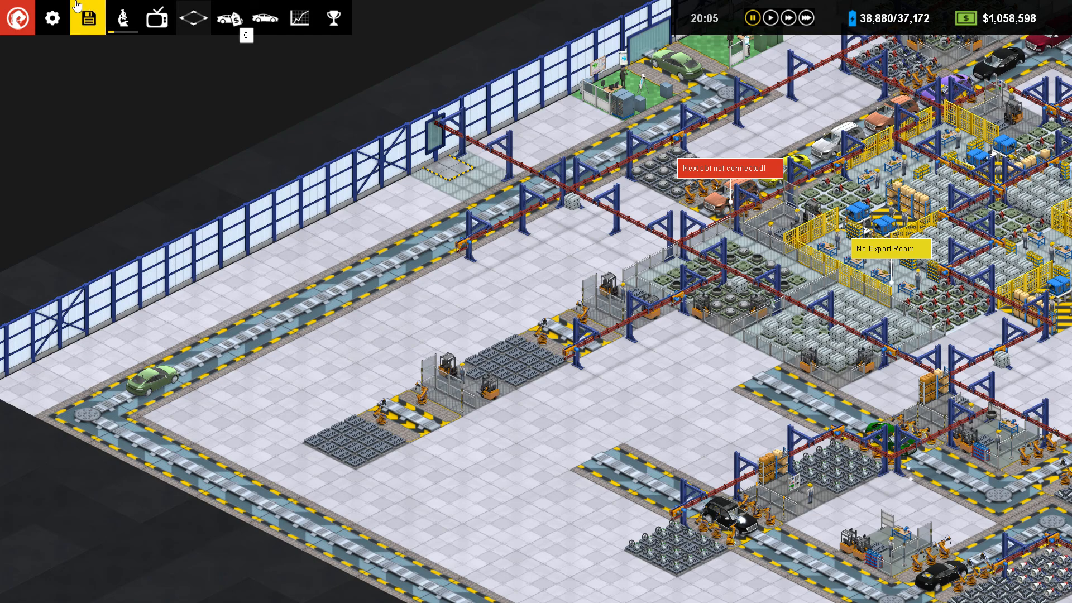
Step: Place a Fit Steering Column station from the Fit Steering Assembly group near the centre
click(194, 18)
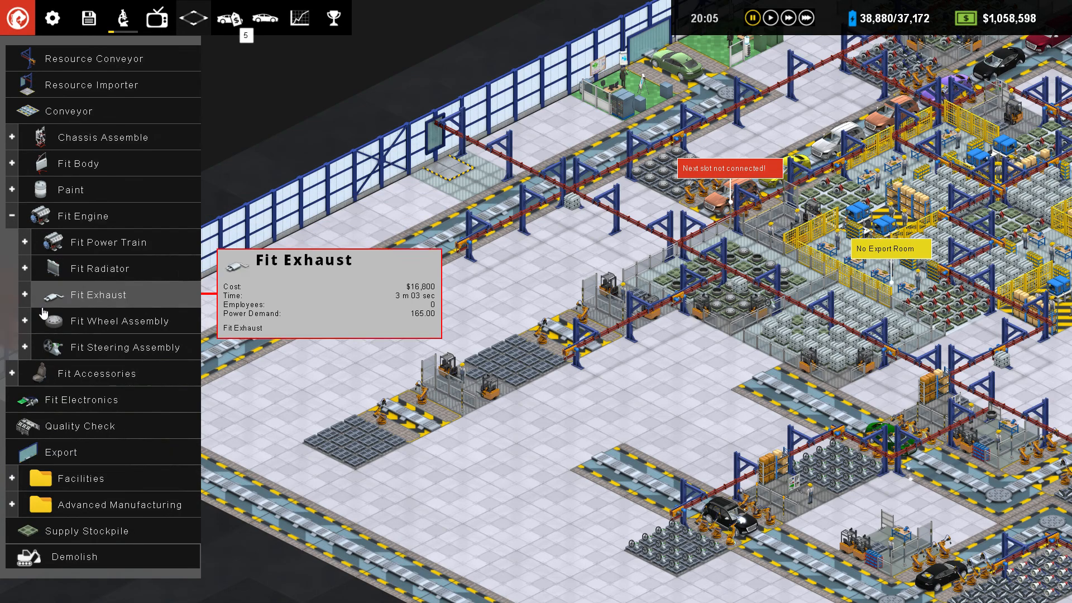
click(116, 347)
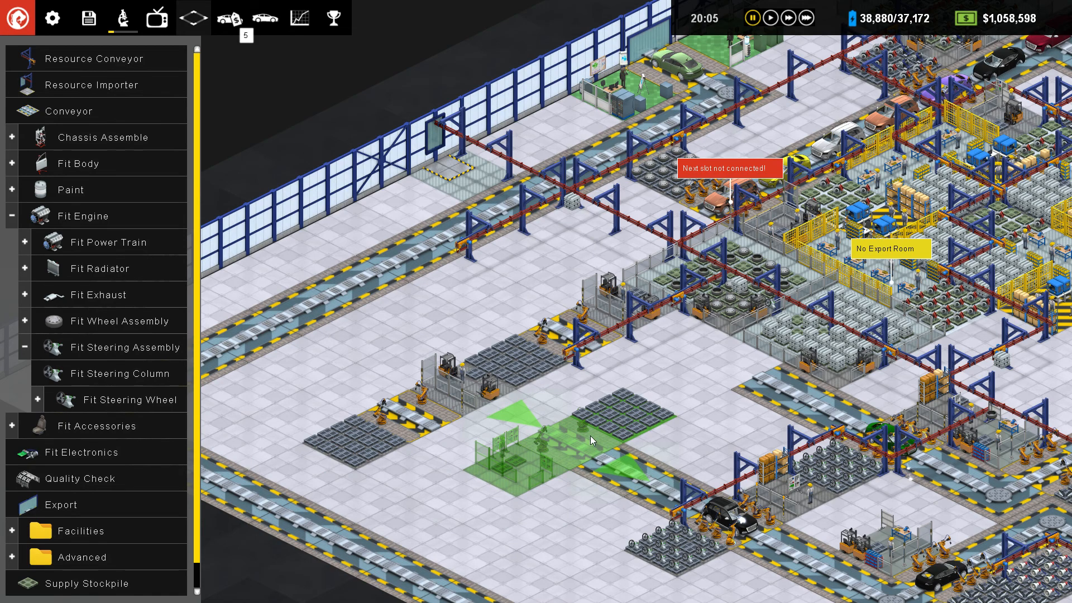
mouse_move(677, 374)
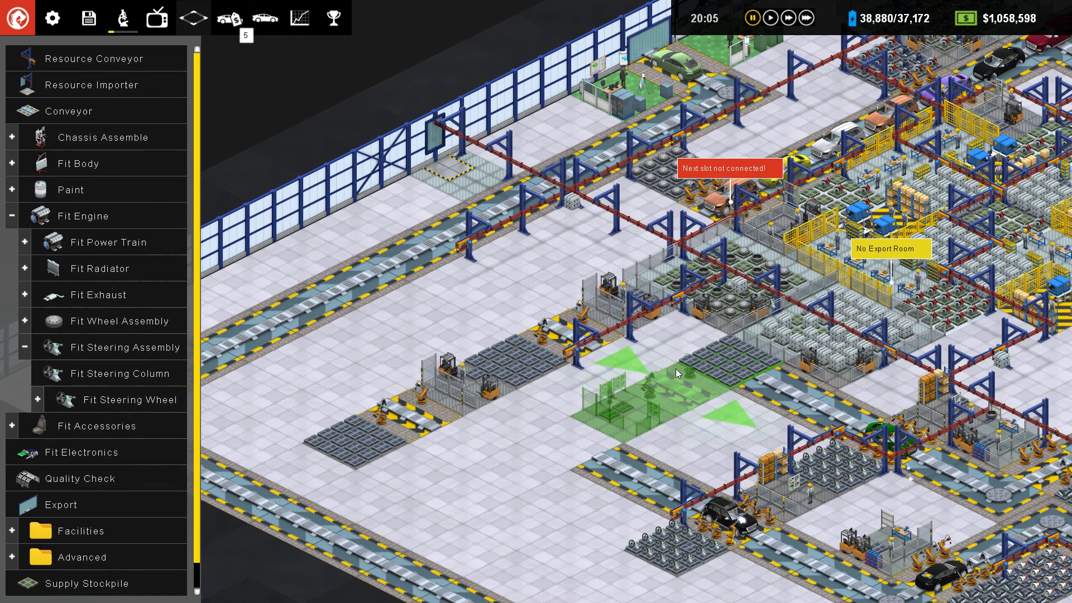
click(676, 374)
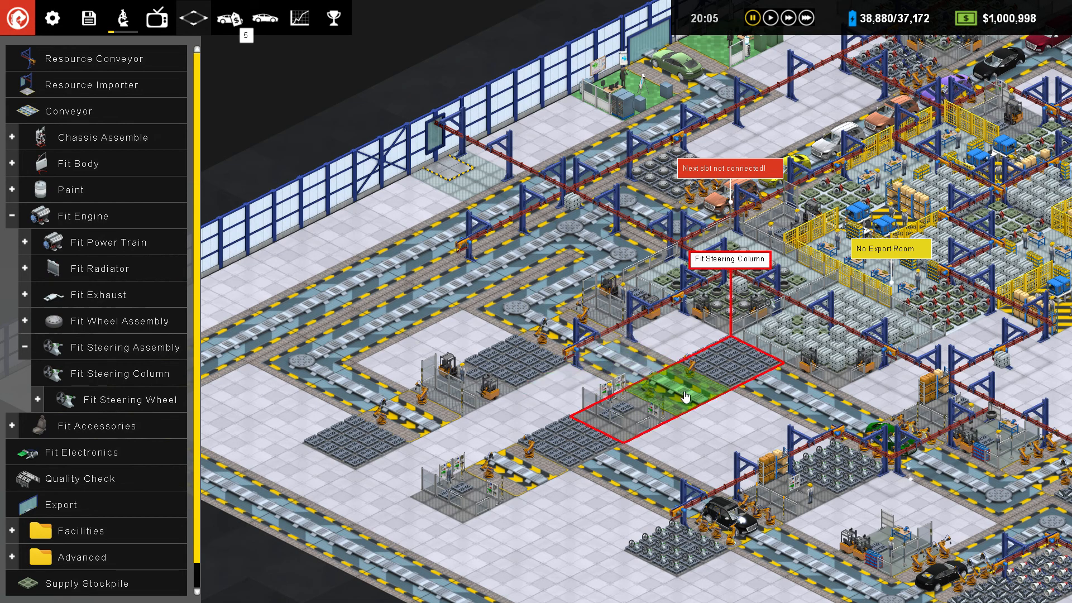
Step: Lay conveyor sections below and beside the new tire and steering stations
click(686, 396)
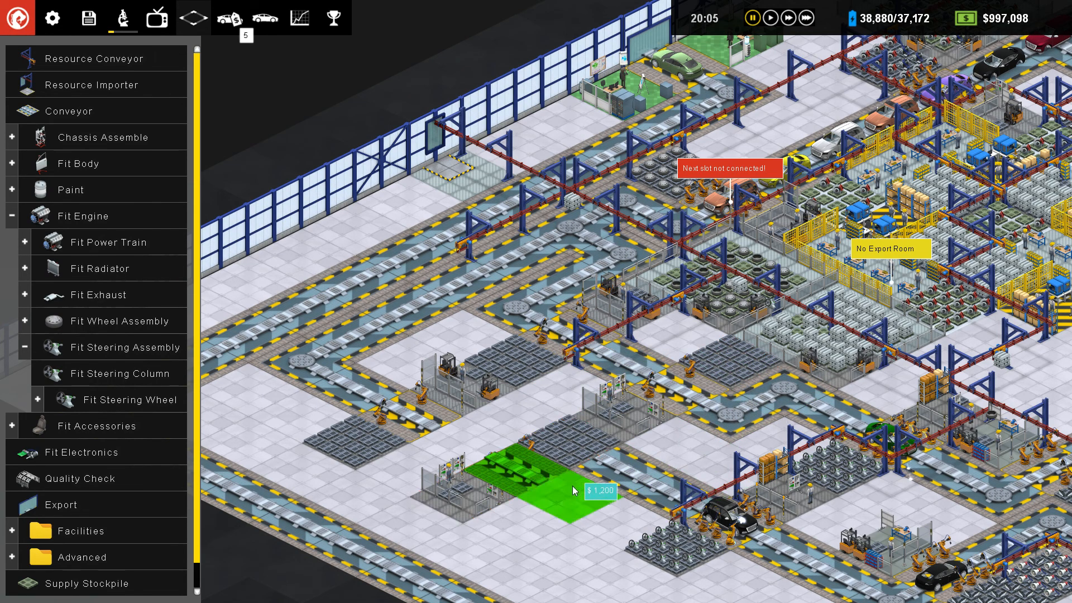
click(574, 491)
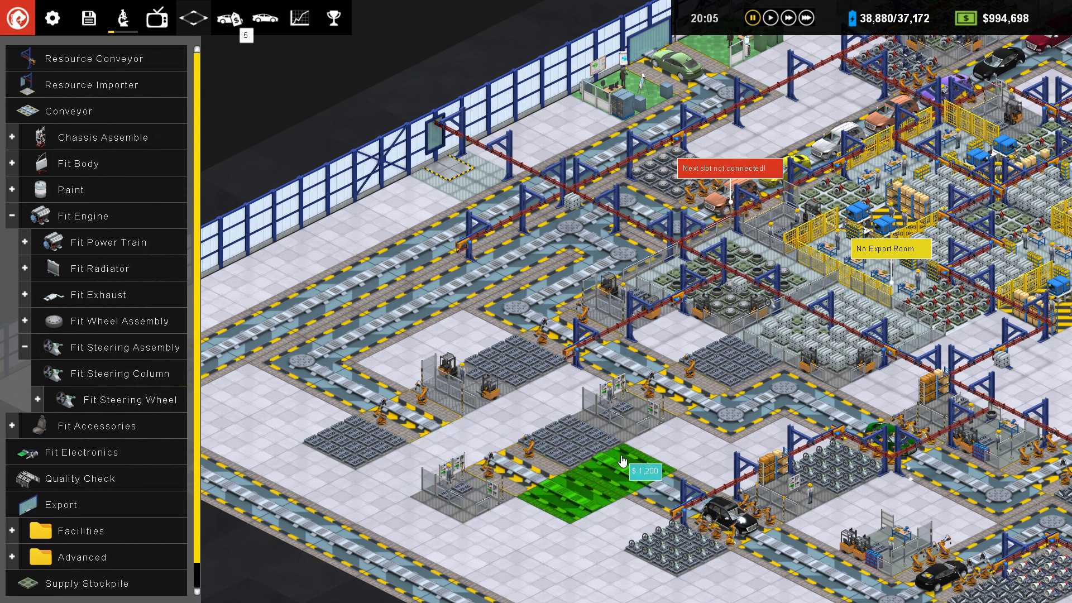
click(618, 460)
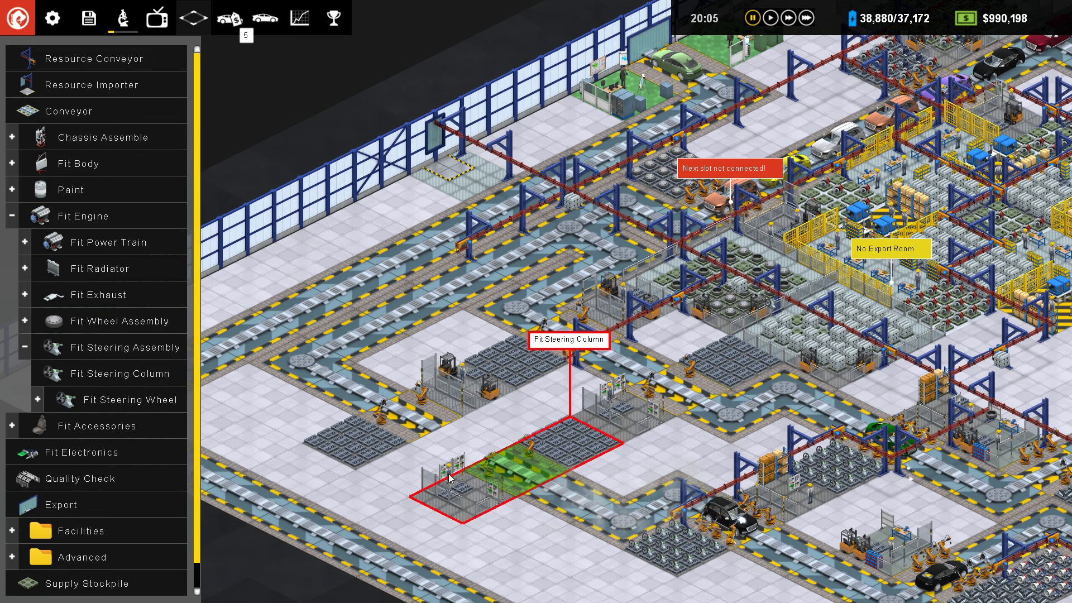
click(451, 479)
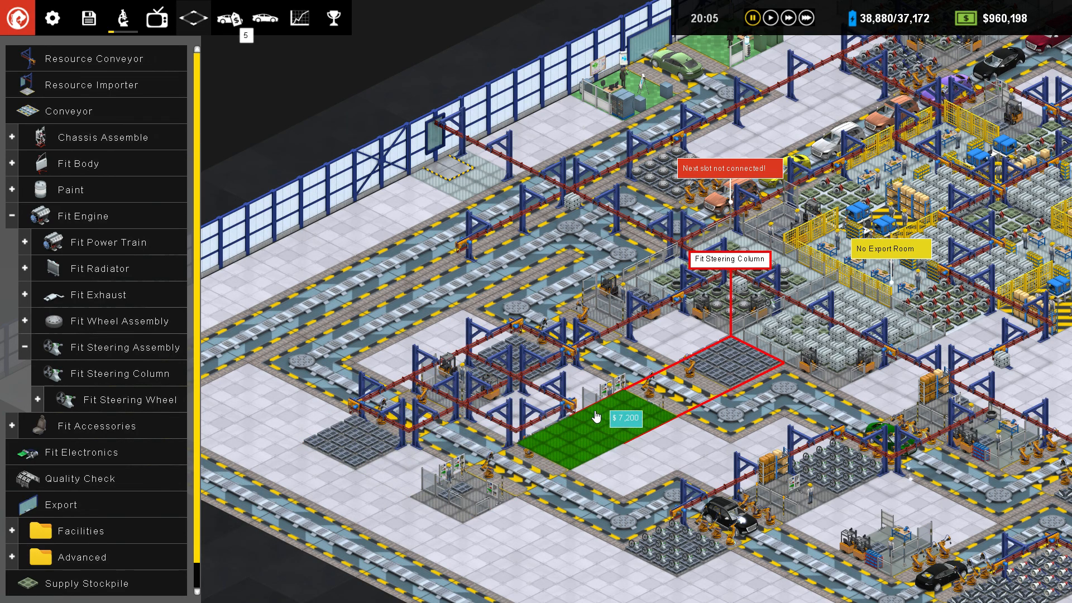
click(597, 417)
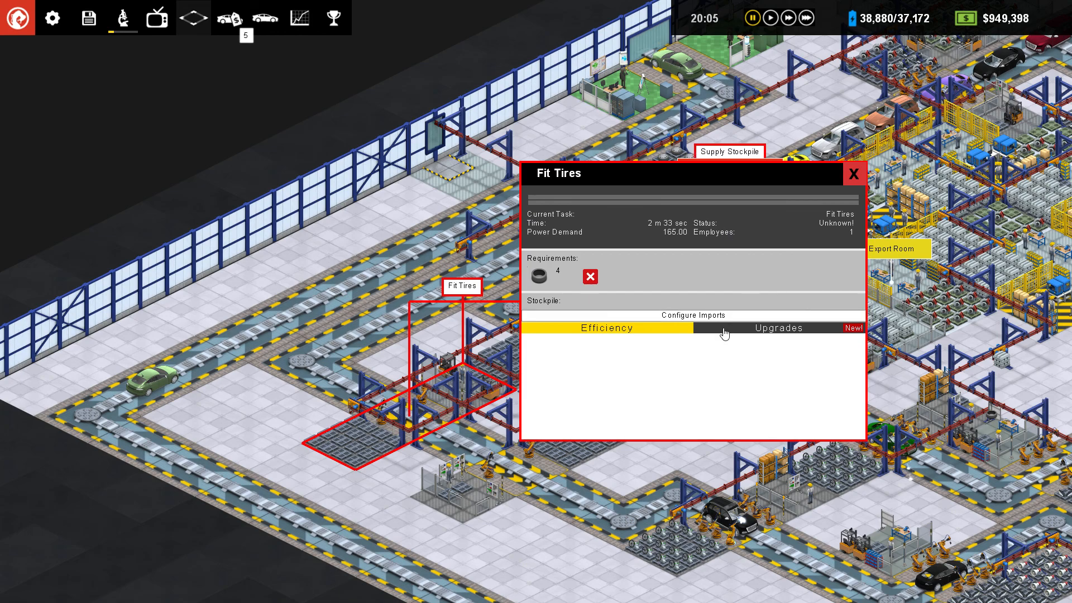
Step: Buy the Extra Robots and Predictive Stock Control upgrades for the Fit Tires station
click(692, 315)
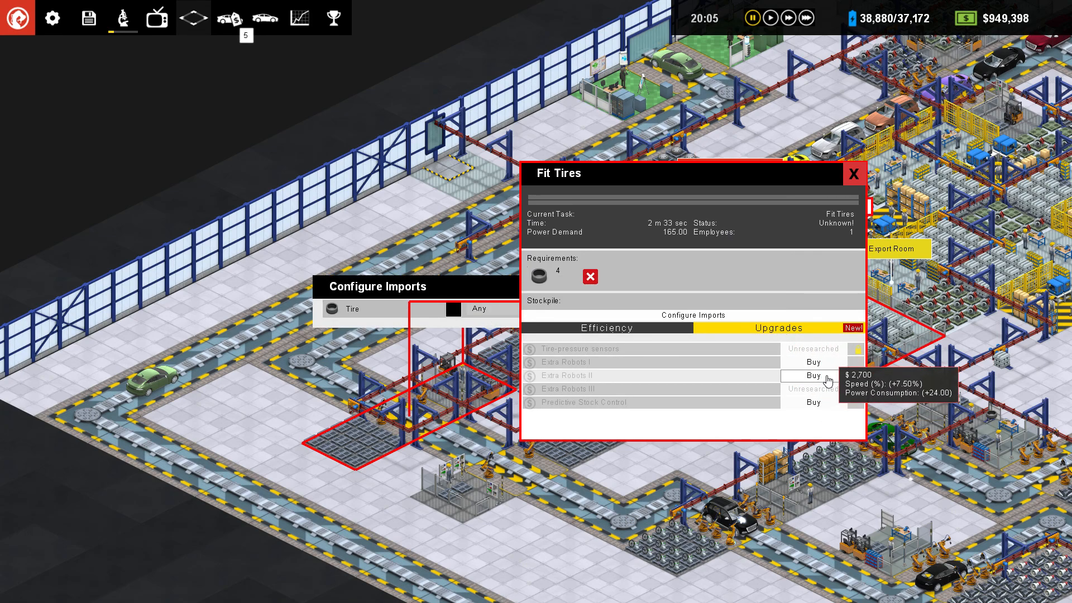
click(813, 361)
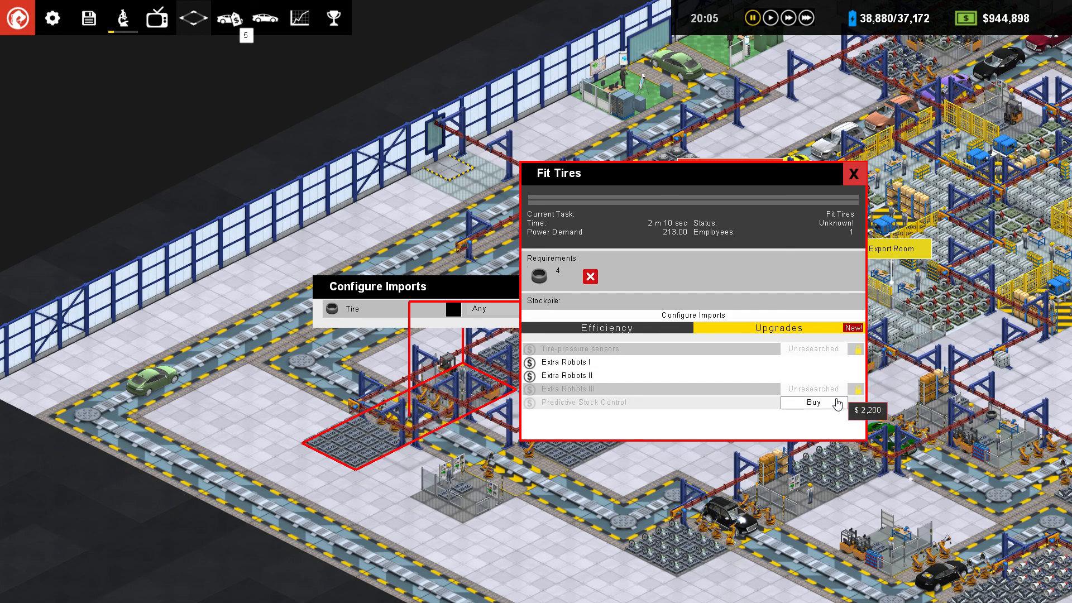
click(813, 402)
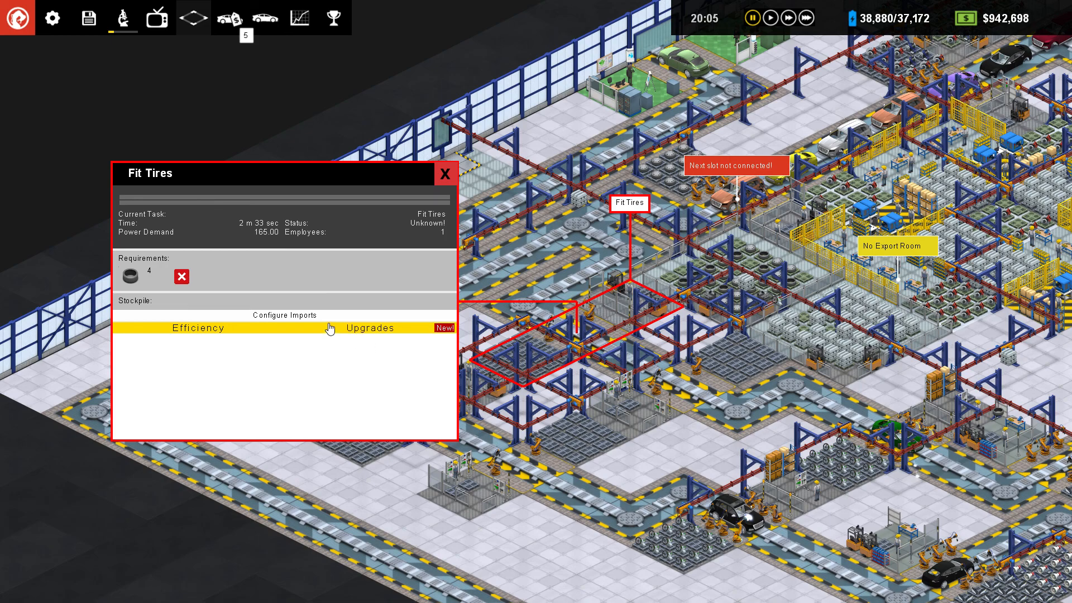
mouse_move(436, 323)
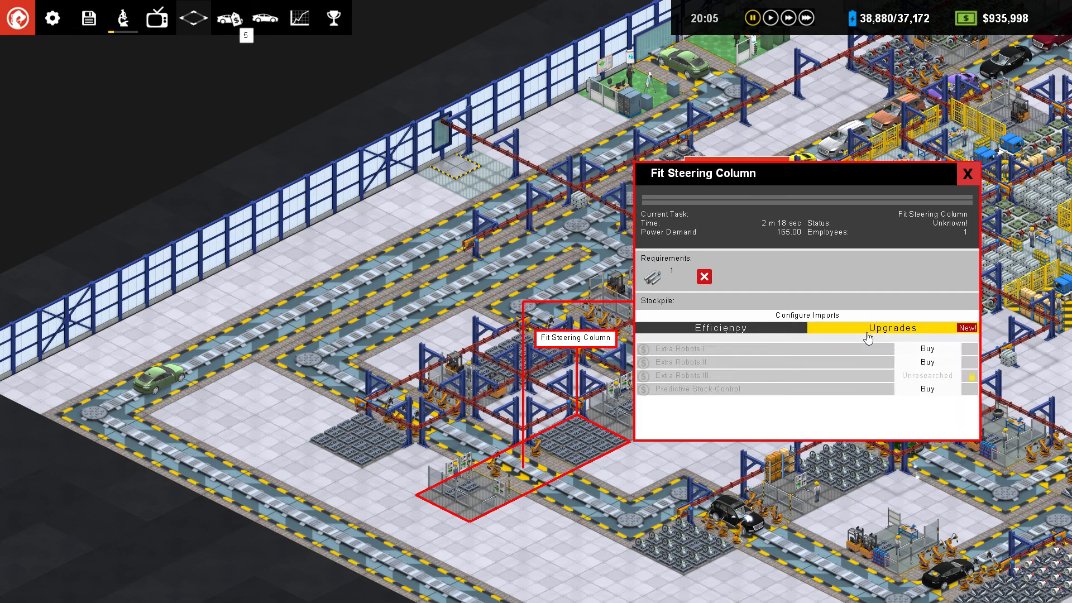
Step: Buy Extra Robots I and II for the other Fit Steering Column station
click(927, 348)
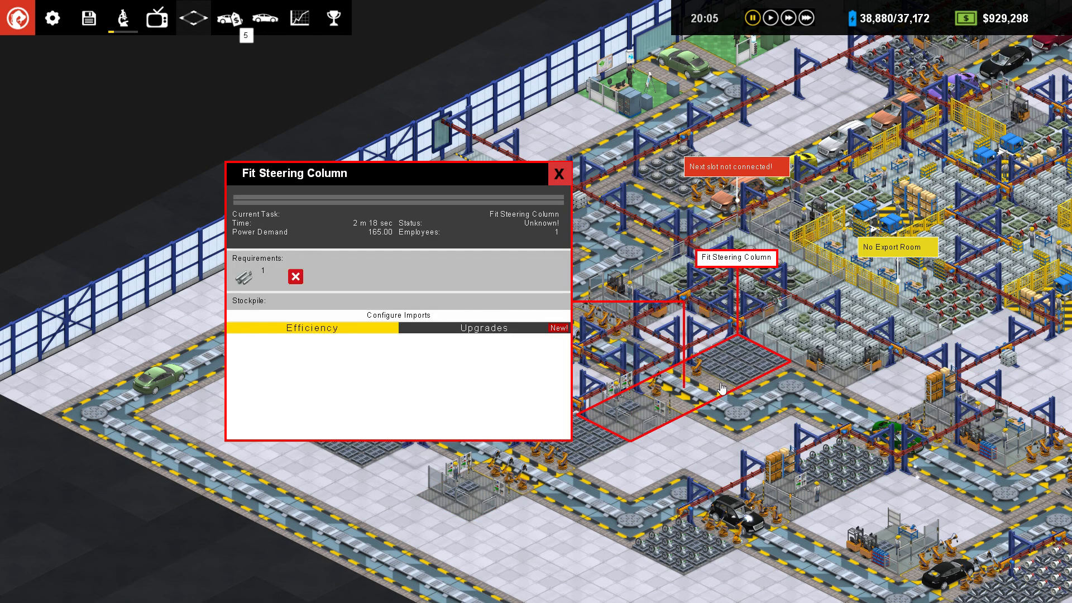
click(482, 328)
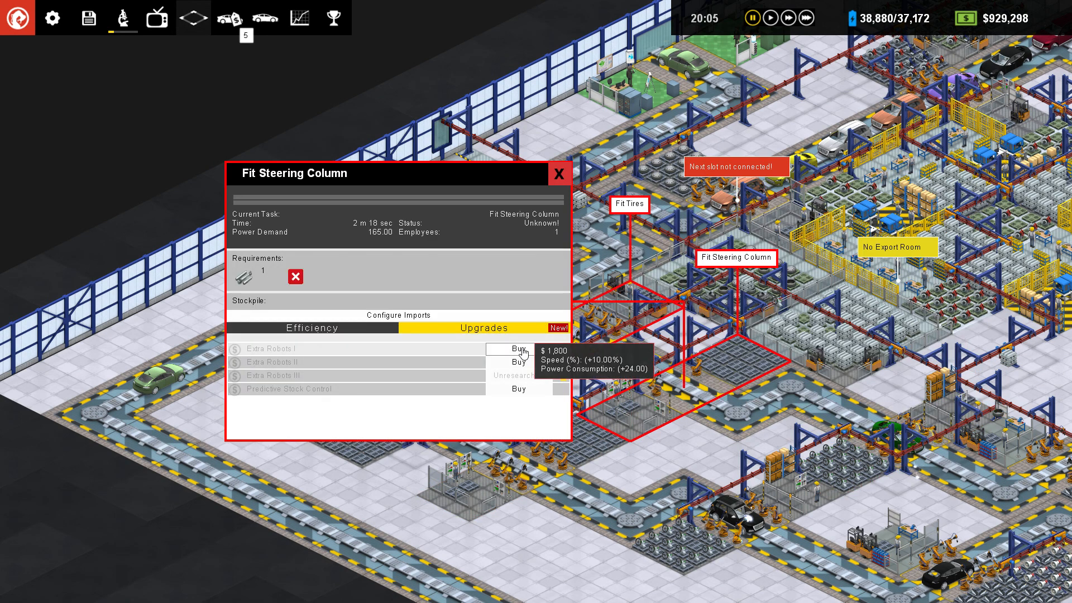
click(517, 348)
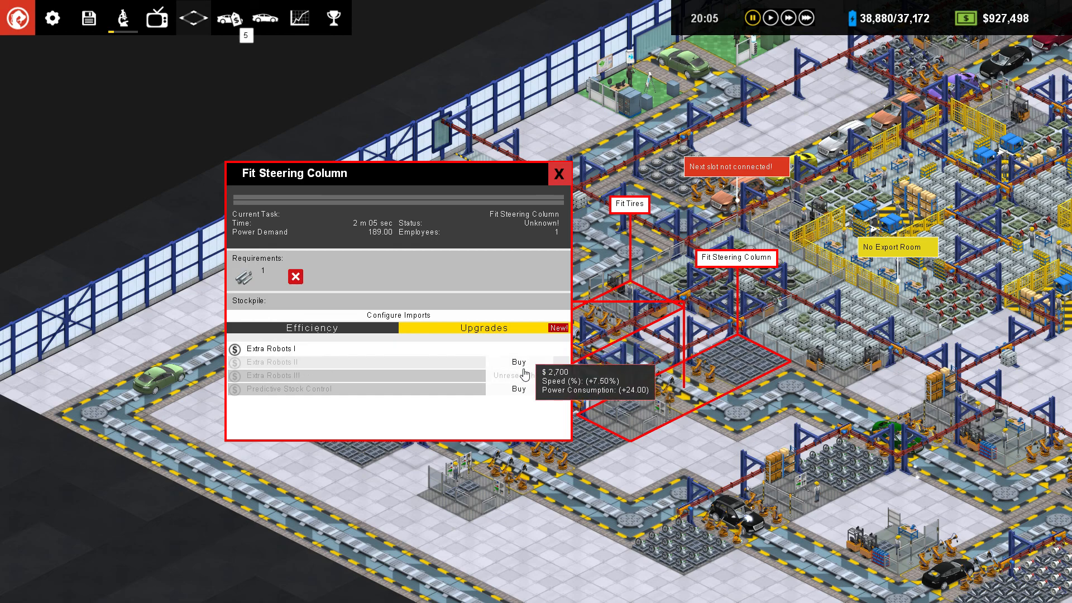
click(518, 362)
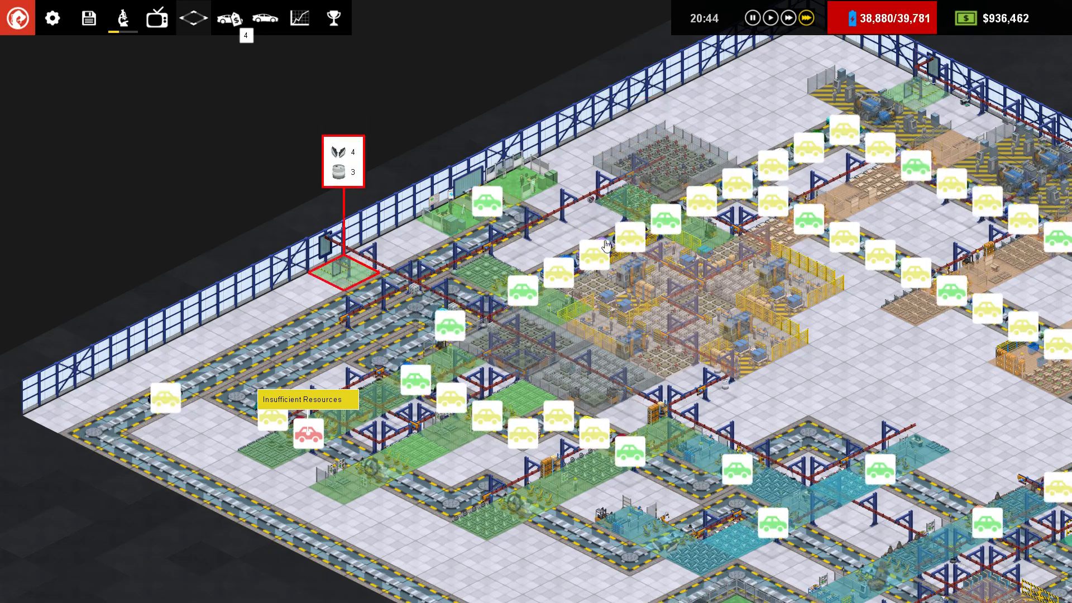
Step: Check a Fit Wheels station's details, running 68% of the time, then close them
click(467, 265)
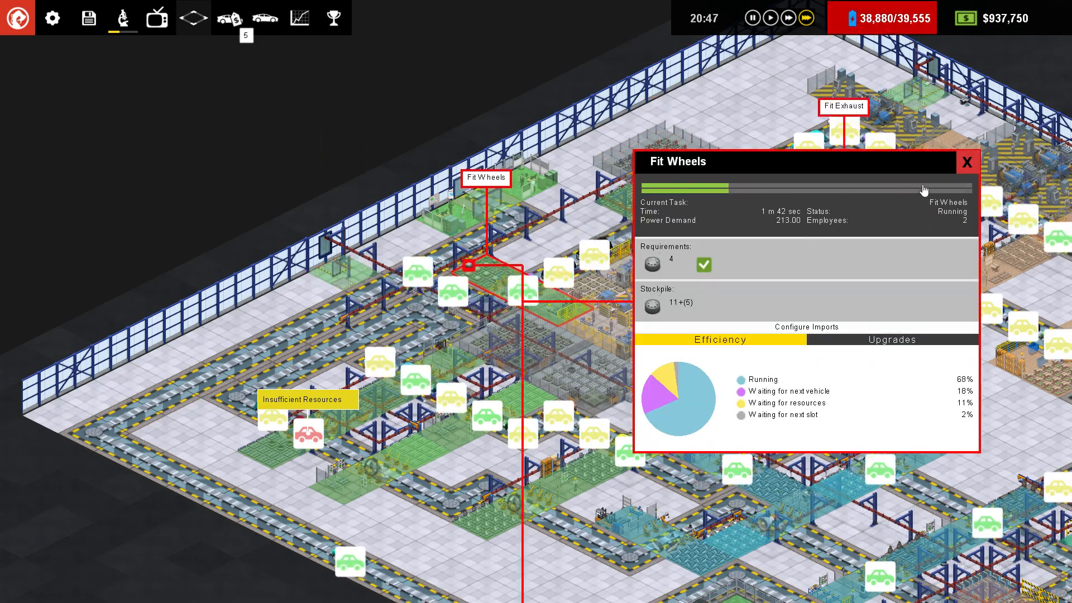
click(965, 163)
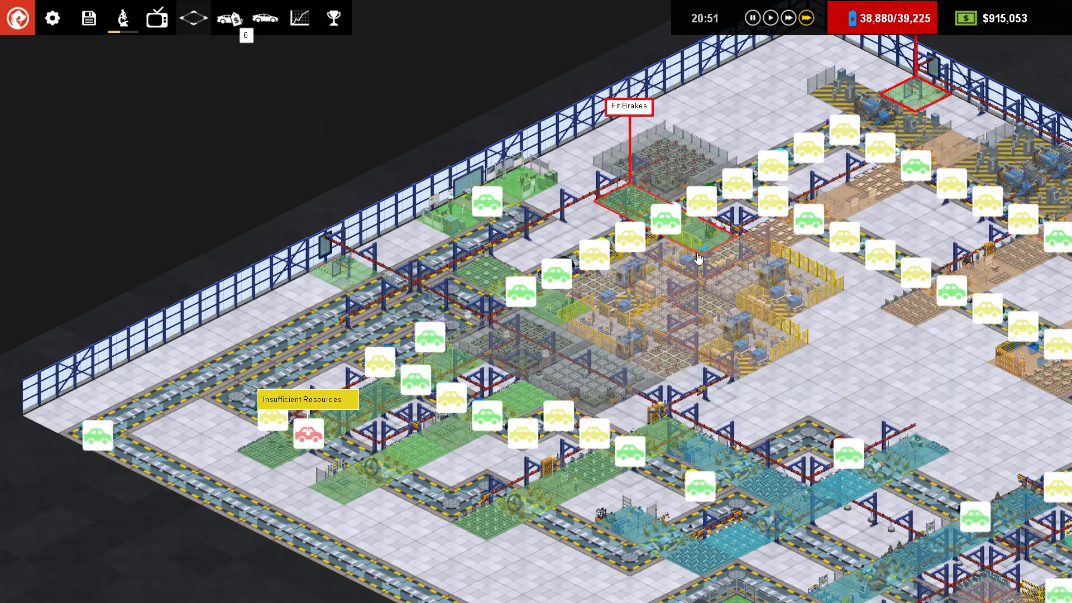